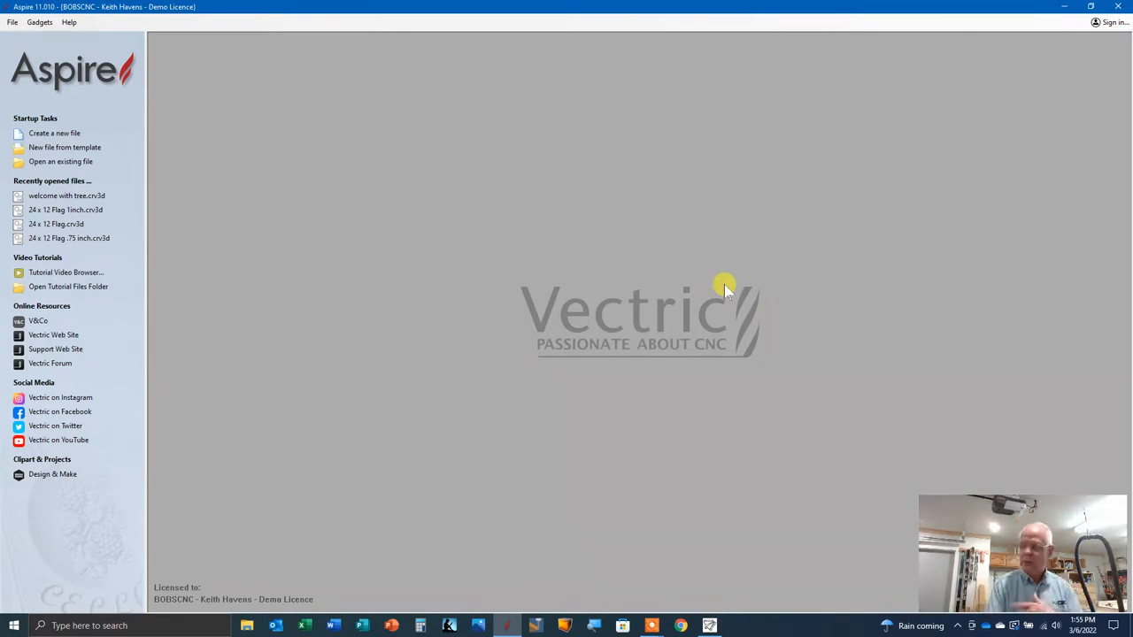
{"action": "mouse_move", "coordinate": [92, 147]}
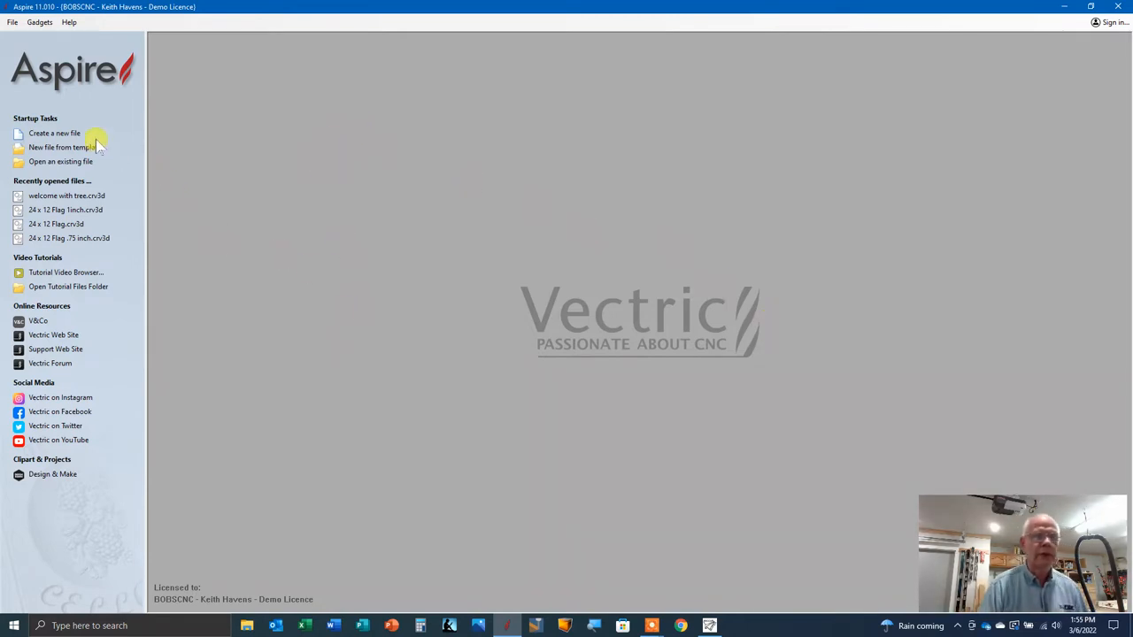
{"action": "mouse_move", "coordinate": [67, 133]}
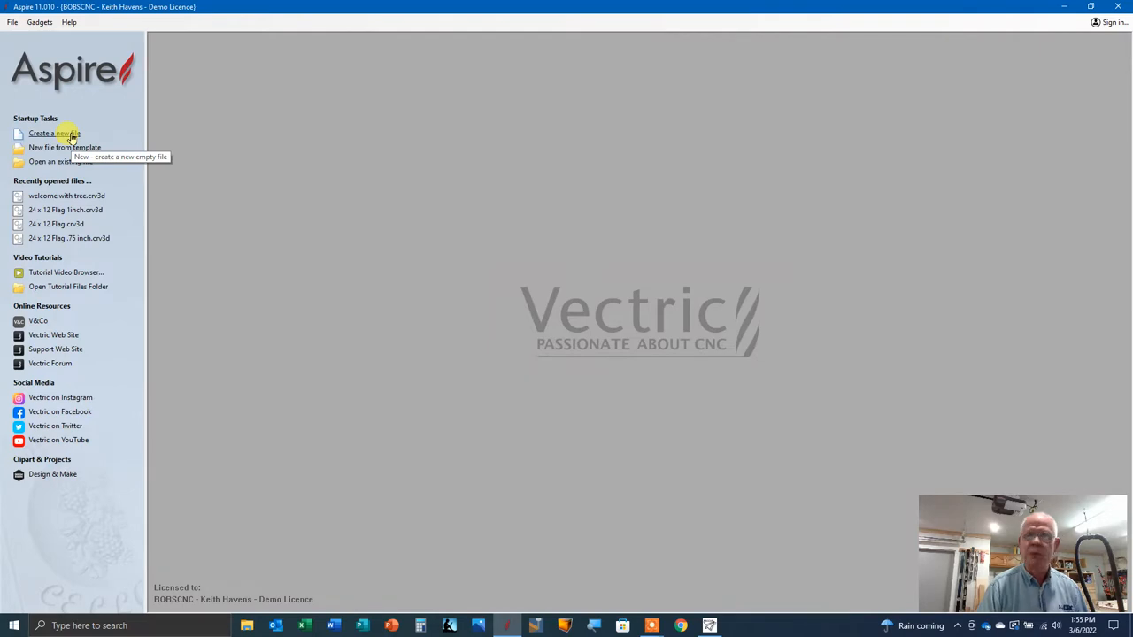
Step: Create a new job 38 inches wide, 7.25 high and 0.75 thick and accept the setup
{"action": "left_click", "coordinate": [57, 133]}
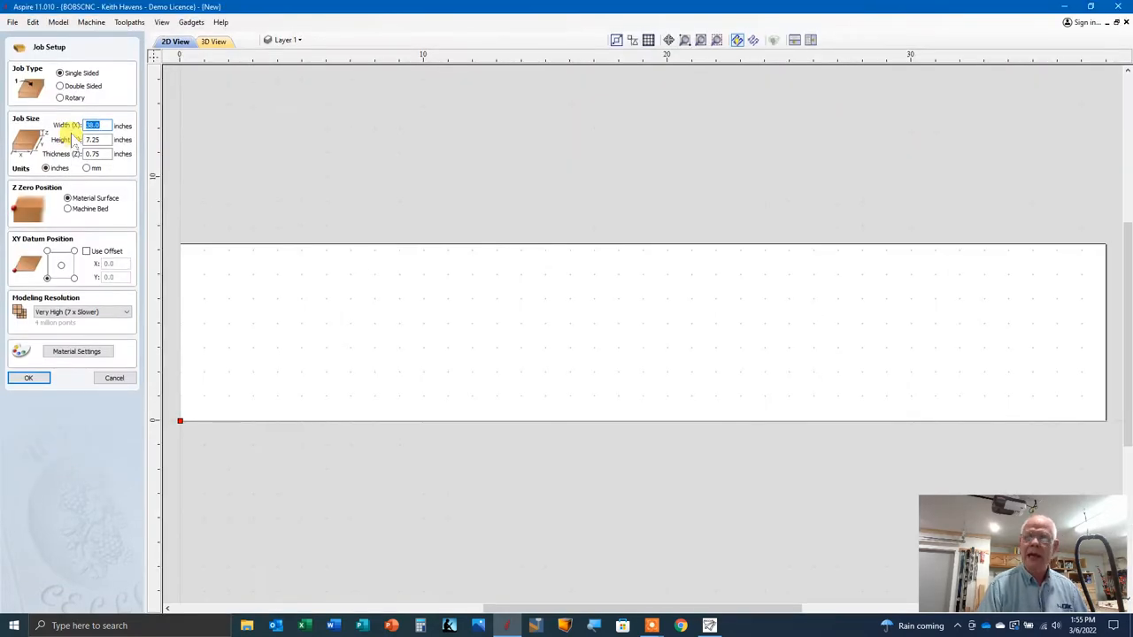
{"action": "mouse_move", "coordinate": [379, 170]}
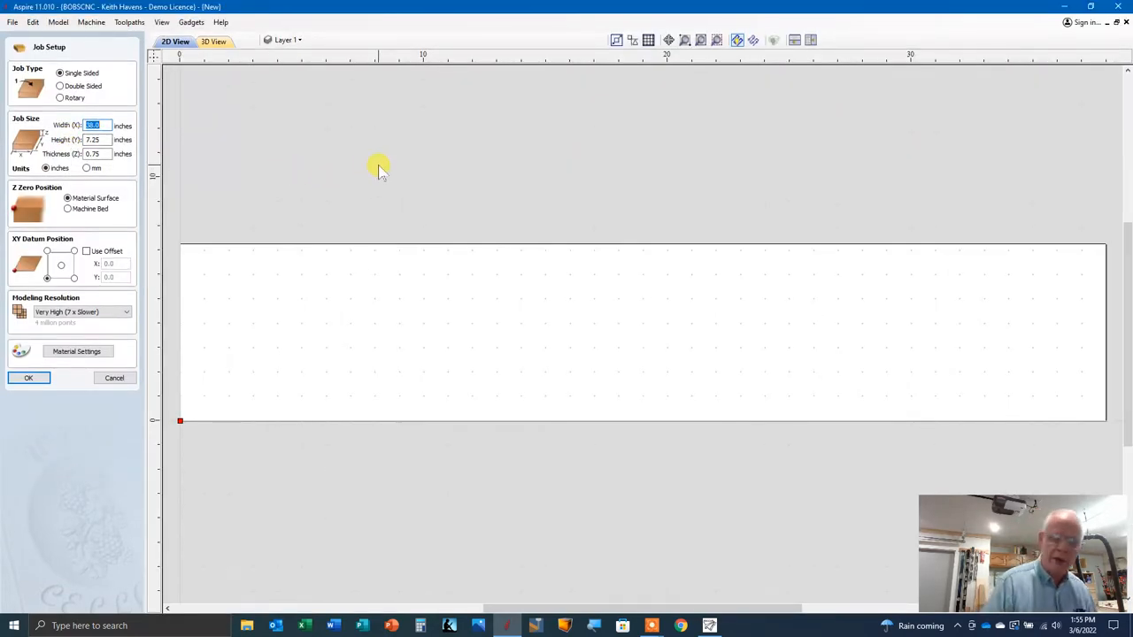
{"action": "mouse_move", "coordinate": [361, 160]}
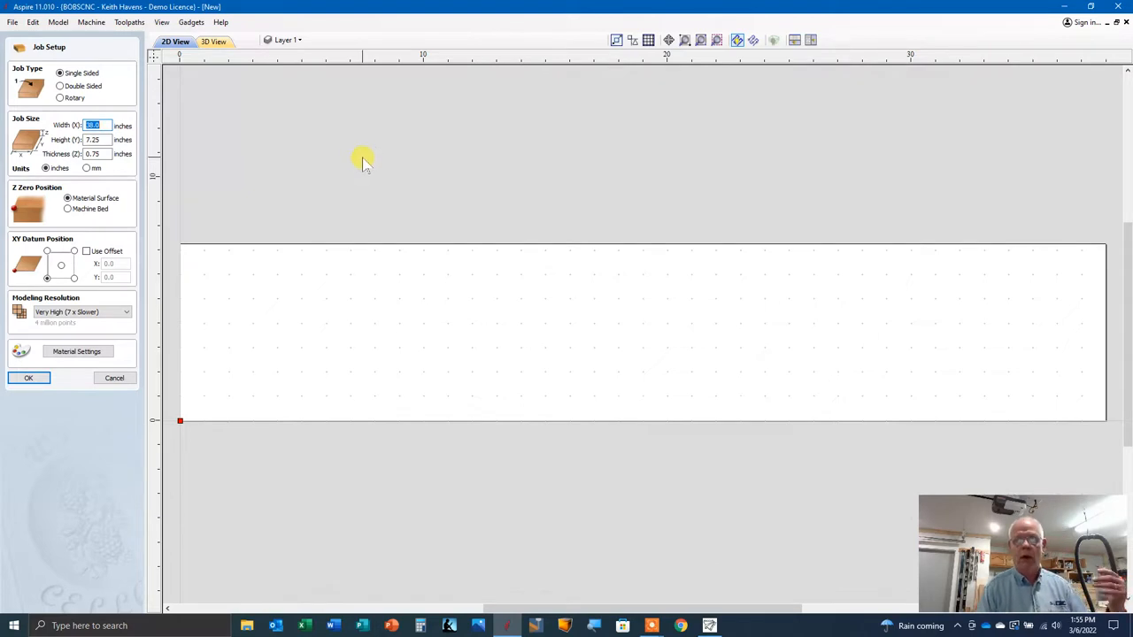
{"action": "mouse_move", "coordinate": [335, 131]}
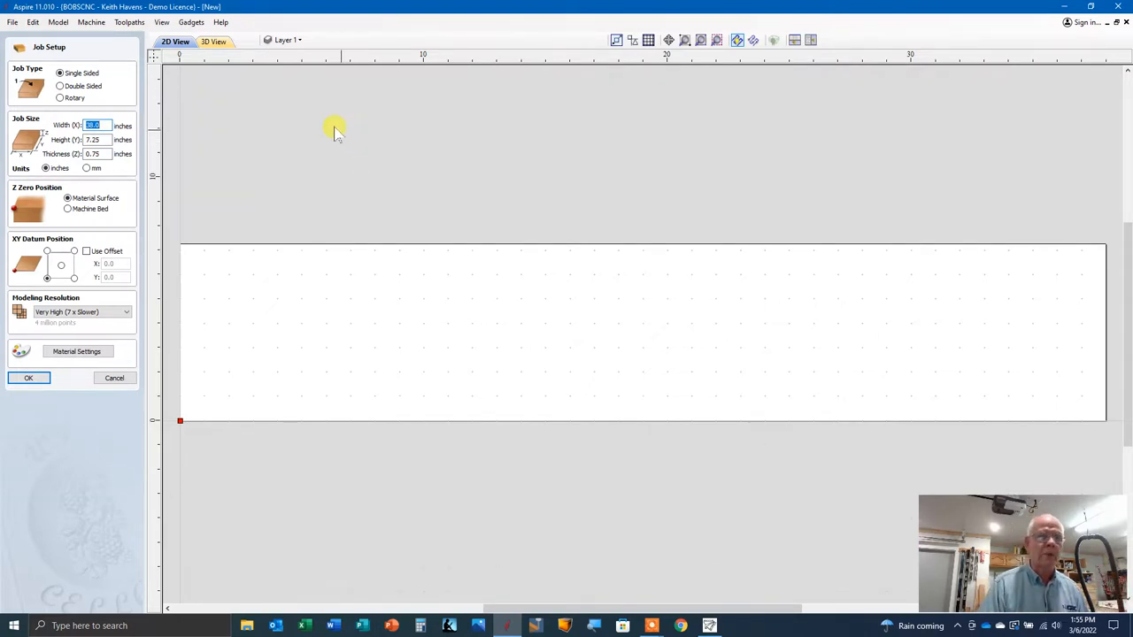
{"action": "mouse_move", "coordinate": [99, 50]}
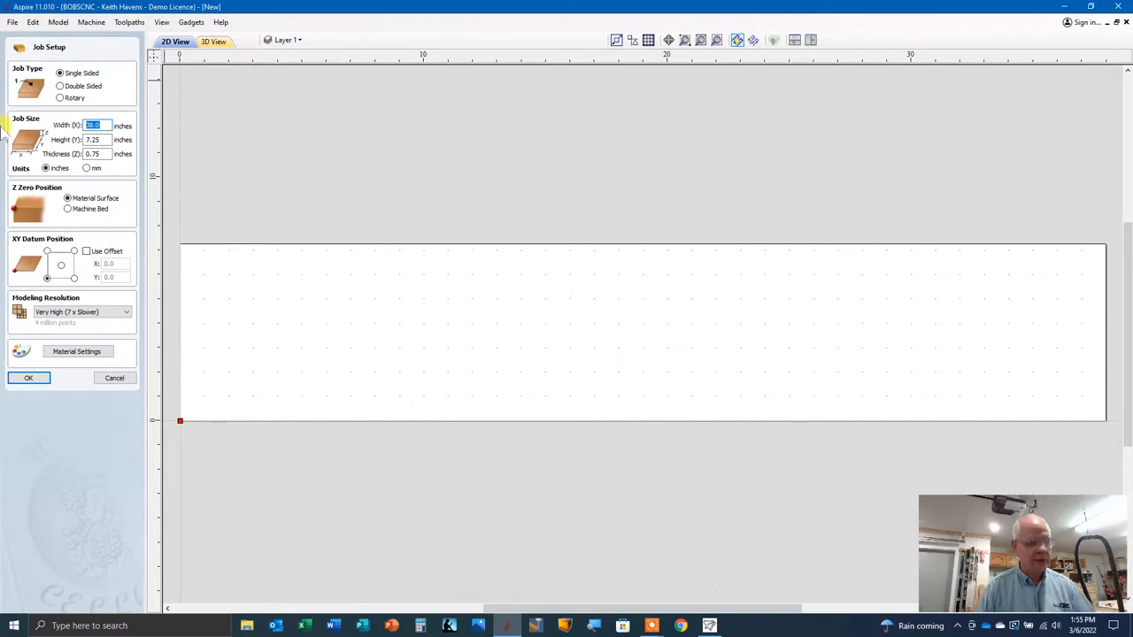
{"action": "type", "text": "3"}
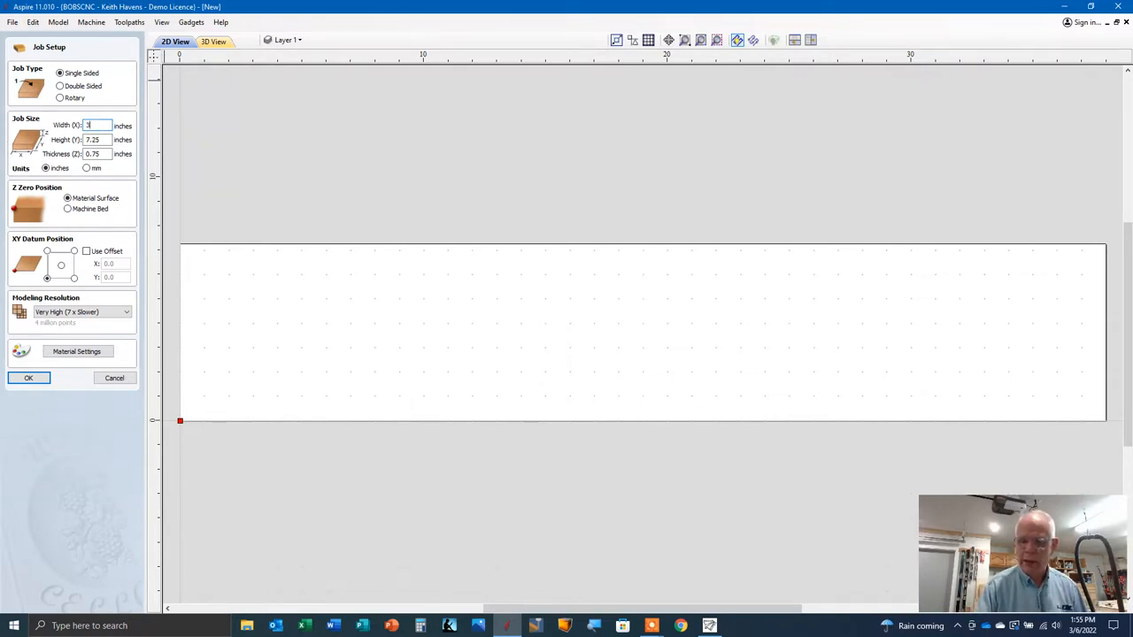
{"action": "type", "text": "38"}
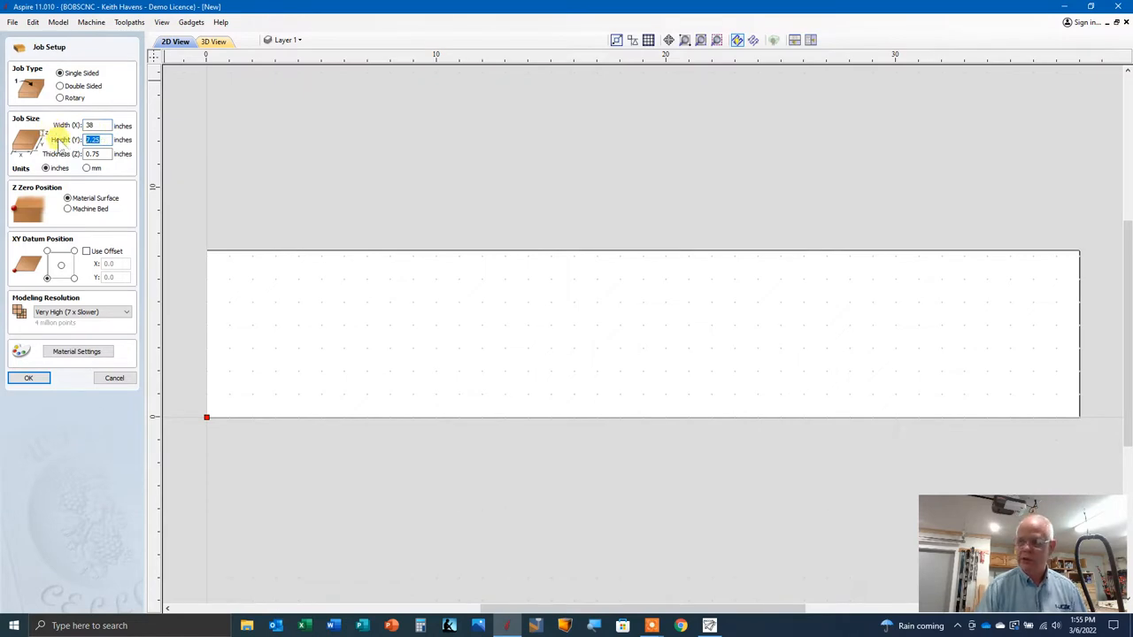
{"action": "type", "text": "7"}
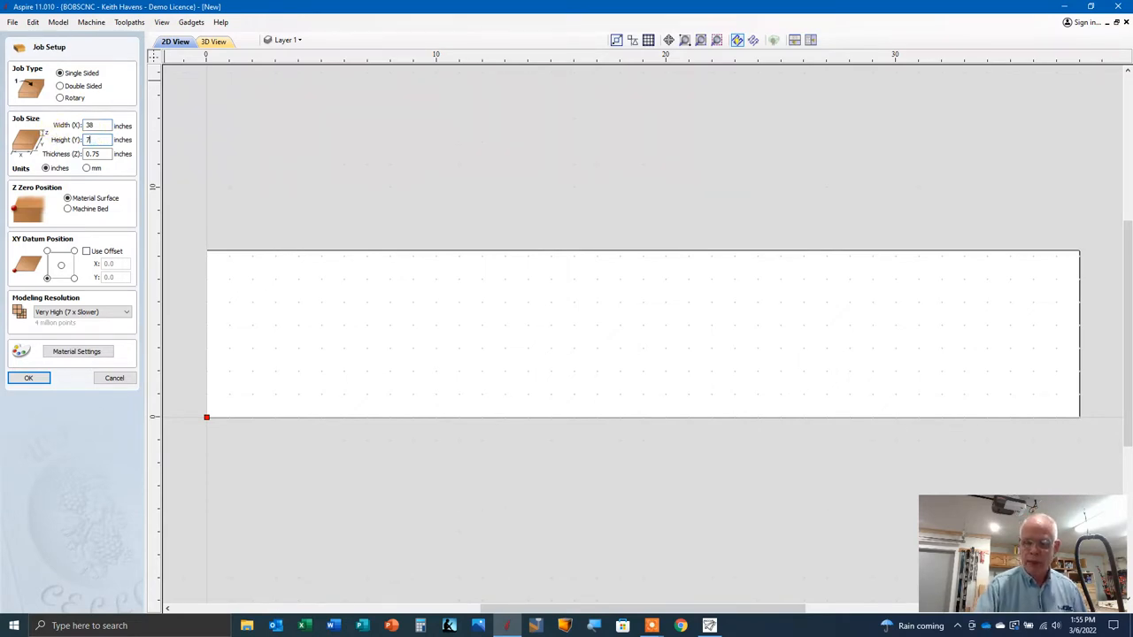
{"action": "type", "text": ".25"}
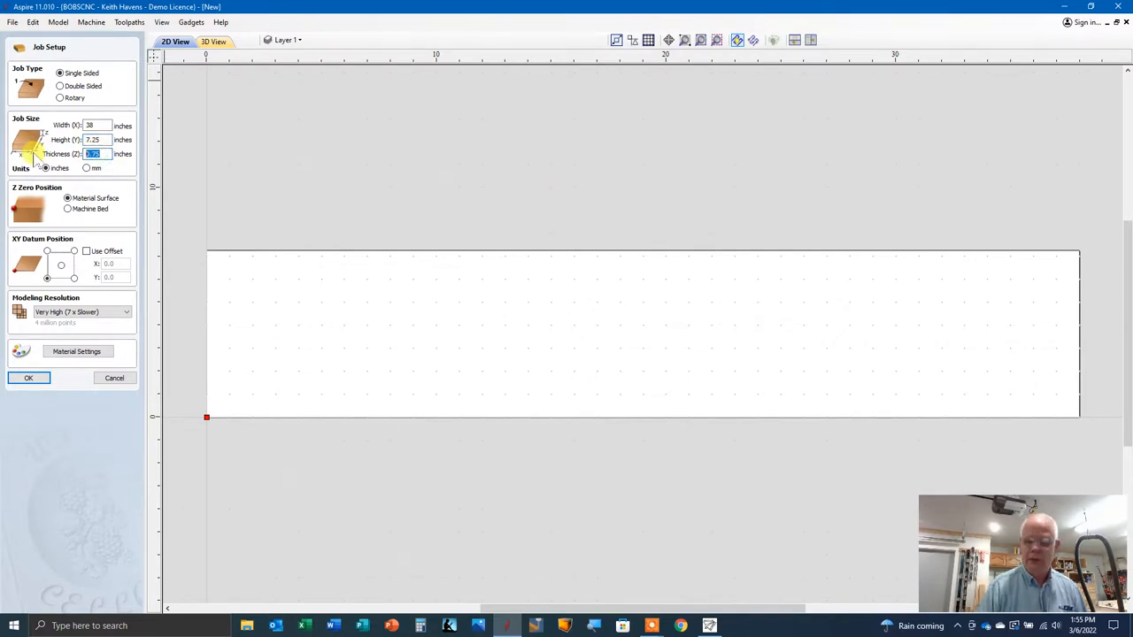
{"action": "type", "text": ".7"}
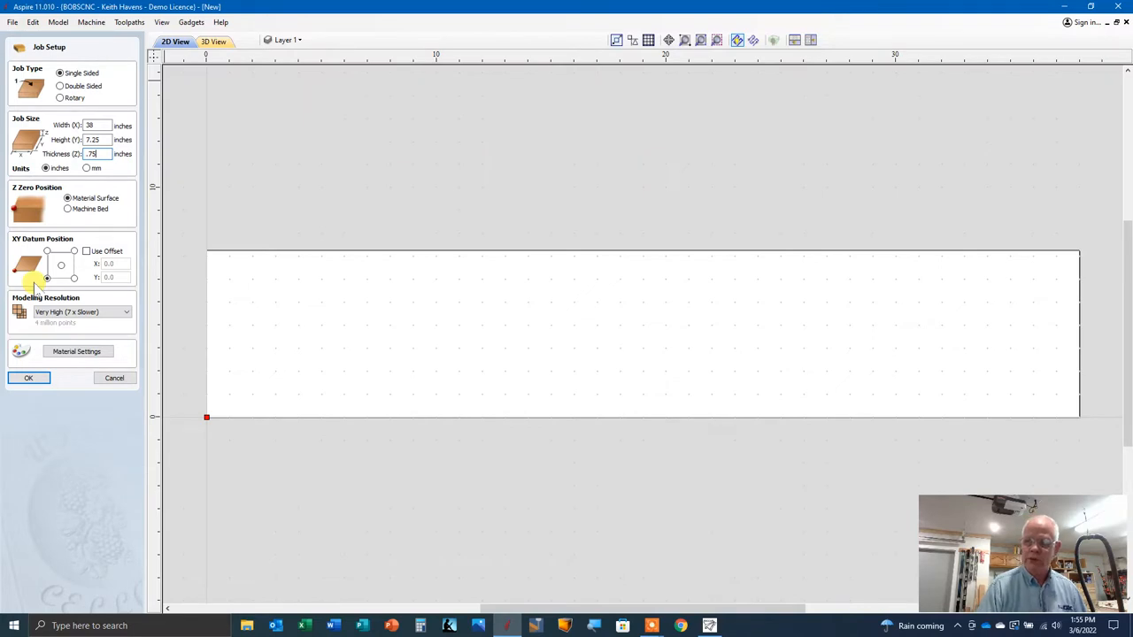
{"action": "mouse_move", "coordinate": [177, 366]}
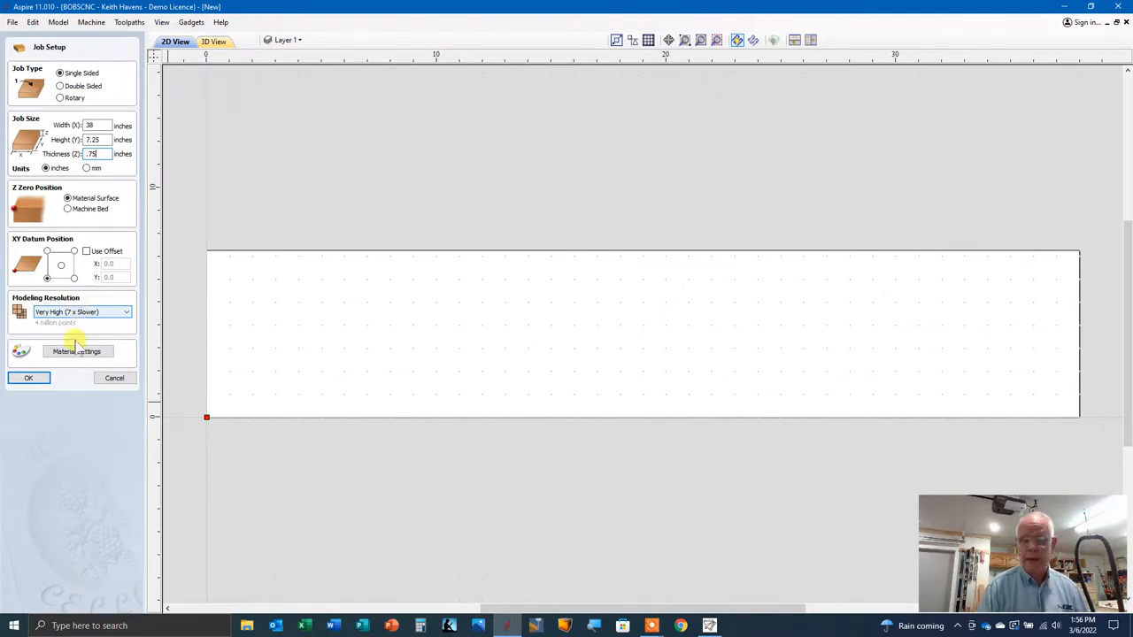
{"action": "left_click", "coordinate": [78, 351]}
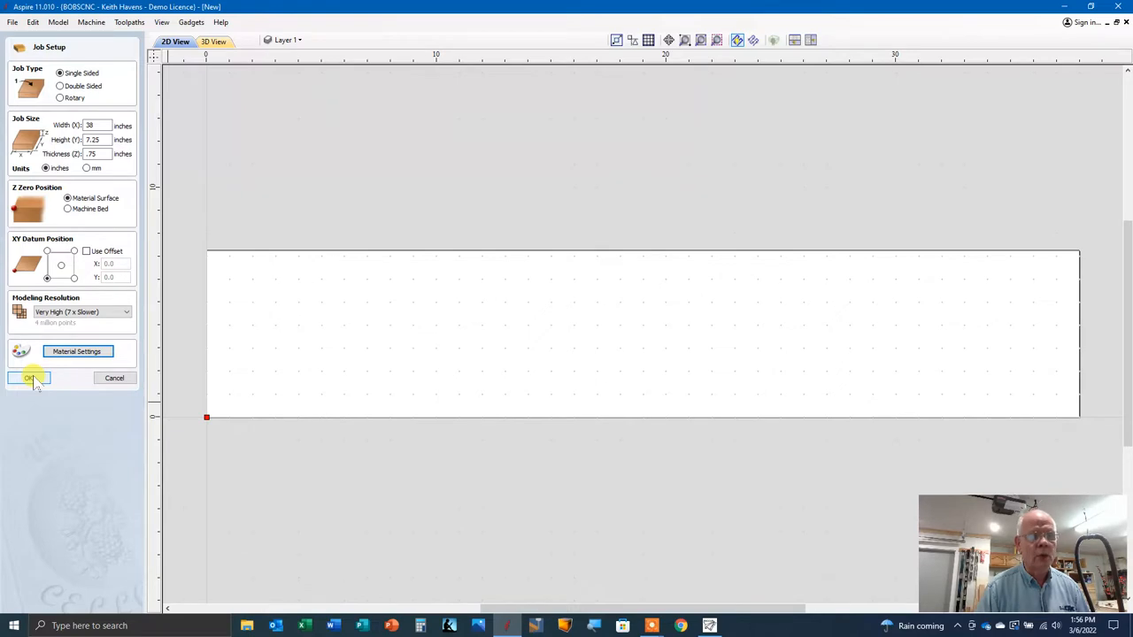
{"action": "left_click", "coordinate": [28, 379]}
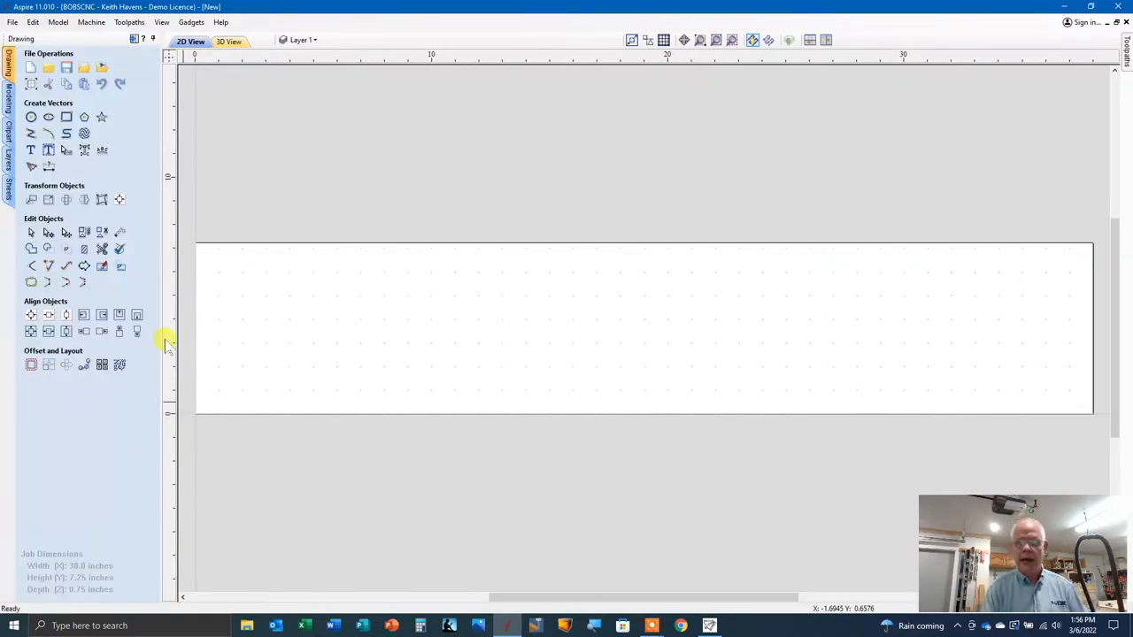
{"action": "mouse_move", "coordinate": [529, 301]}
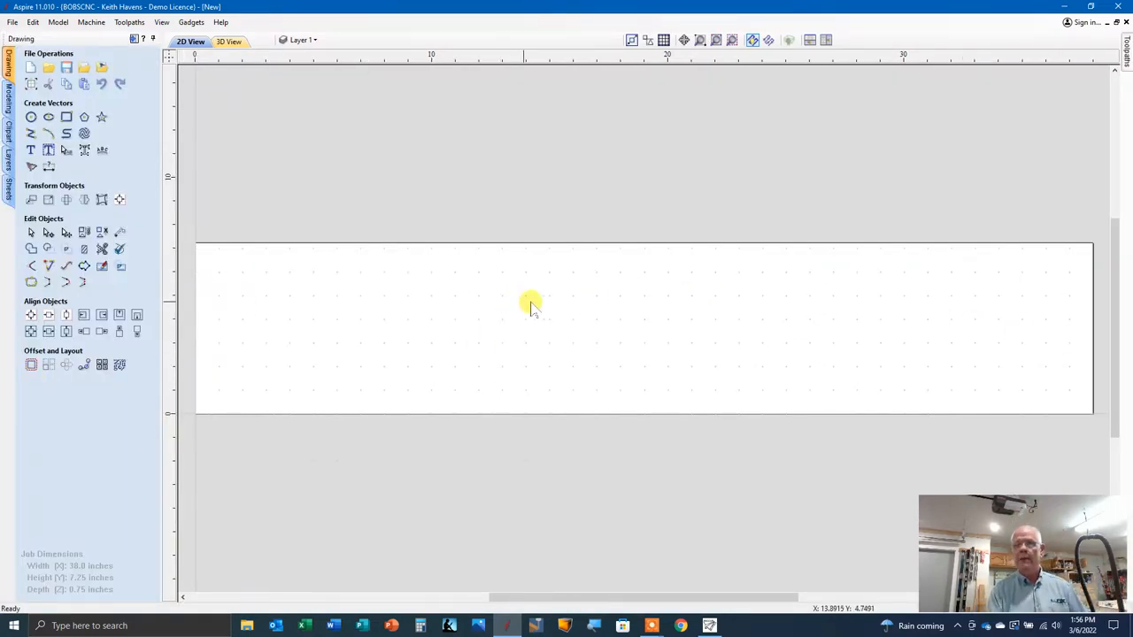
{"action": "mouse_move", "coordinate": [645, 310]}
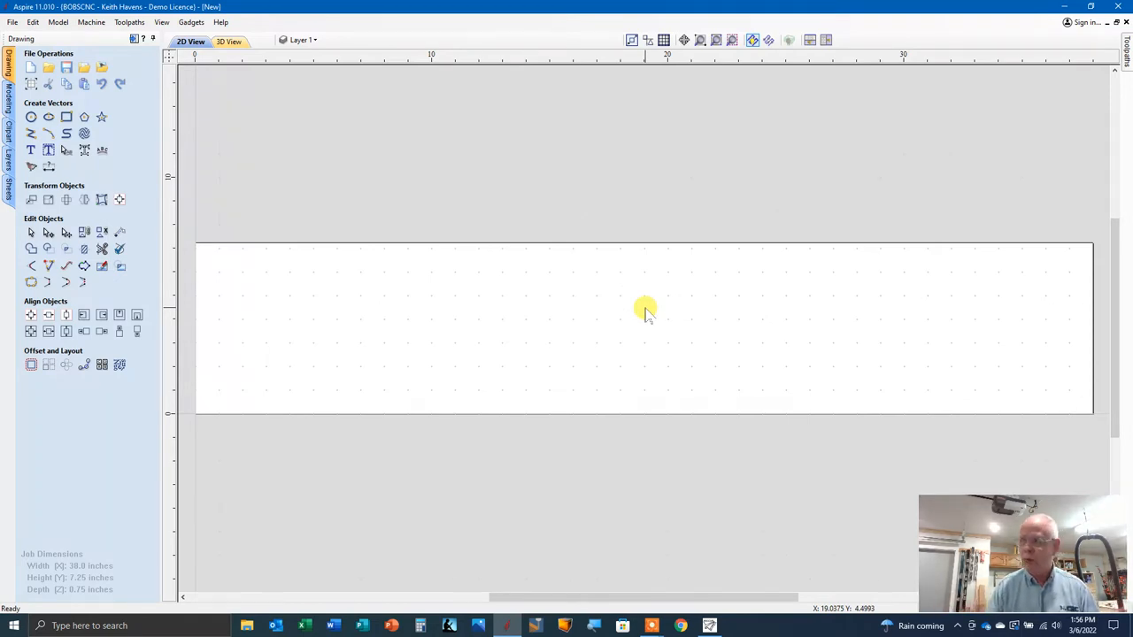
{"action": "mouse_move", "coordinate": [607, 308]}
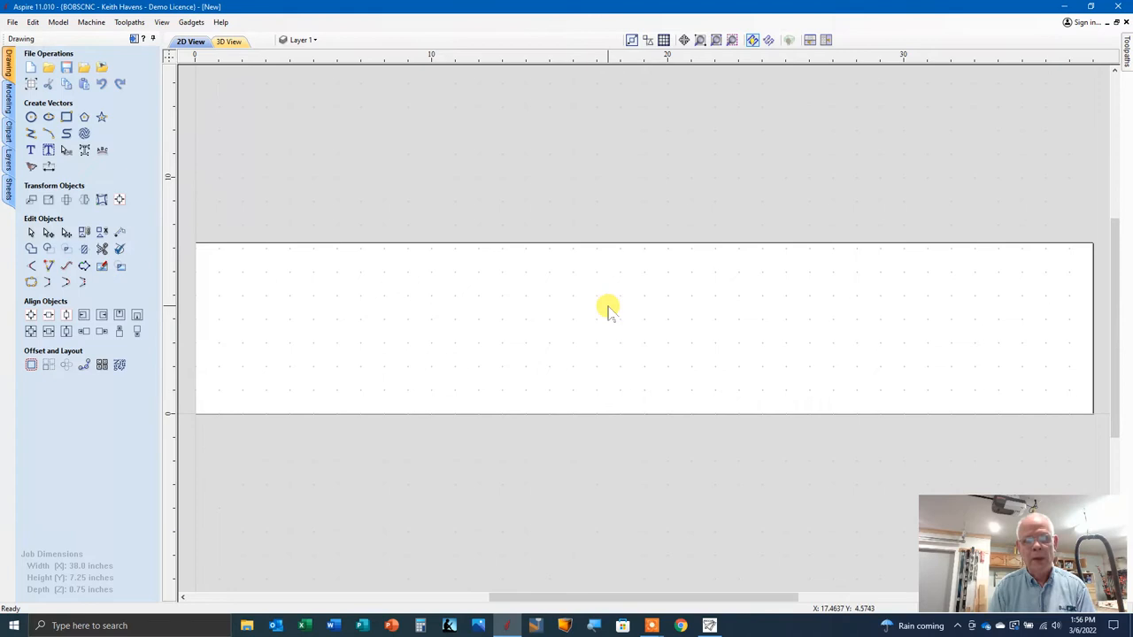
{"action": "mouse_move", "coordinate": [228, 292]}
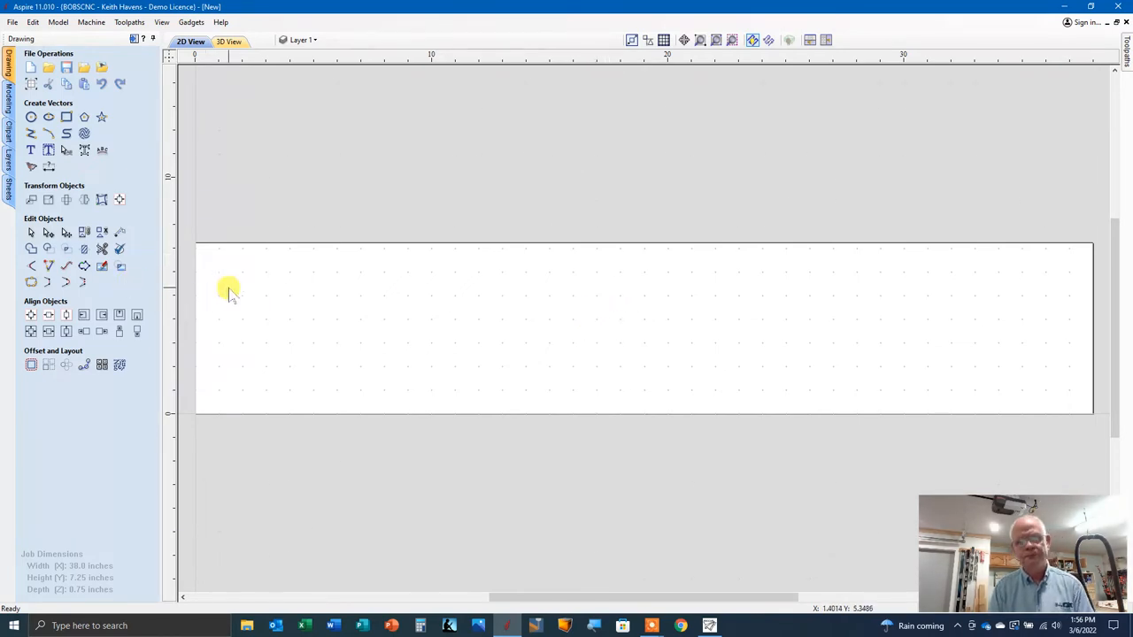
{"action": "mouse_move", "coordinate": [273, 323]}
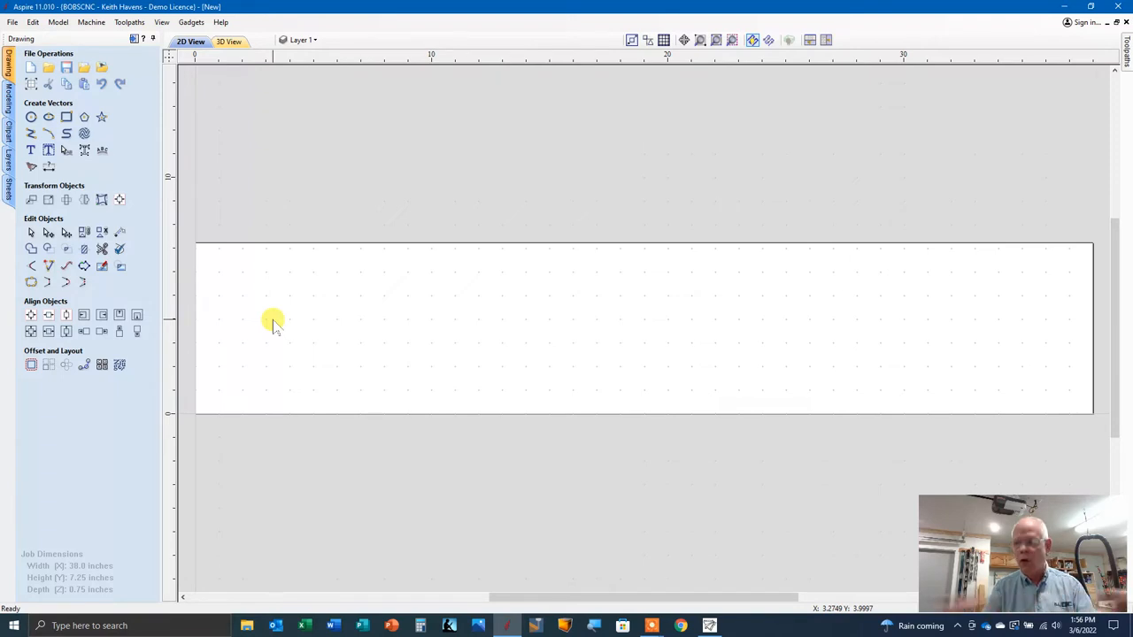
{"action": "mouse_move", "coordinate": [388, 322]}
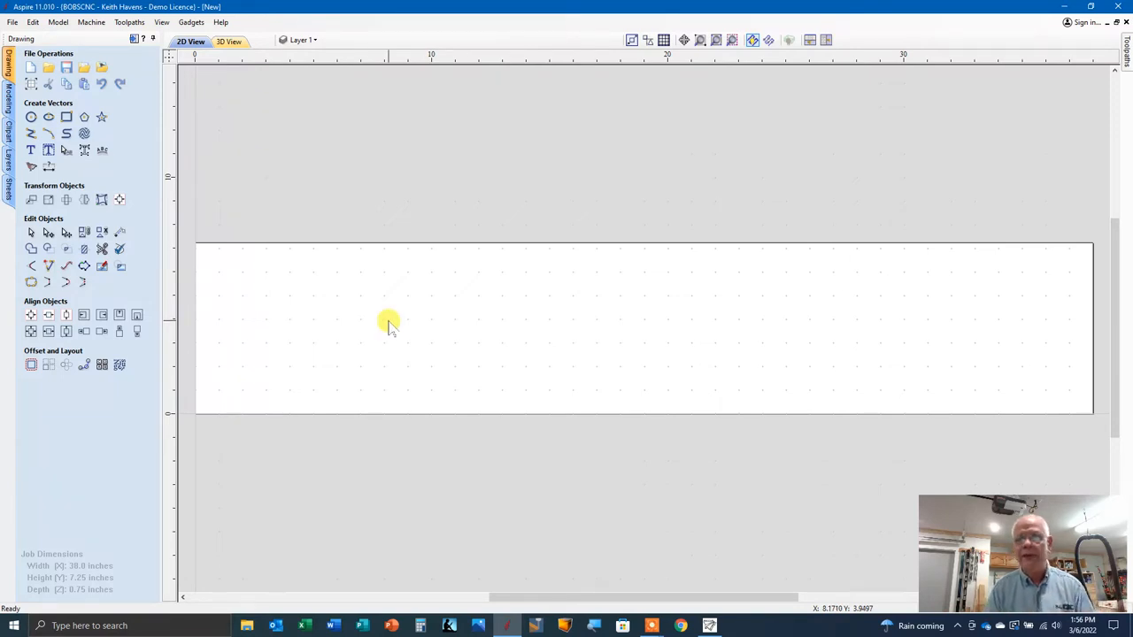
{"action": "mouse_move", "coordinate": [763, 340]}
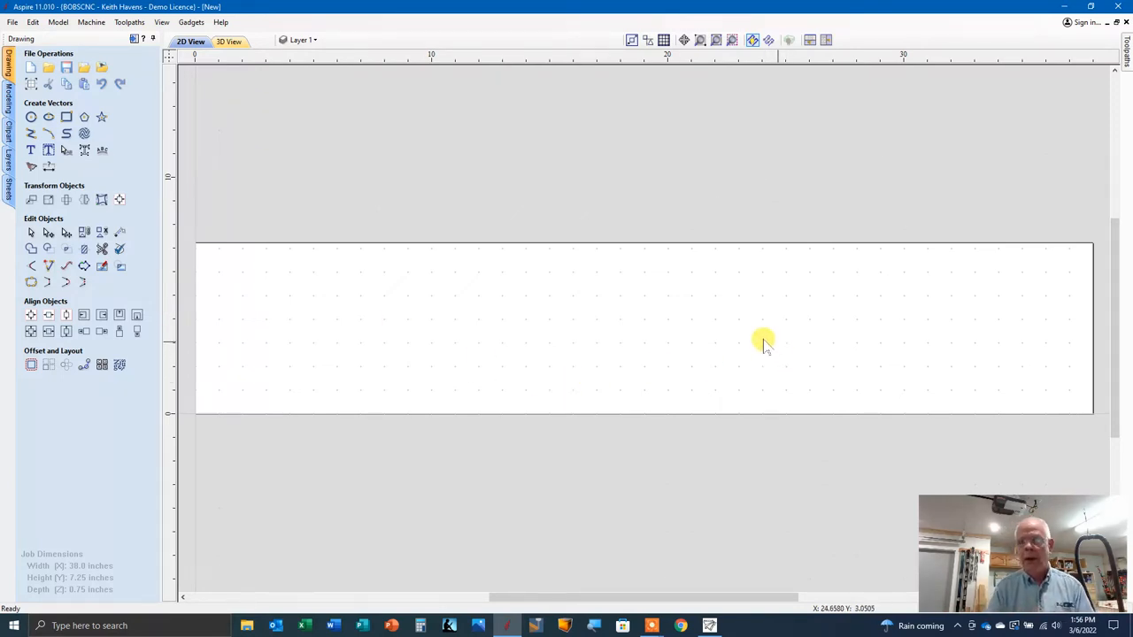
{"action": "mouse_move", "coordinate": [701, 311]}
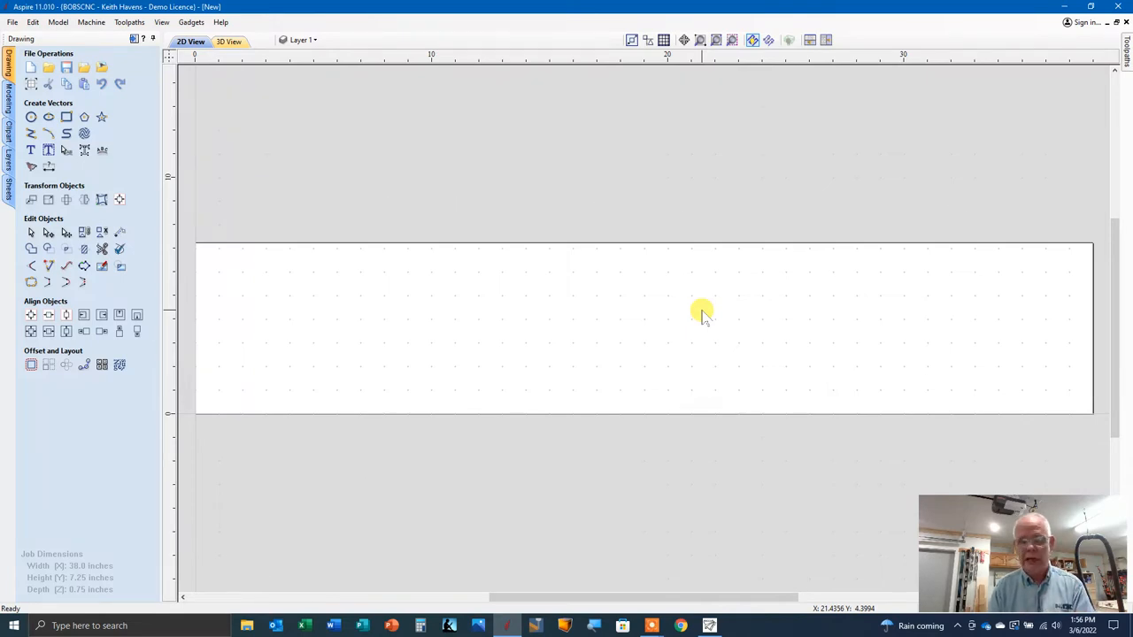
{"action": "mouse_move", "coordinate": [625, 315]}
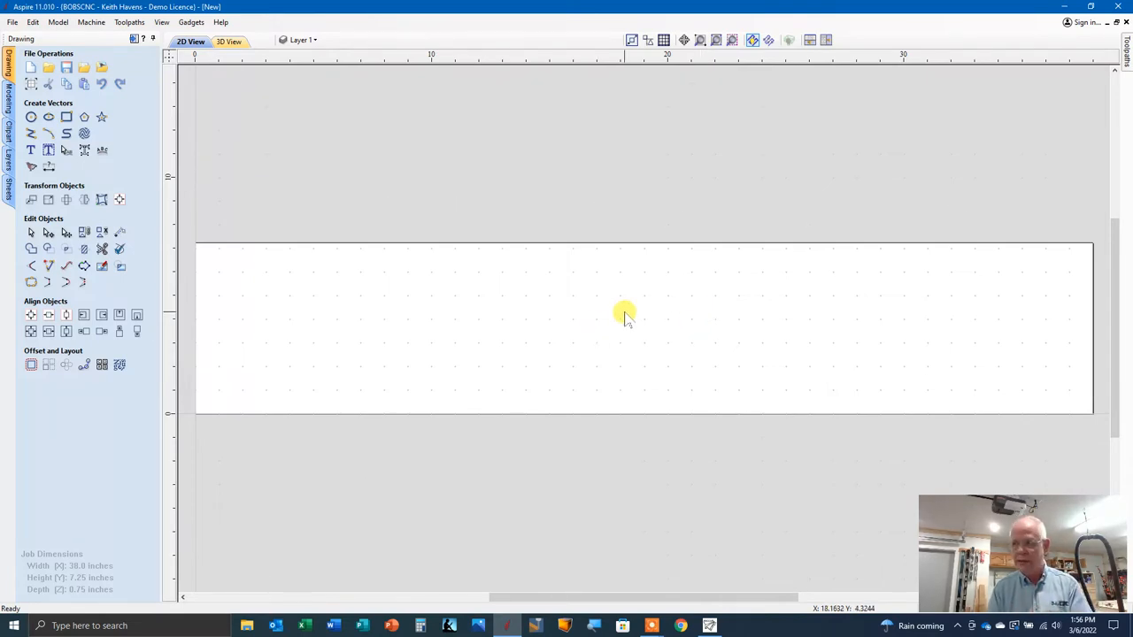
{"action": "mouse_move", "coordinate": [529, 297]}
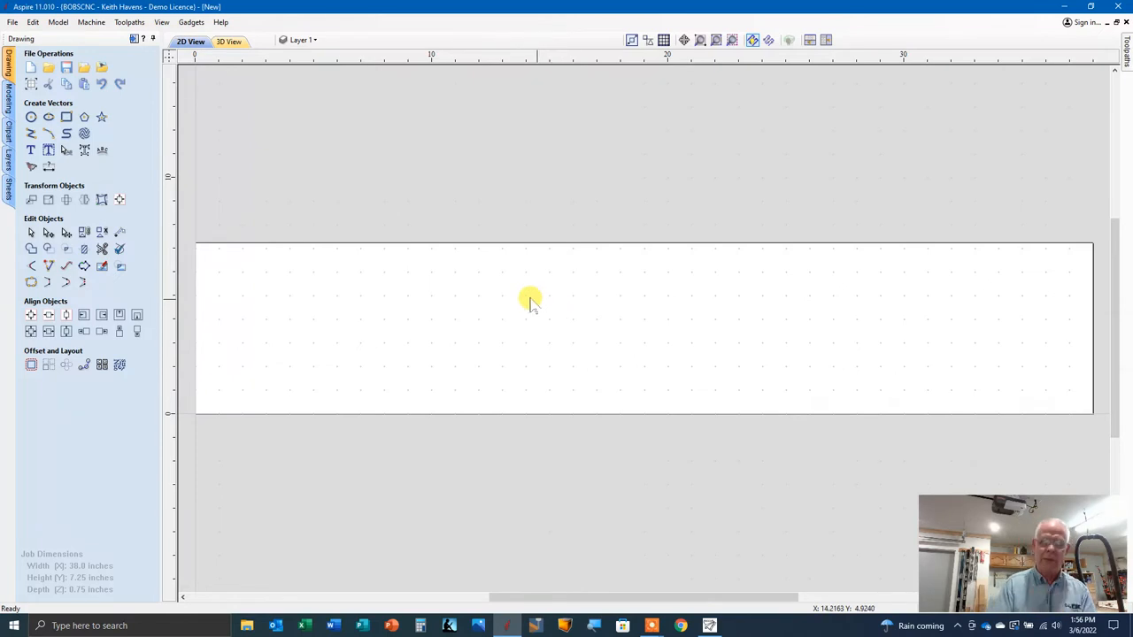
{"action": "left_click", "coordinate": [64, 121]}
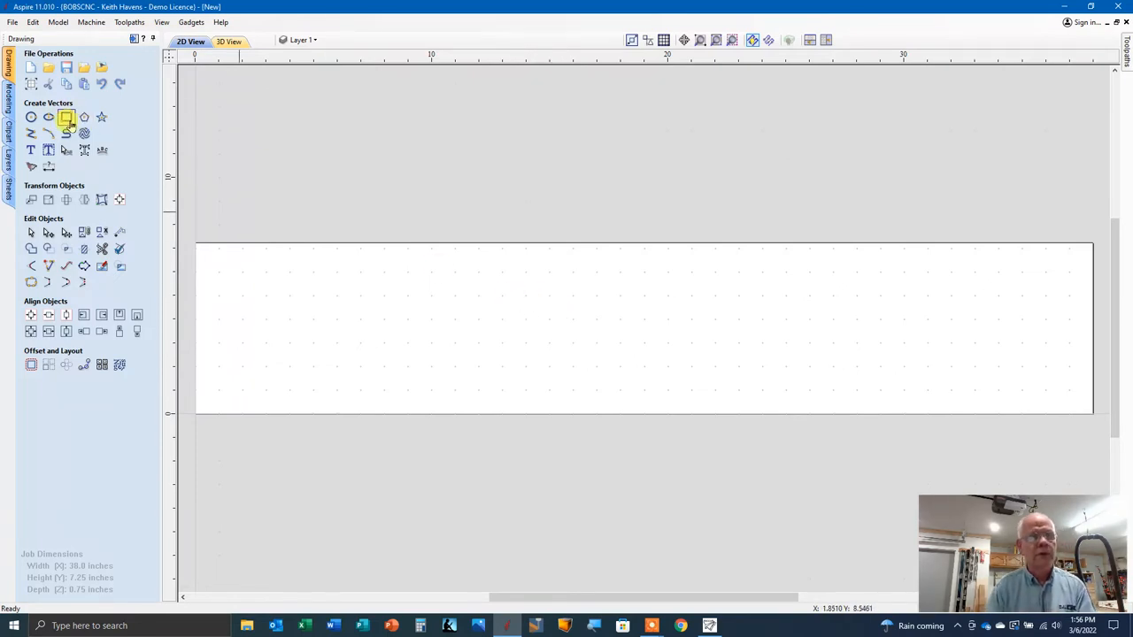
{"action": "mouse_move", "coordinate": [67, 121]}
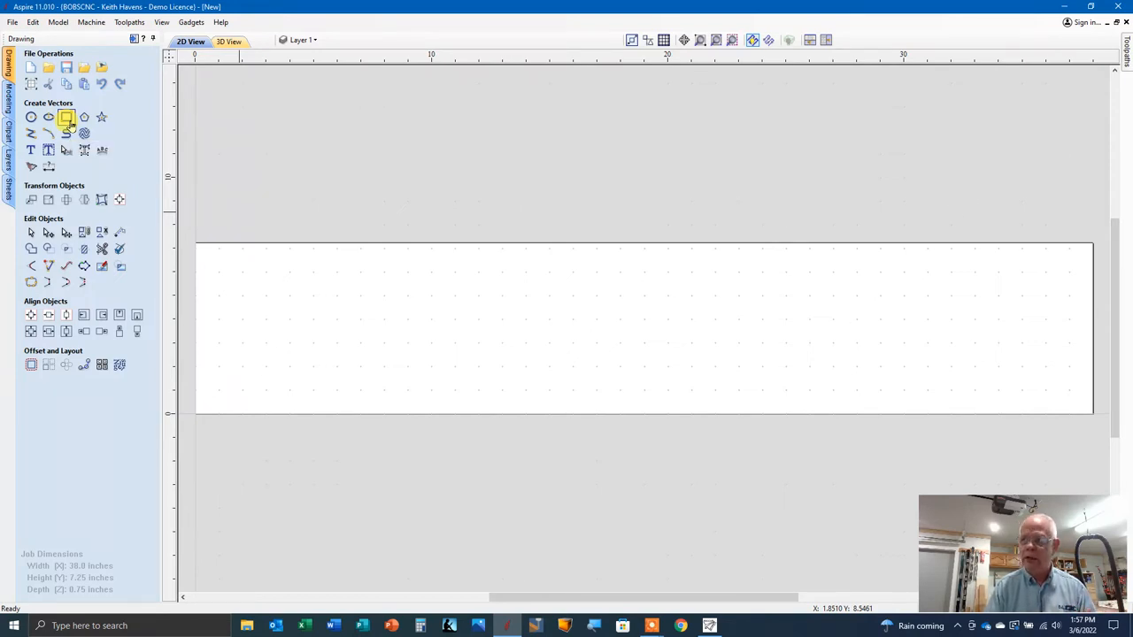
Step: Create a square-cornered rectangle anchored at X 0, Y 0, sized 38 by 7.25 inches
{"action": "left_click", "coordinate": [64, 120]}
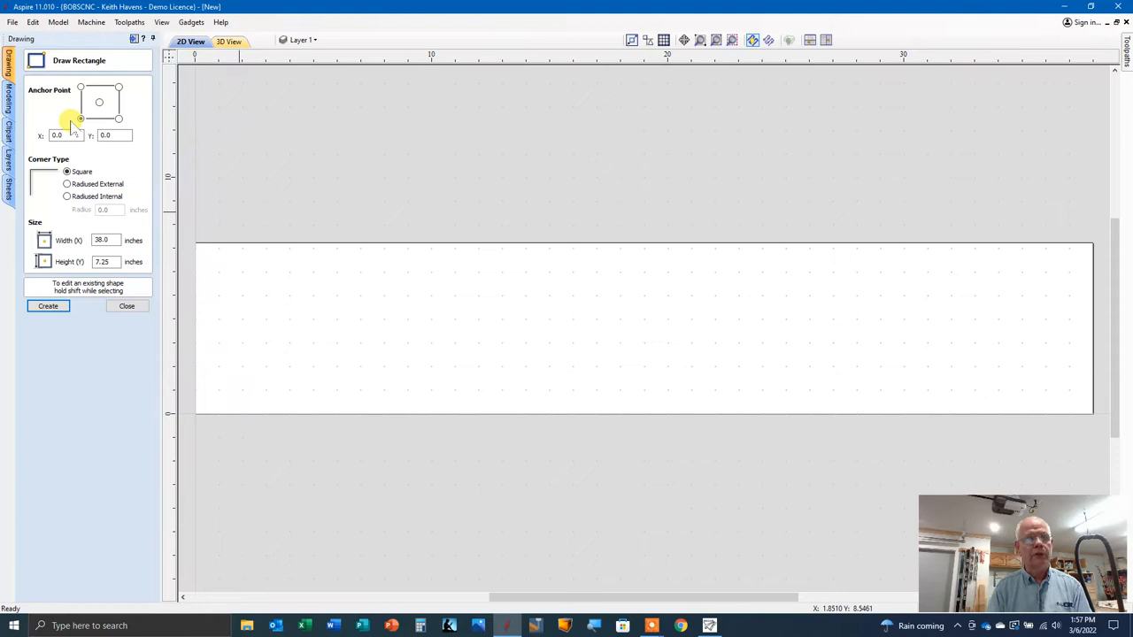
{"action": "left_click", "coordinate": [128, 304]}
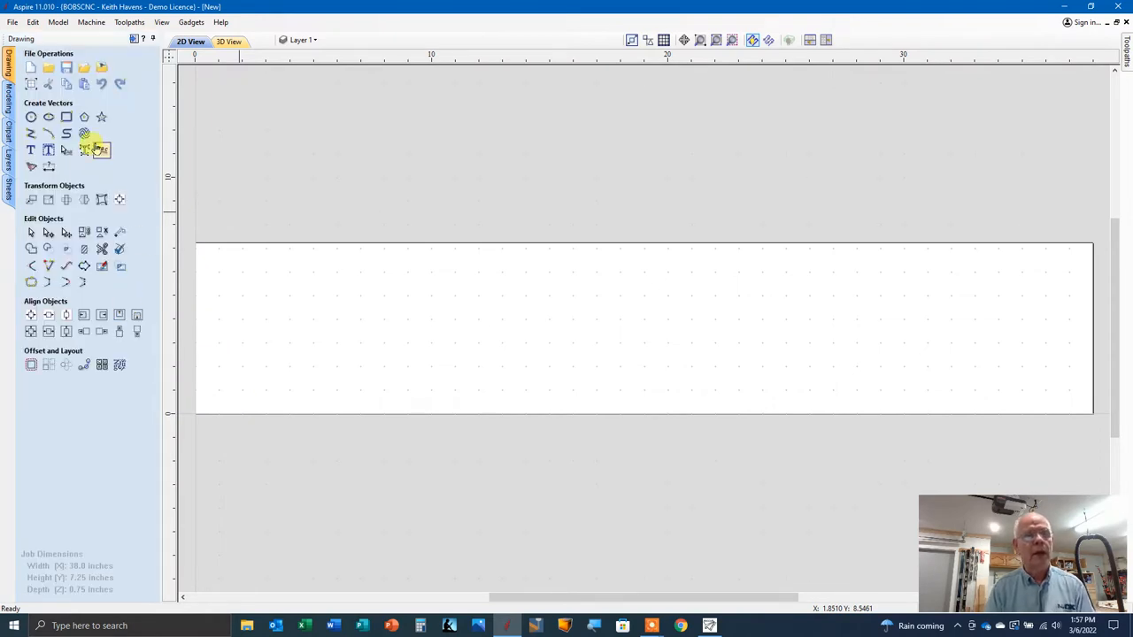
{"action": "mouse_move", "coordinate": [65, 116]}
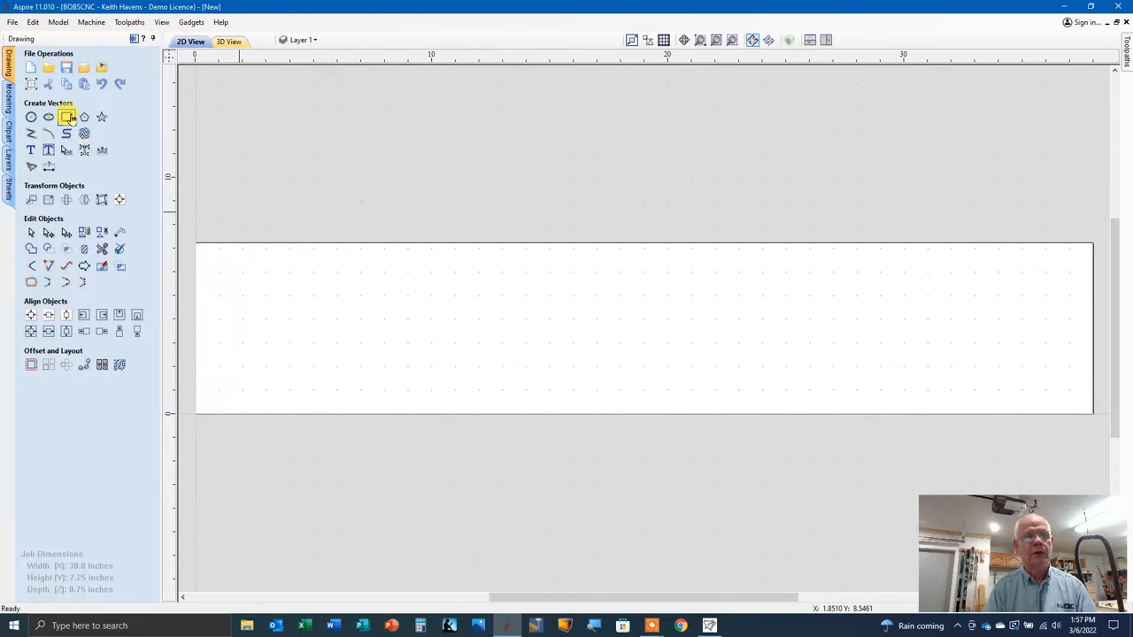
{"action": "left_click", "coordinate": [66, 117]}
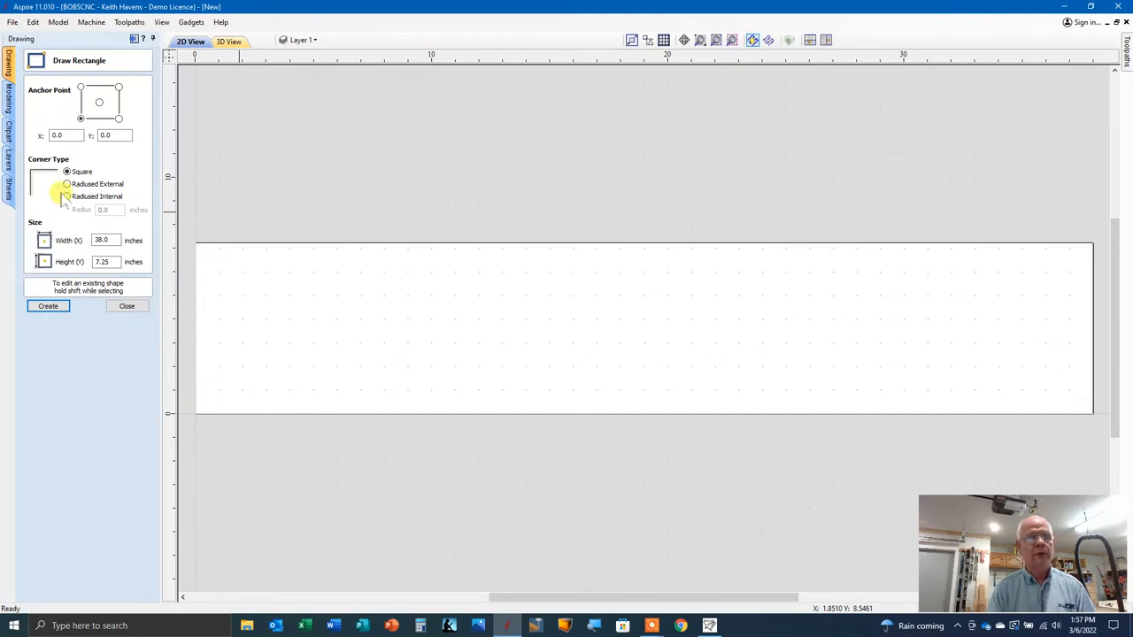
{"action": "left_click", "coordinate": [64, 134]}
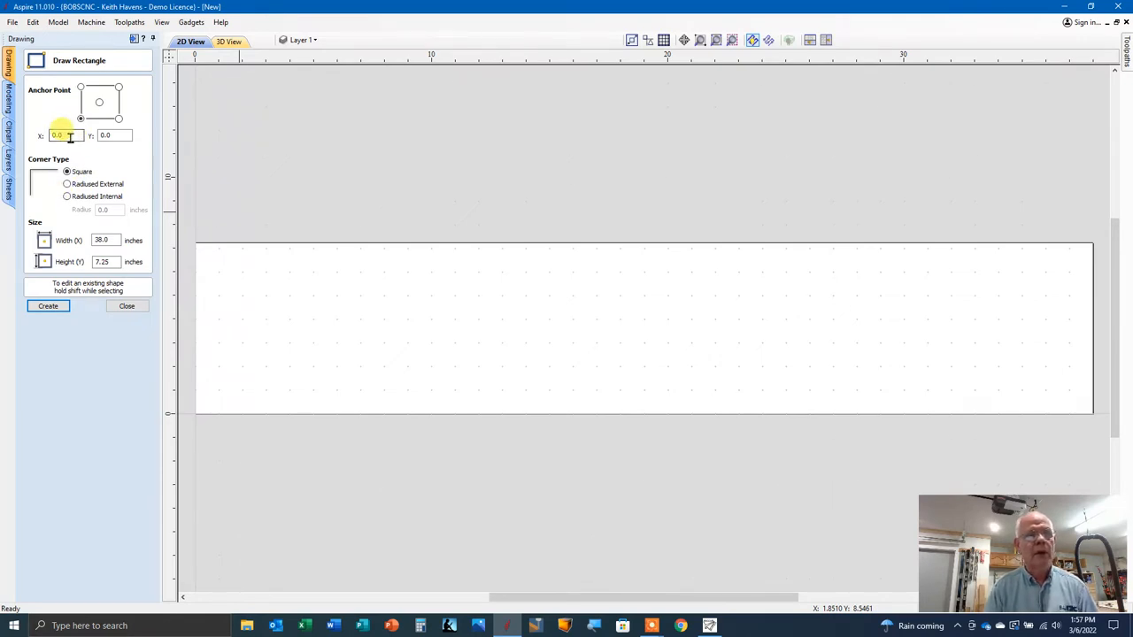
{"action": "left_click", "coordinate": [113, 135]}
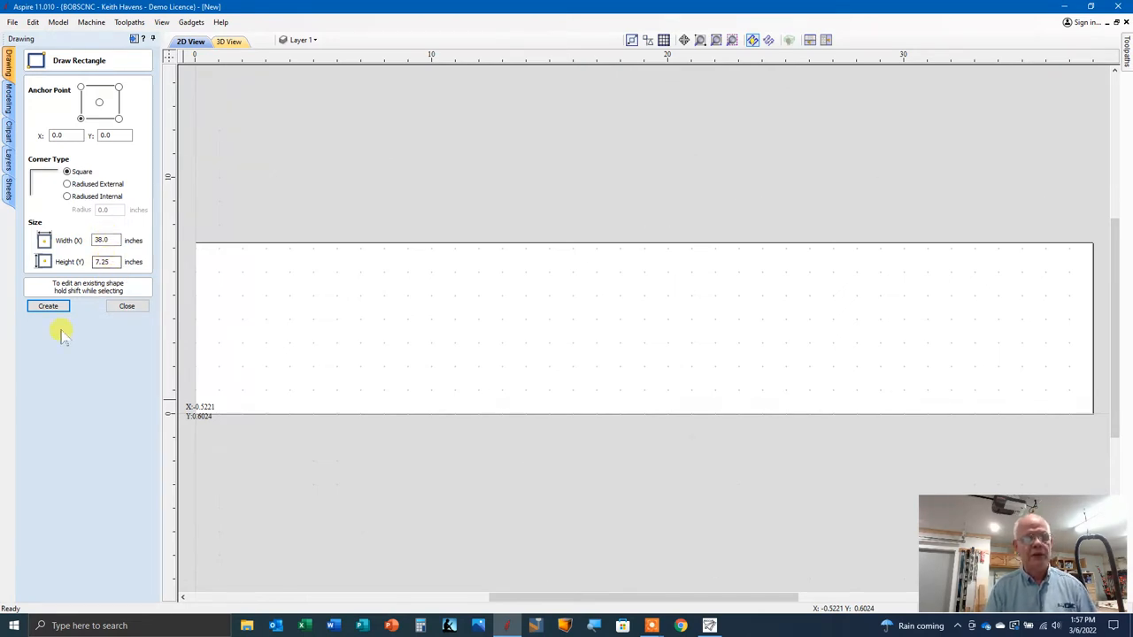
{"action": "left_click", "coordinate": [48, 304]}
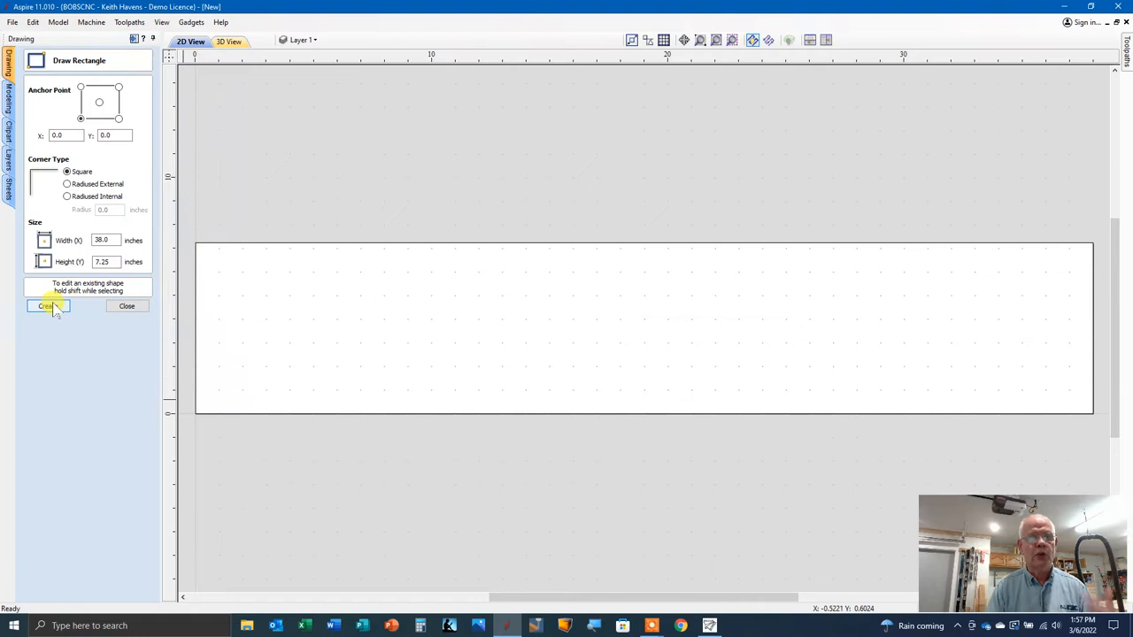
{"action": "left_click", "coordinate": [46, 307]}
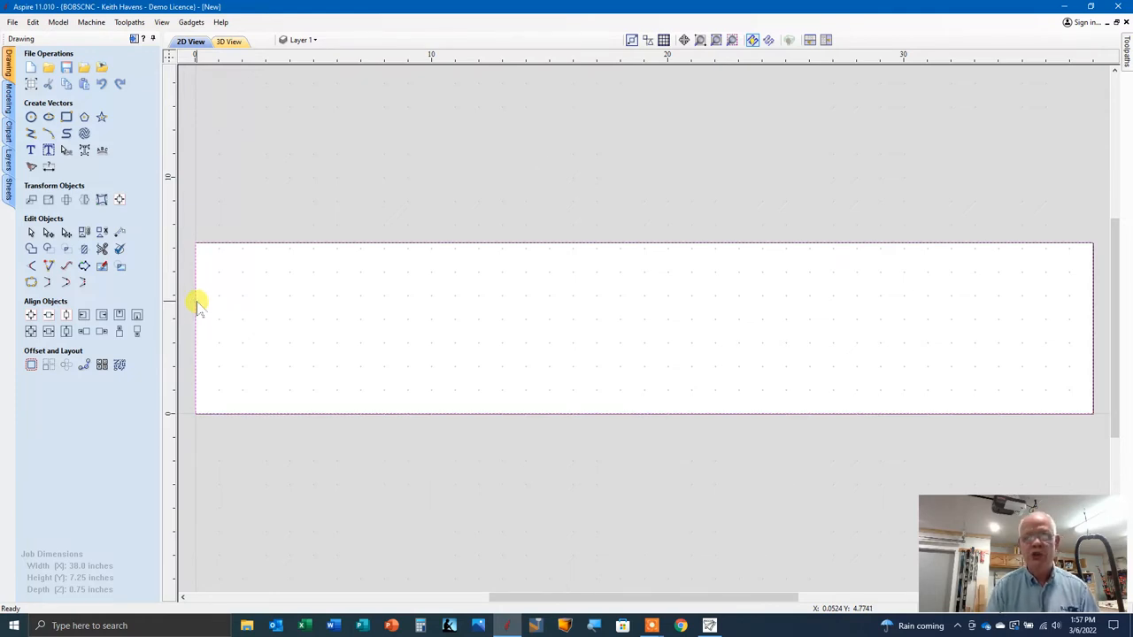
{"action": "mouse_move", "coordinate": [966, 353]}
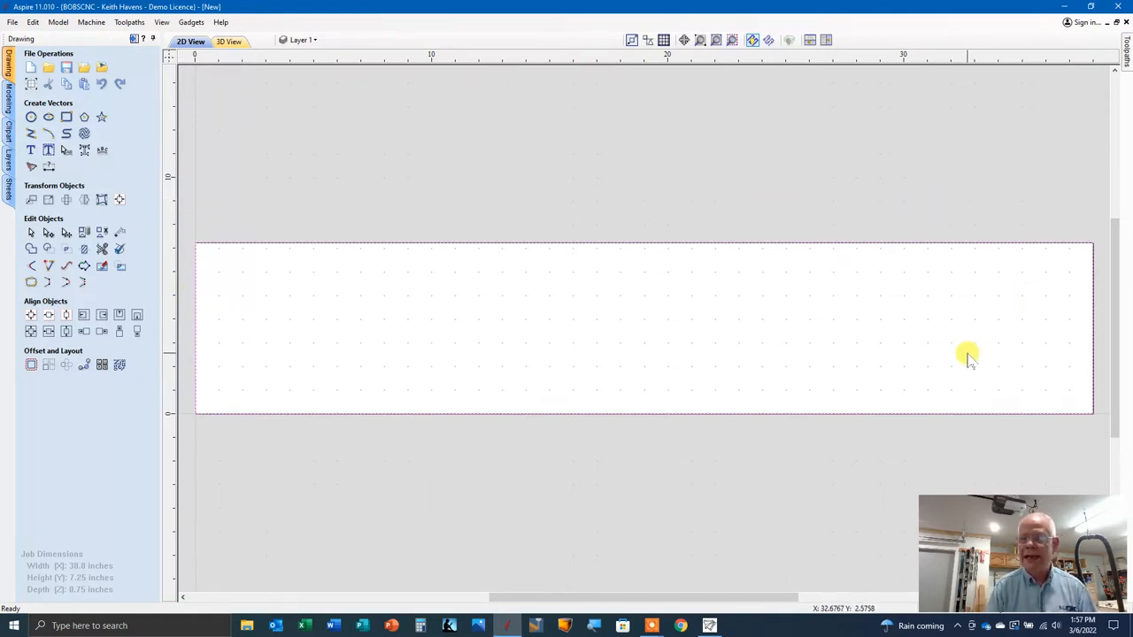
{"action": "mouse_move", "coordinate": [764, 275]}
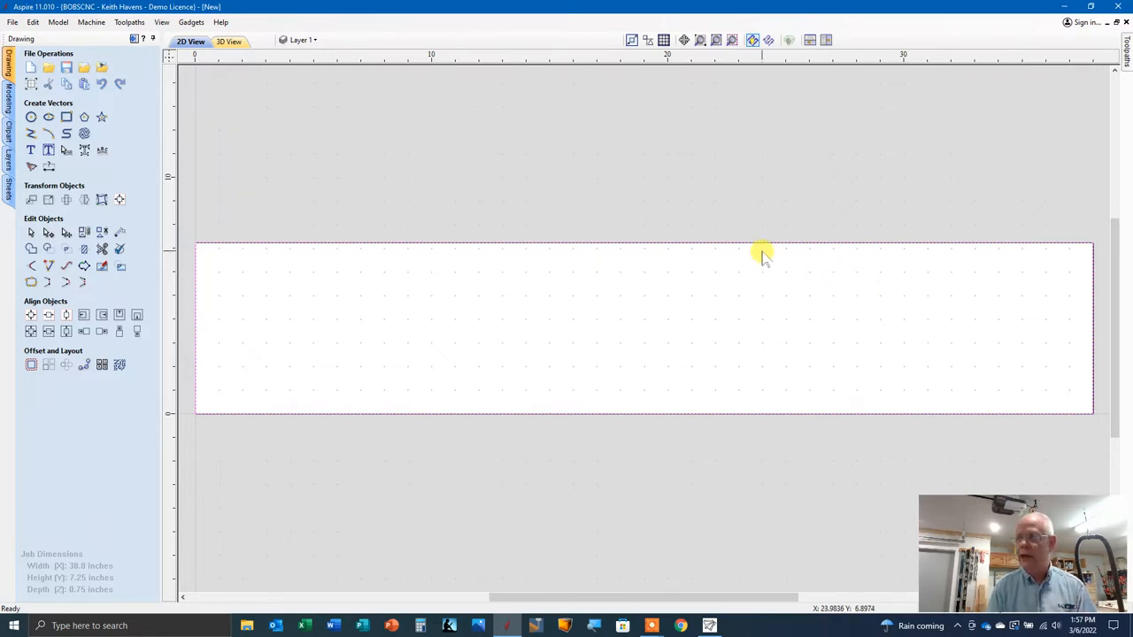
{"action": "mouse_move", "coordinate": [747, 245]}
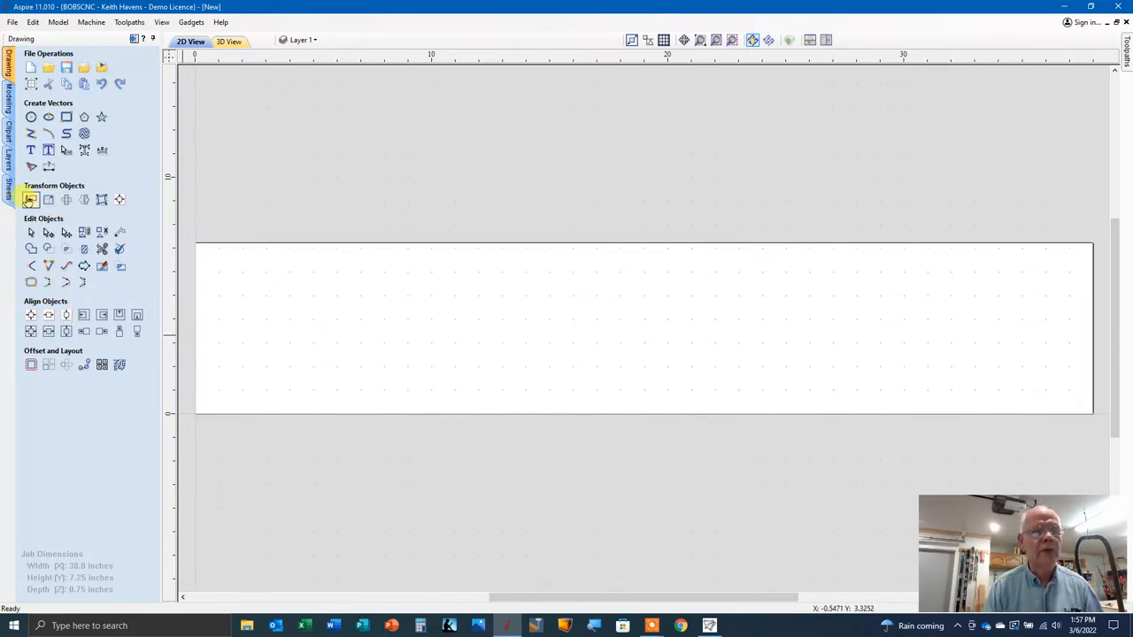
{"action": "left_click", "coordinate": [31, 117]}
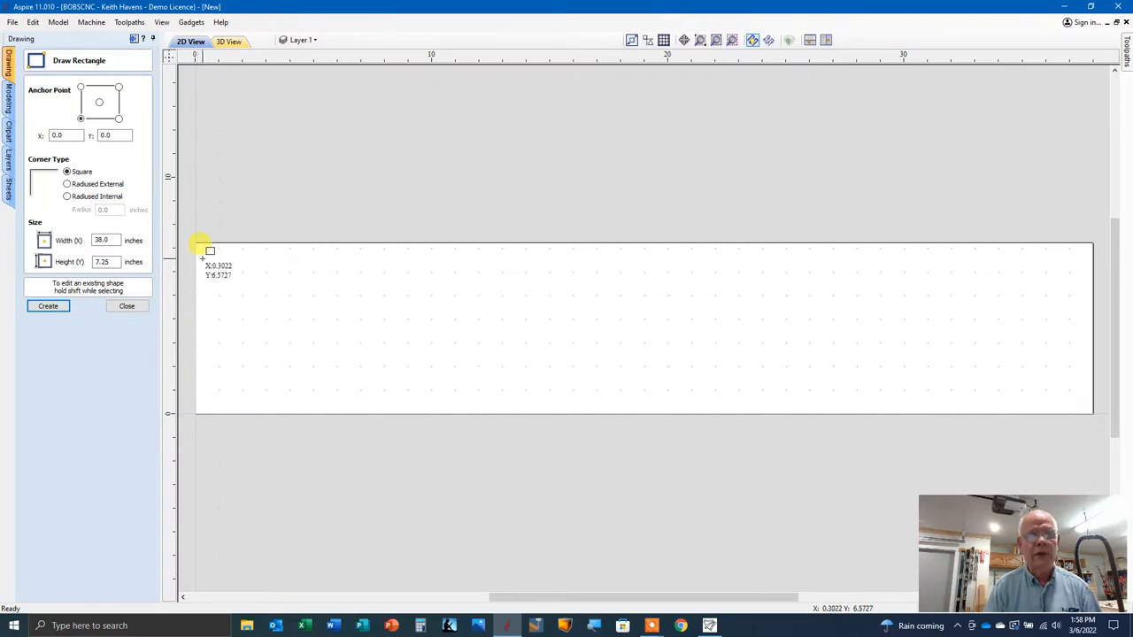
{"action": "mouse_move", "coordinate": [194, 247]}
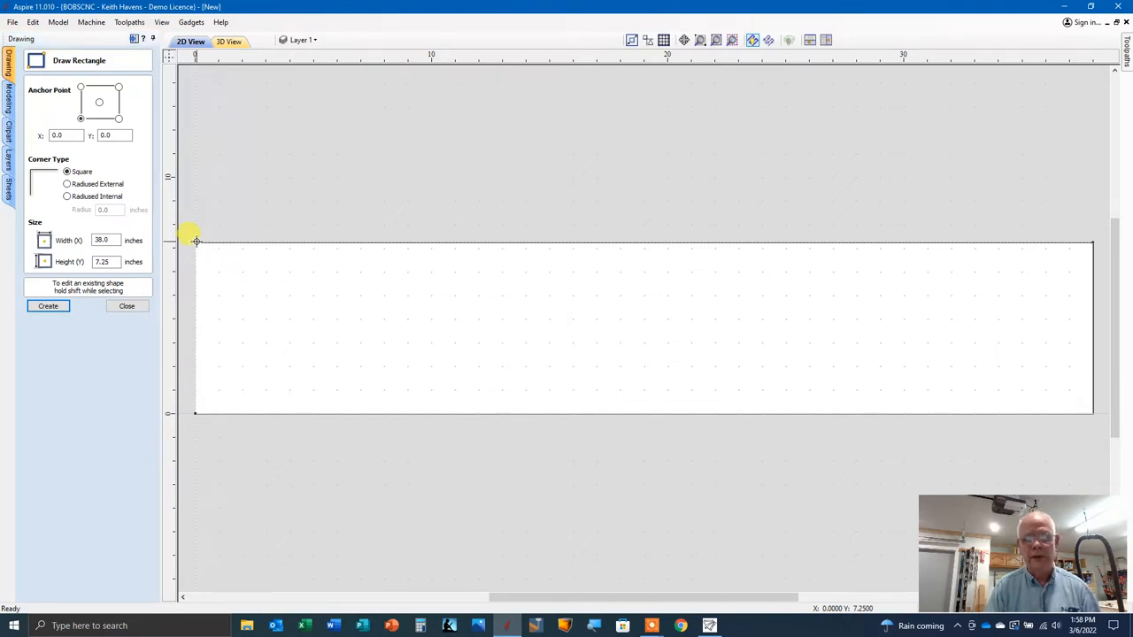
{"action": "left_click_drag", "start_coordinate": [195, 241], "coordinate": [917, 423]}
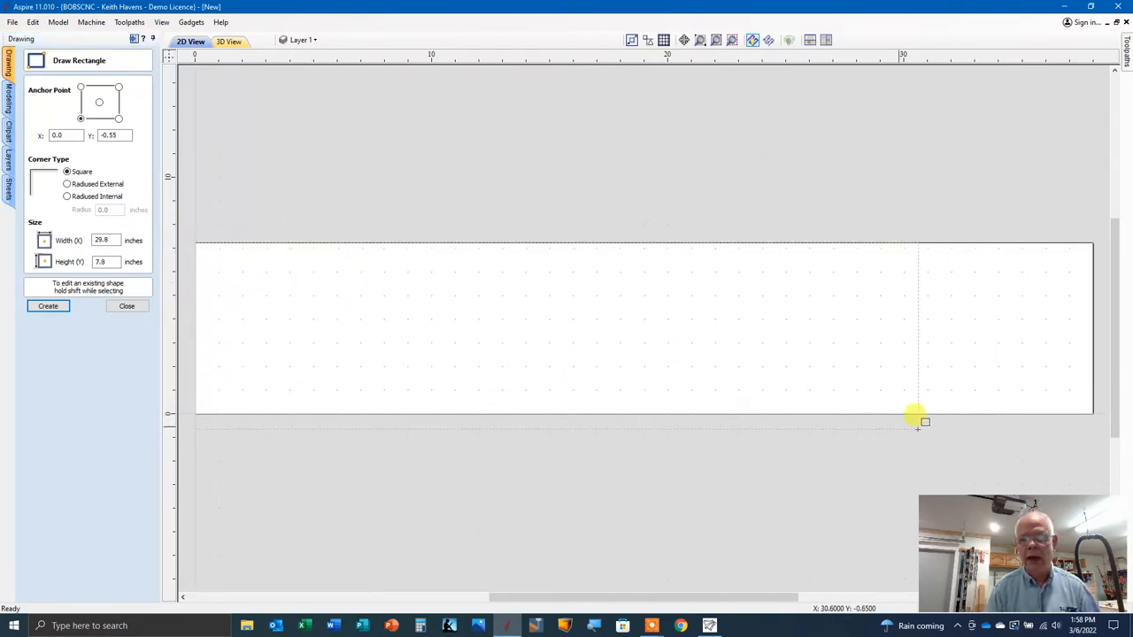
{"action": "left_click_drag", "start_coordinate": [917, 425], "coordinate": [1095, 411]}
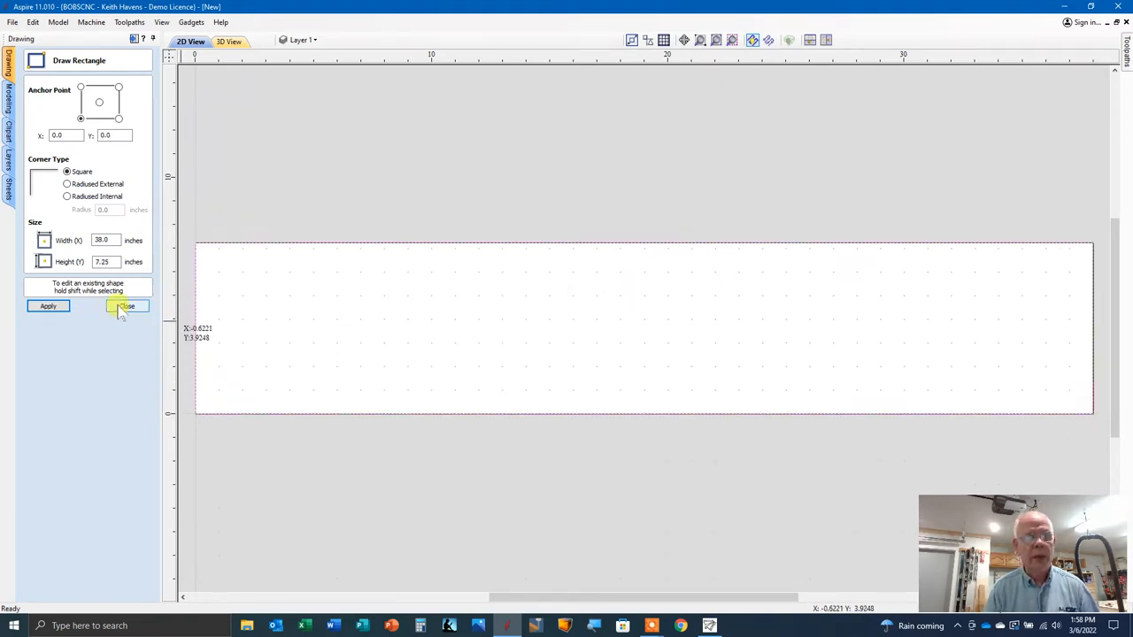
{"action": "left_click", "coordinate": [124, 306]}
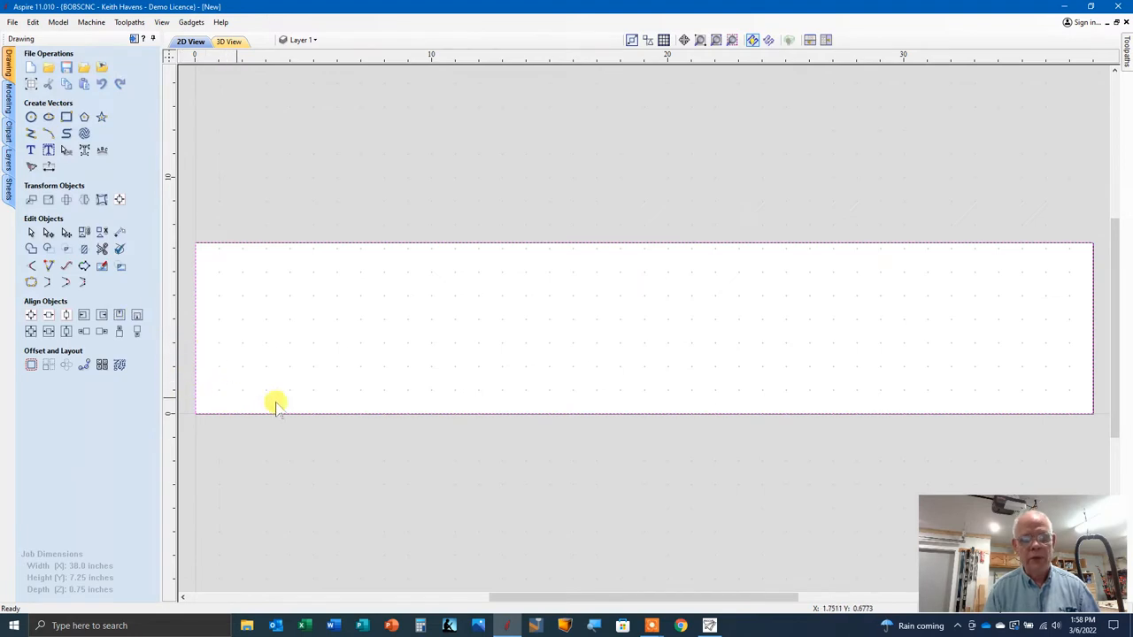
{"action": "mouse_move", "coordinate": [194, 266]}
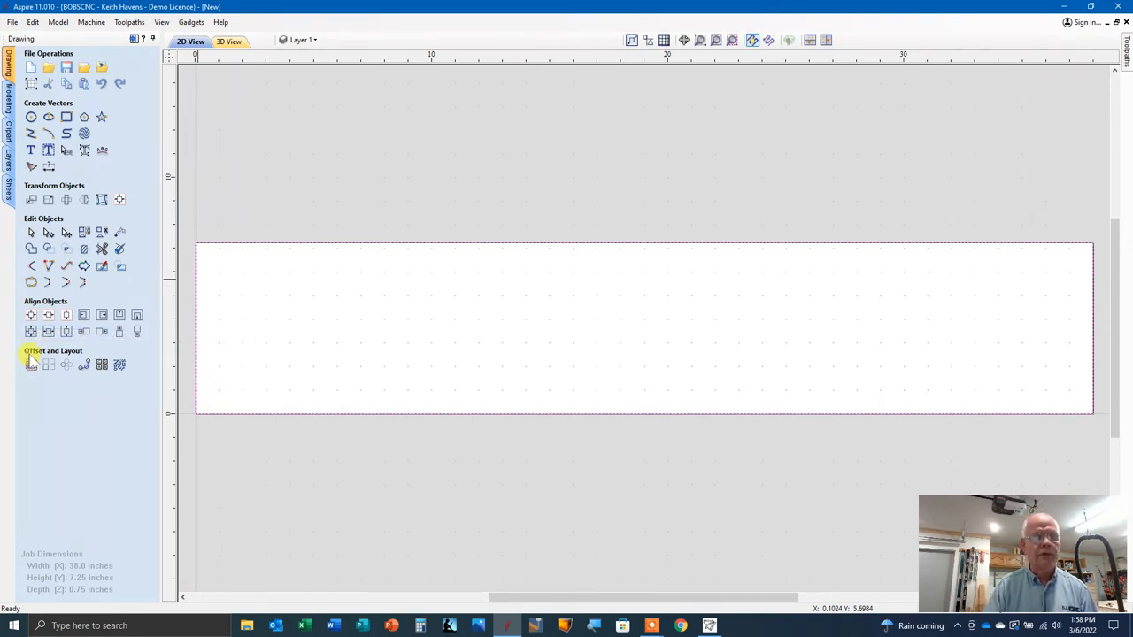
{"action": "mouse_move", "coordinate": [32, 365]}
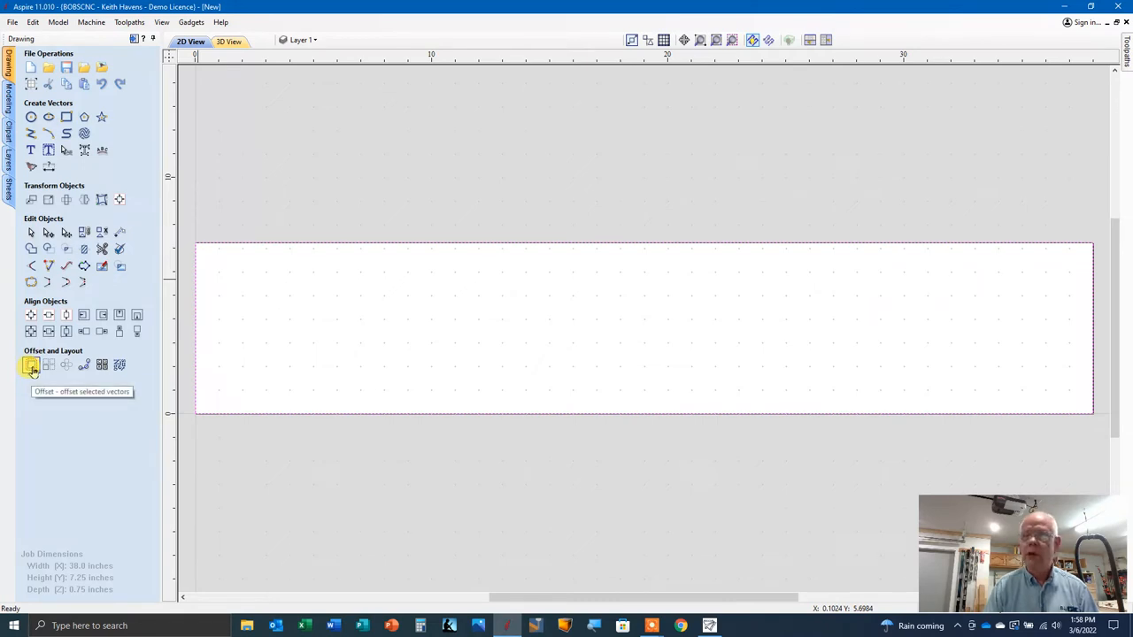
Step: Offset the rectangle .5 inch inwards, deleting the original, and dismiss the offsetting warning
{"action": "left_click", "coordinate": [31, 365]}
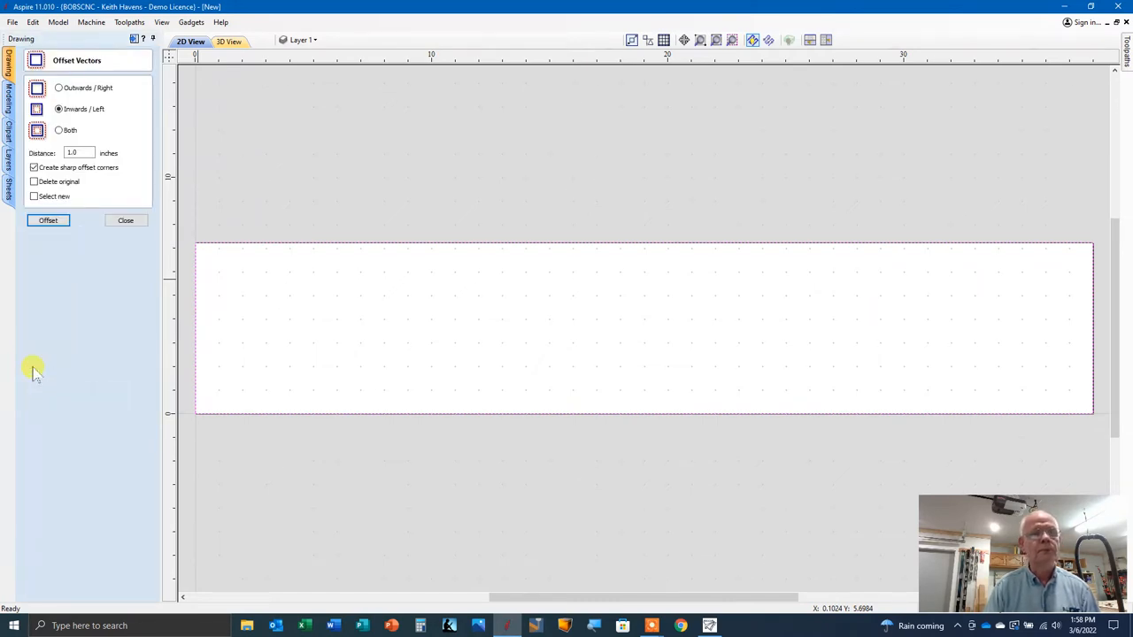
{"action": "mouse_move", "coordinate": [101, 255]}
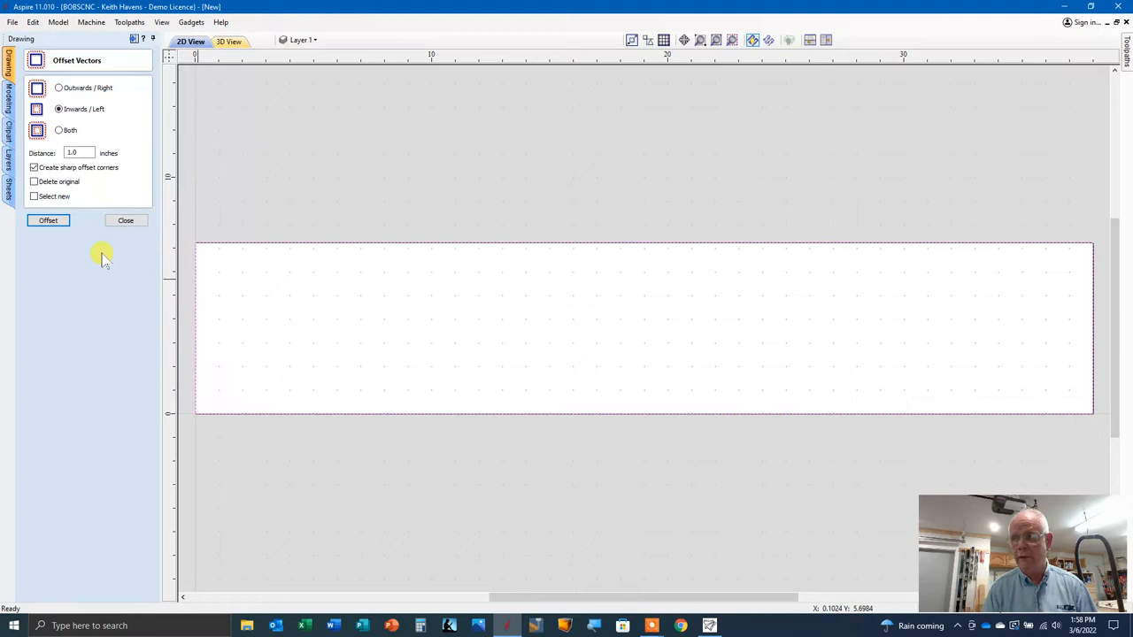
{"action": "left_click", "coordinate": [75, 152]}
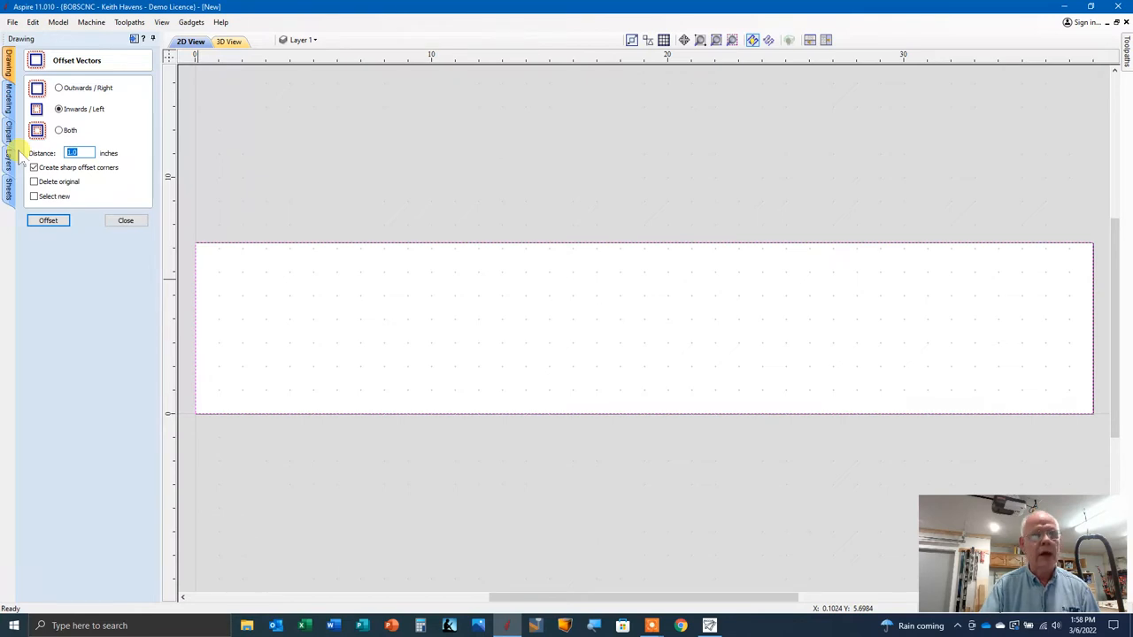
{"action": "type", "text": "5"}
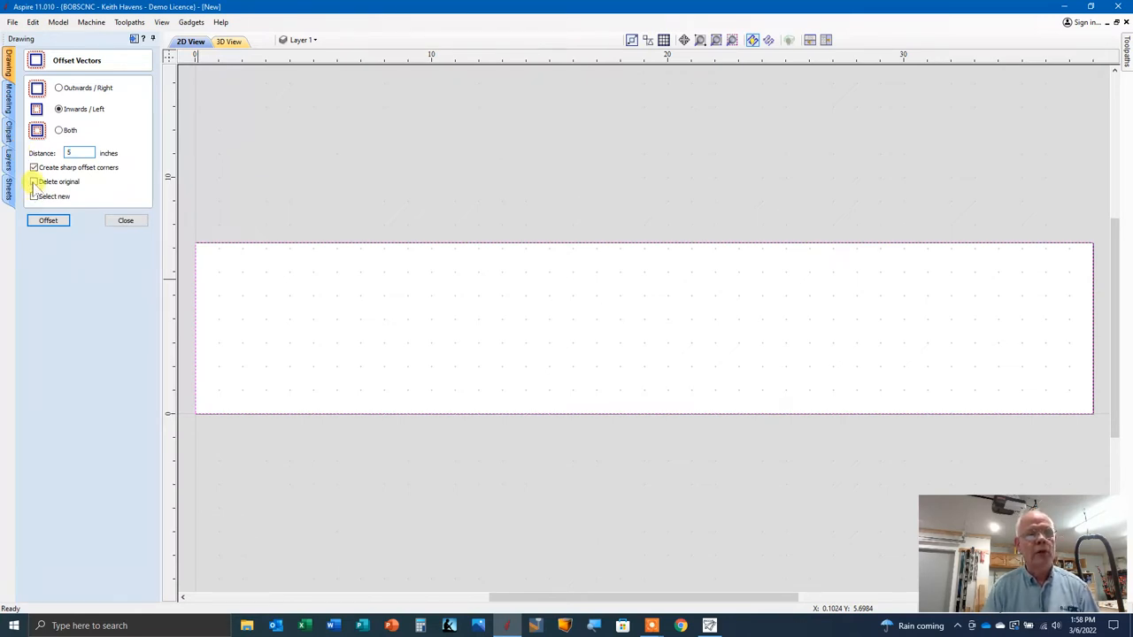
{"action": "left_click", "coordinate": [35, 181]}
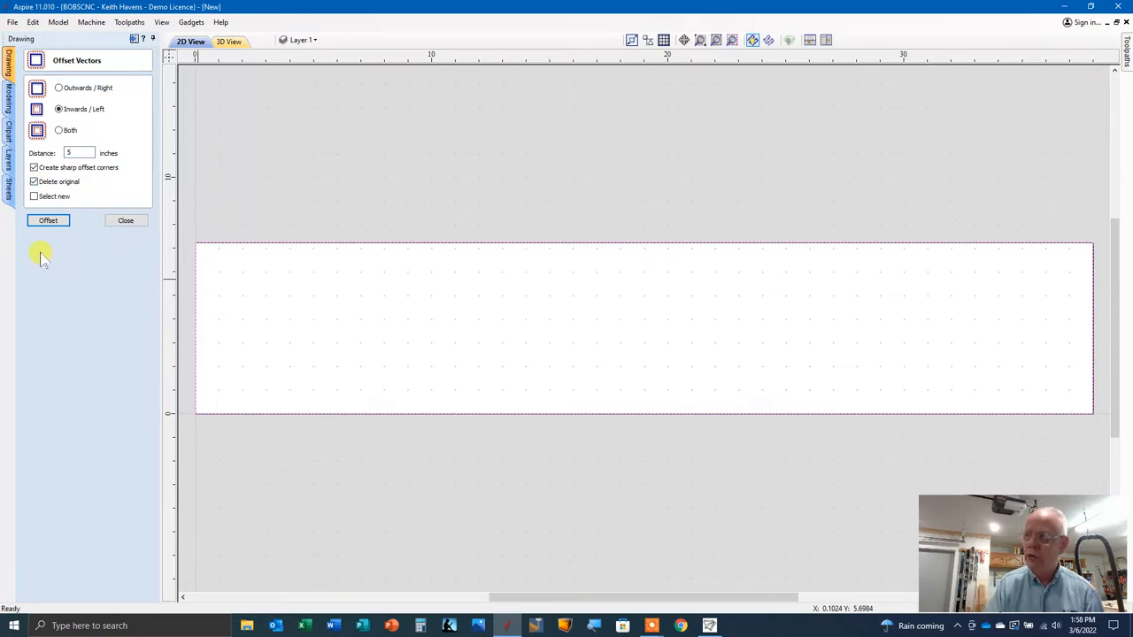
{"action": "mouse_move", "coordinate": [69, 251]}
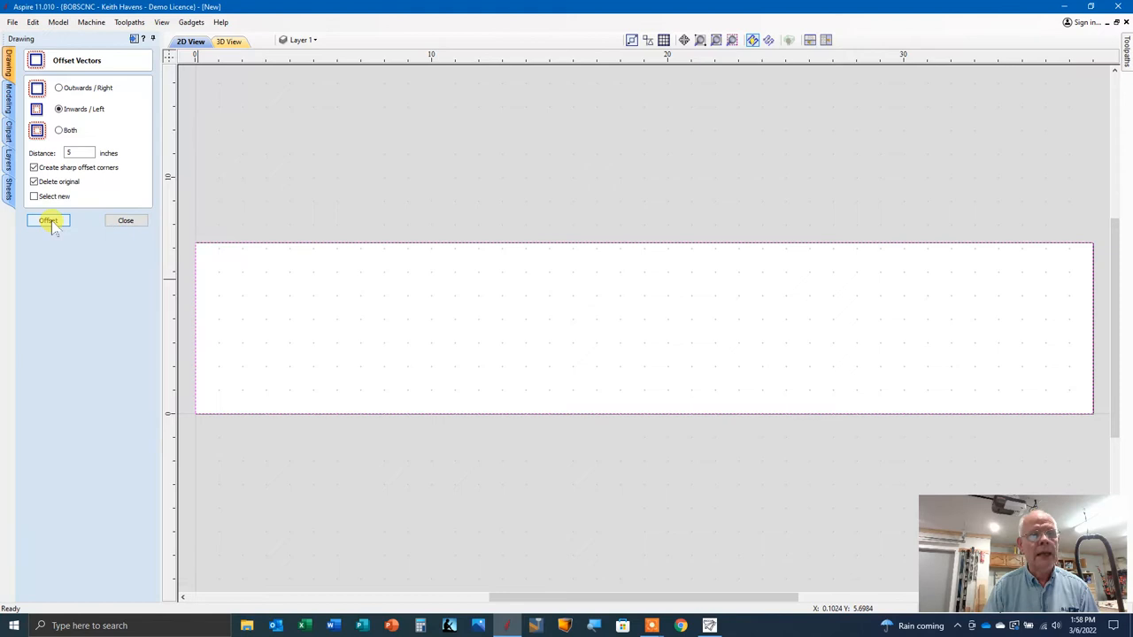
{"action": "left_click", "coordinate": [48, 219]}
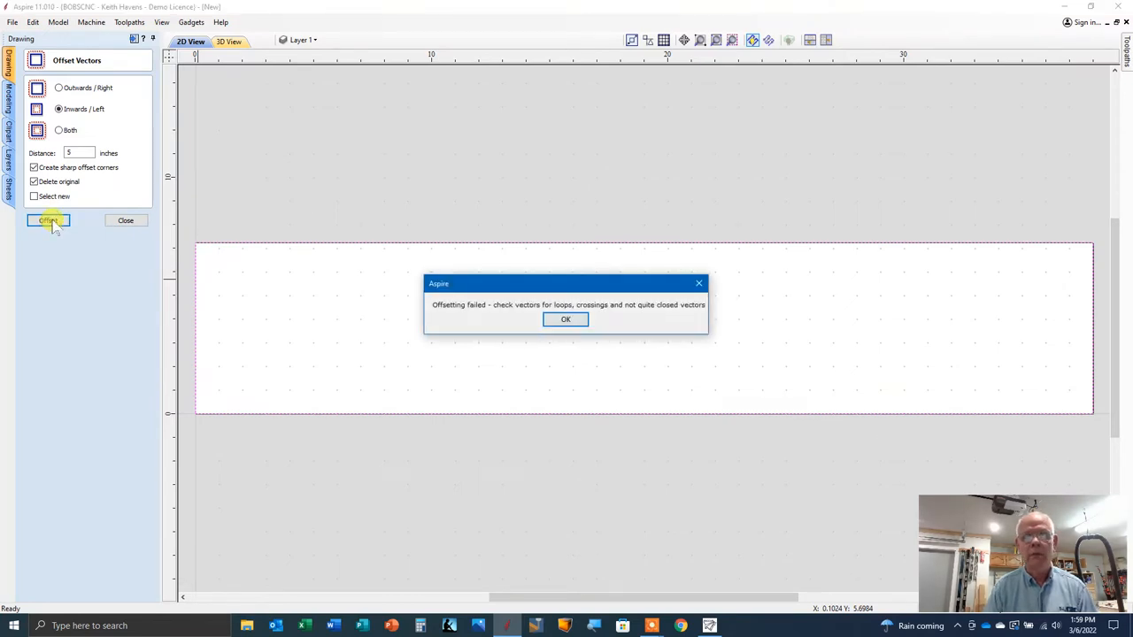
{"action": "left_click", "coordinate": [565, 319]}
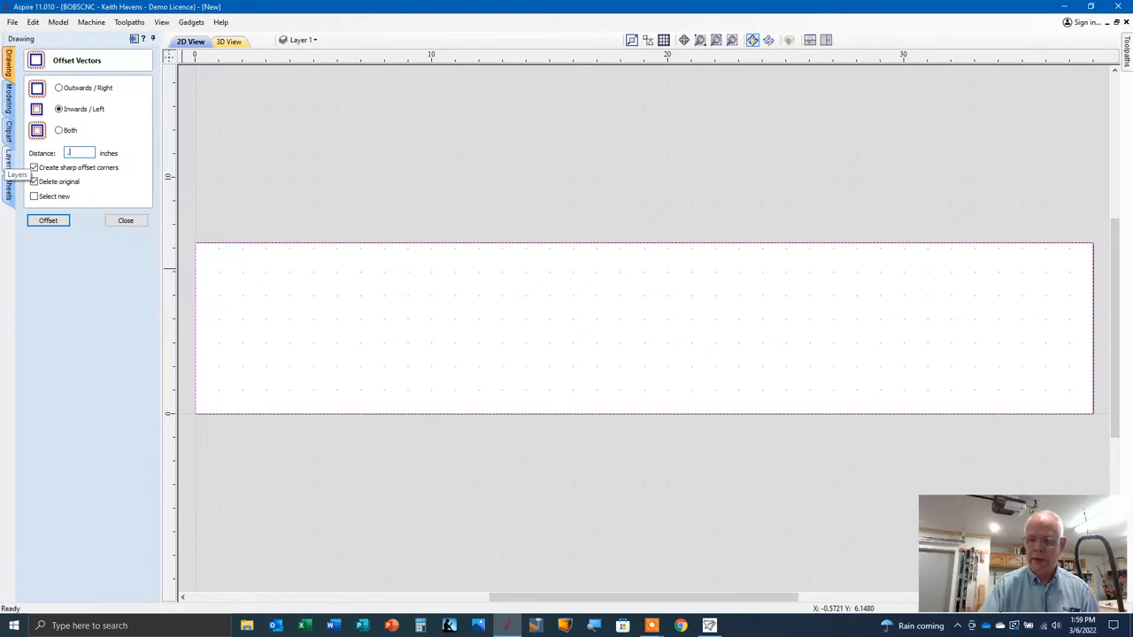
{"action": "type", "text": ".5"}
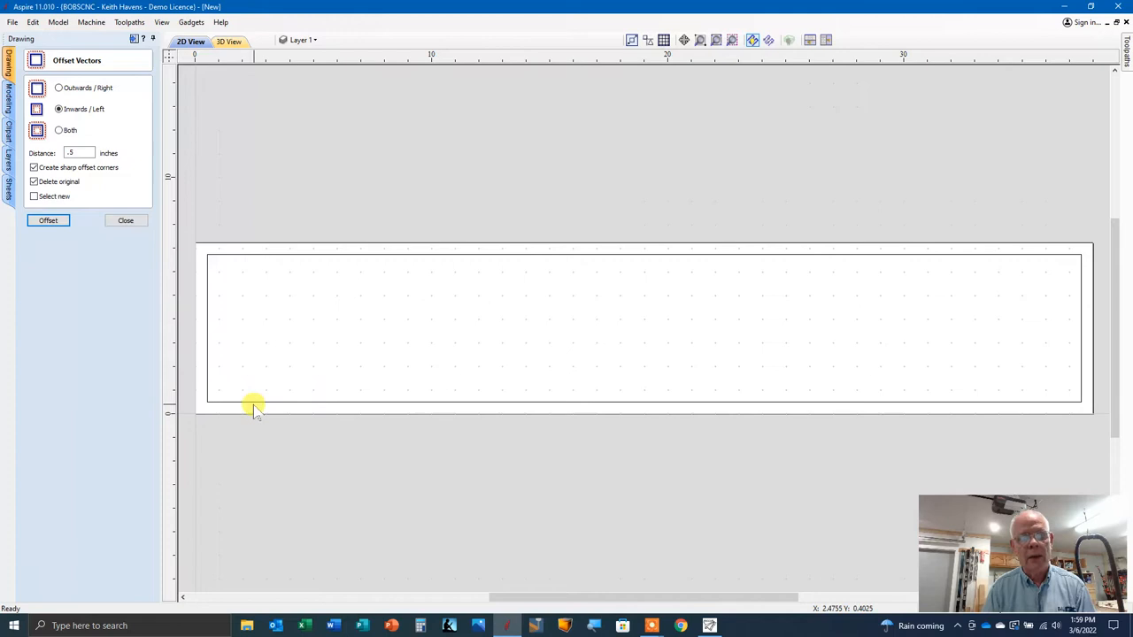
{"action": "mouse_move", "coordinate": [188, 264]}
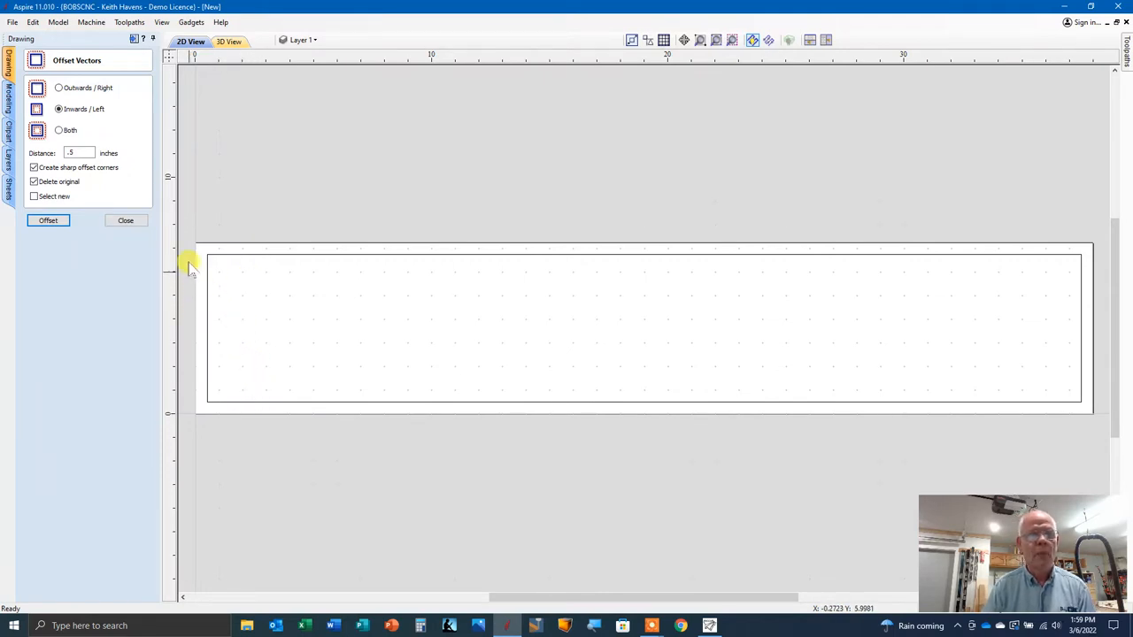
{"action": "mouse_move", "coordinate": [329, 336]}
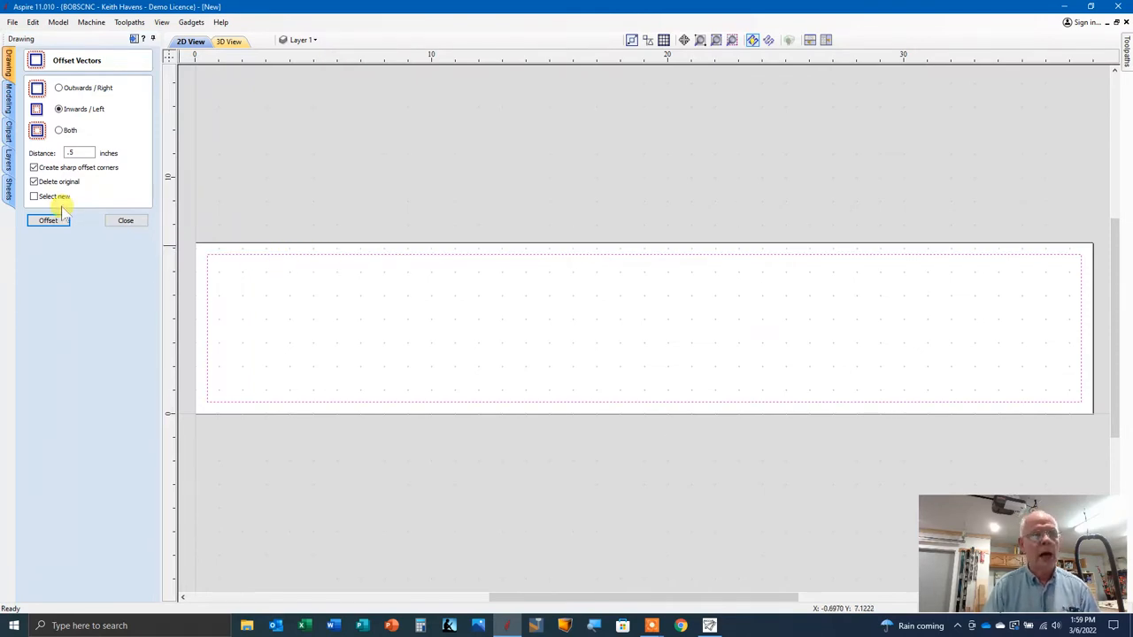
Step: Offset a second, smaller inner rectangle inwards, keeping the original border this time
{"action": "left_click", "coordinate": [77, 152]}
{"action": "type", "text": "1"}
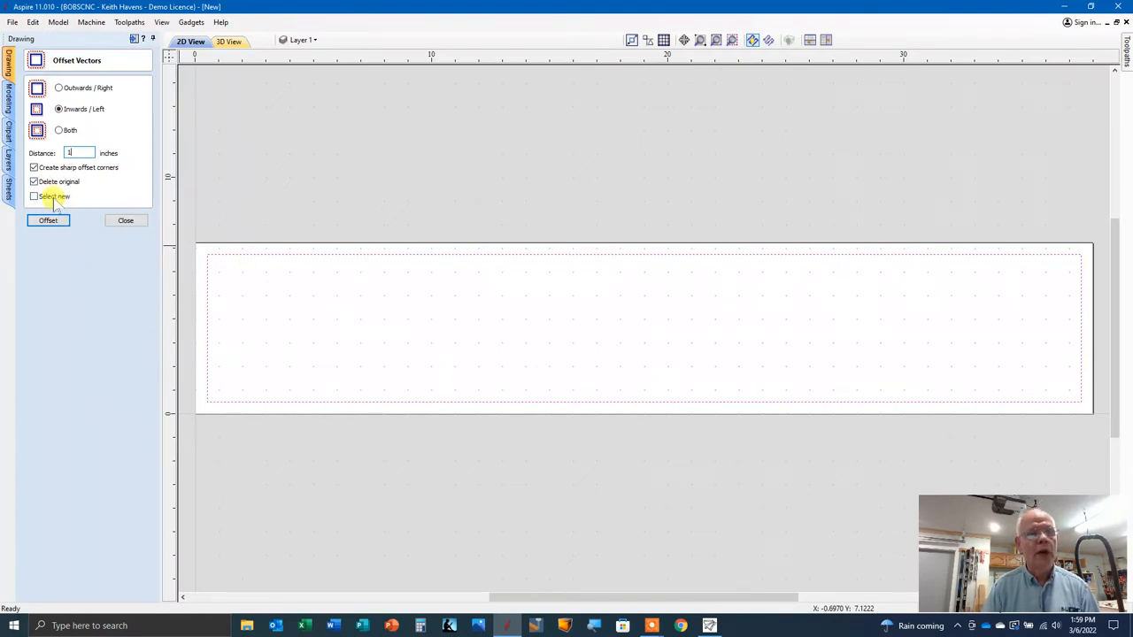
{"action": "left_click", "coordinate": [35, 181]}
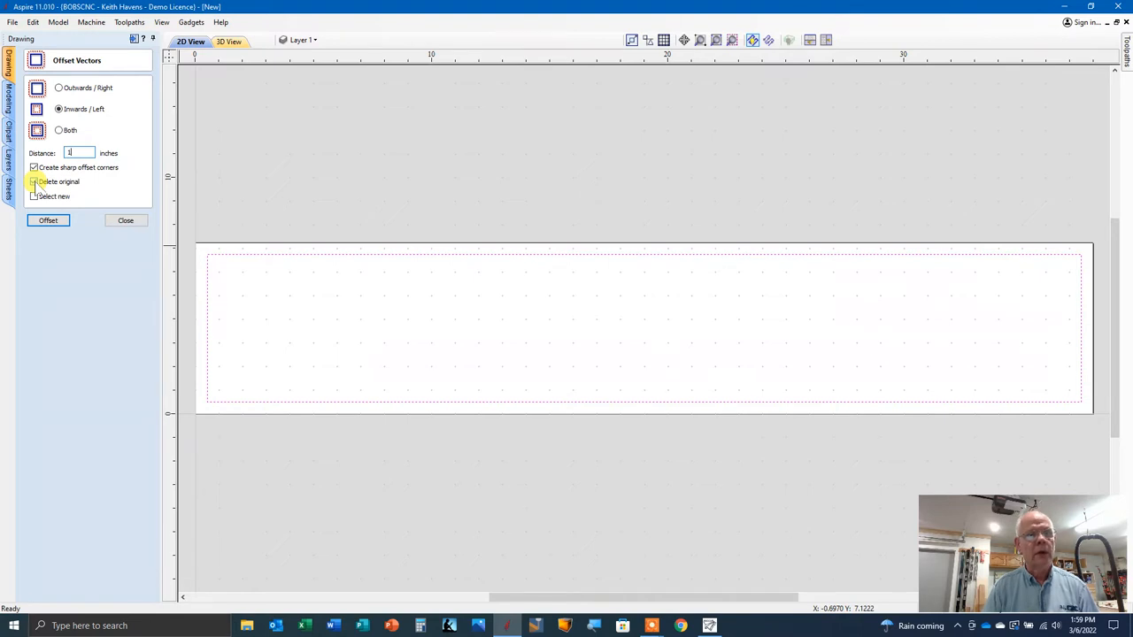
{"action": "left_click", "coordinate": [48, 219]}
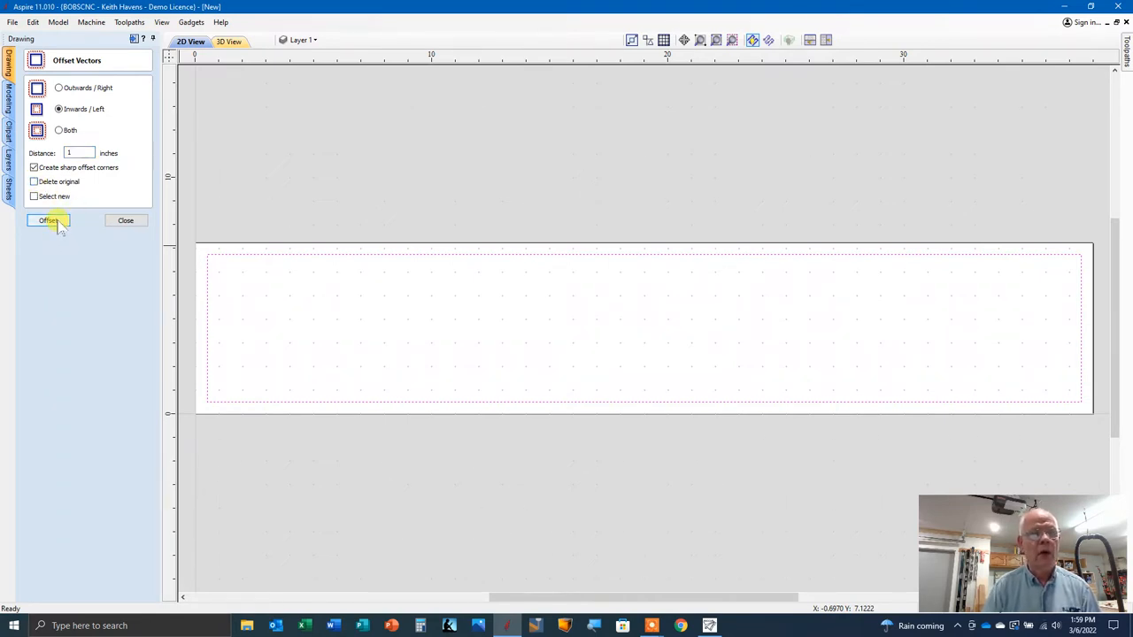
{"action": "left_click", "coordinate": [46, 220]}
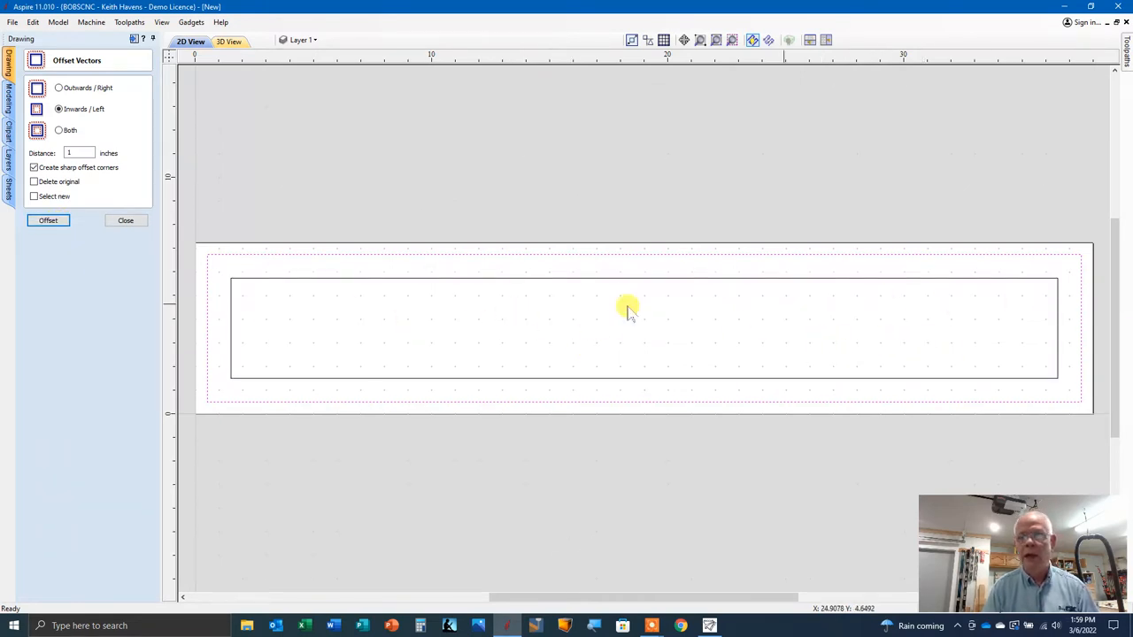
{"action": "mouse_move", "coordinate": [988, 311]}
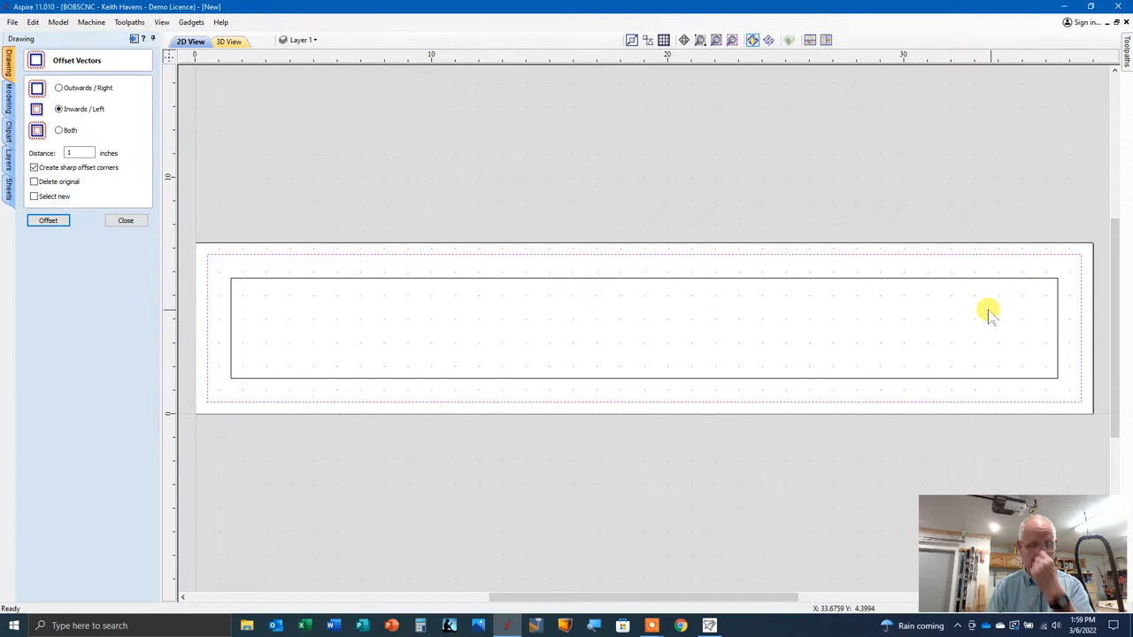
{"action": "mouse_move", "coordinate": [660, 343]}
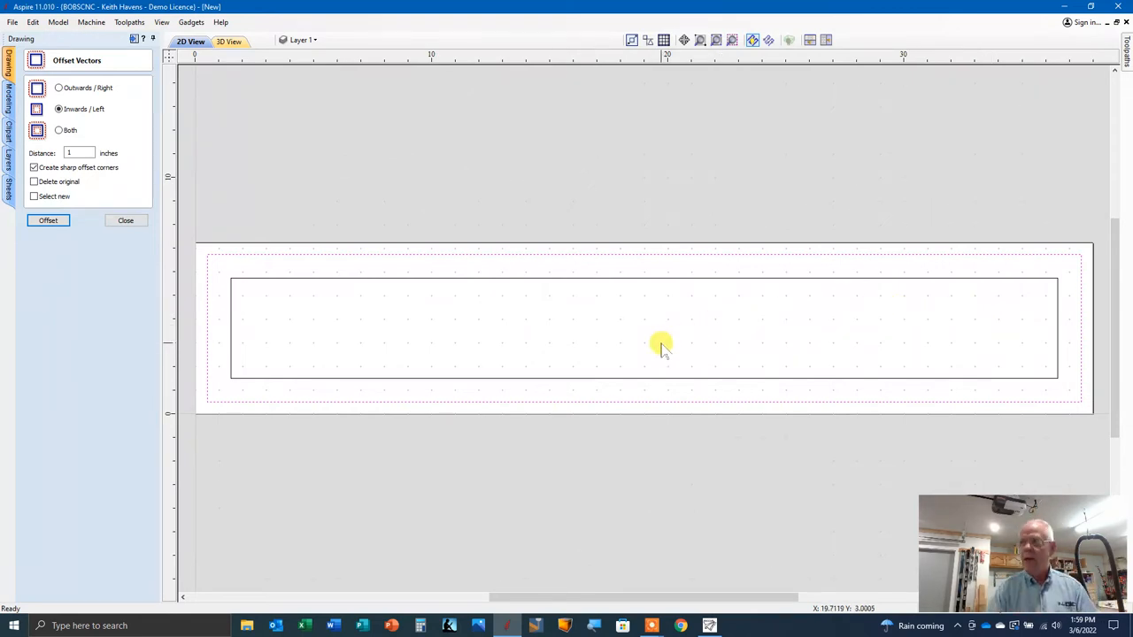
{"action": "mouse_move", "coordinate": [600, 330]}
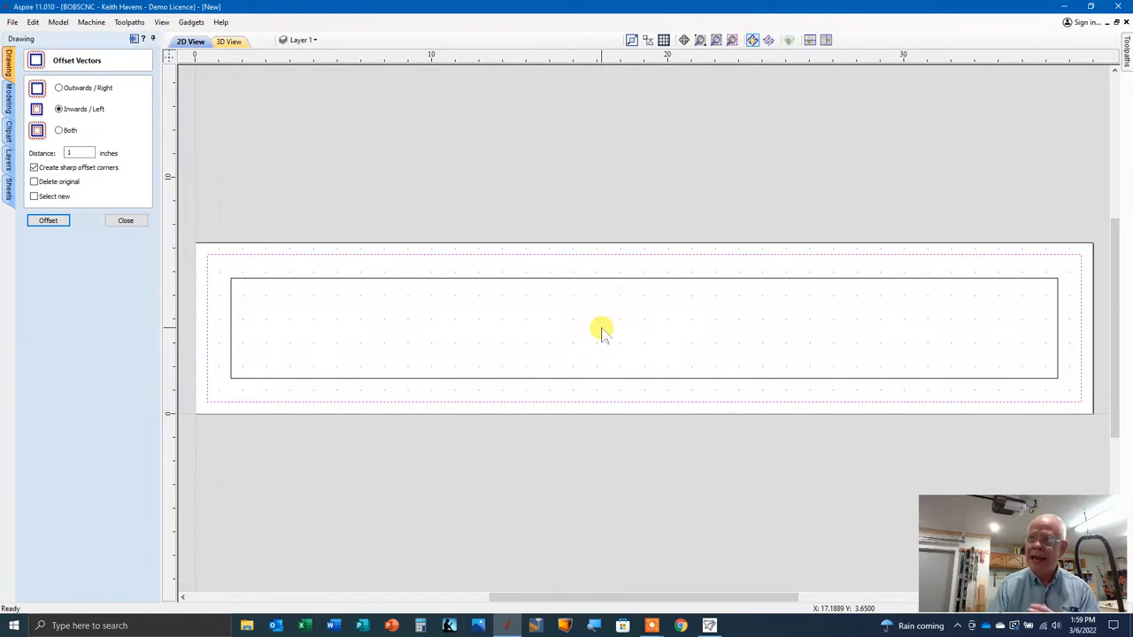
{"action": "mouse_move", "coordinate": [595, 338]}
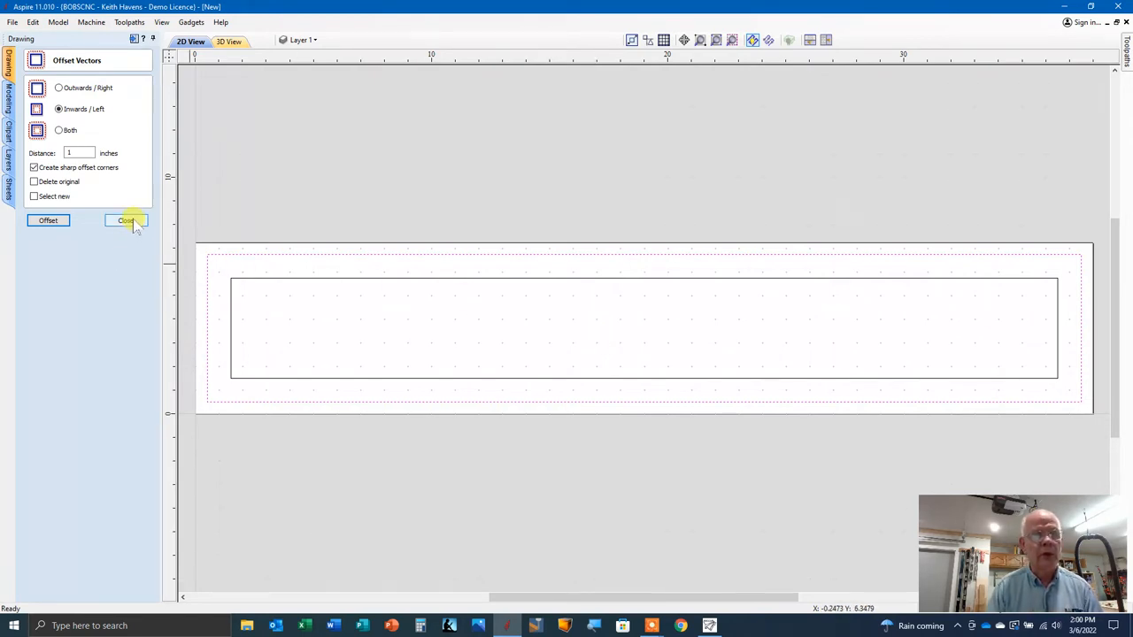
Step: Create a bold text letter W and place it left of the sign's centre in the inner panel
{"action": "left_click", "coordinate": [124, 220]}
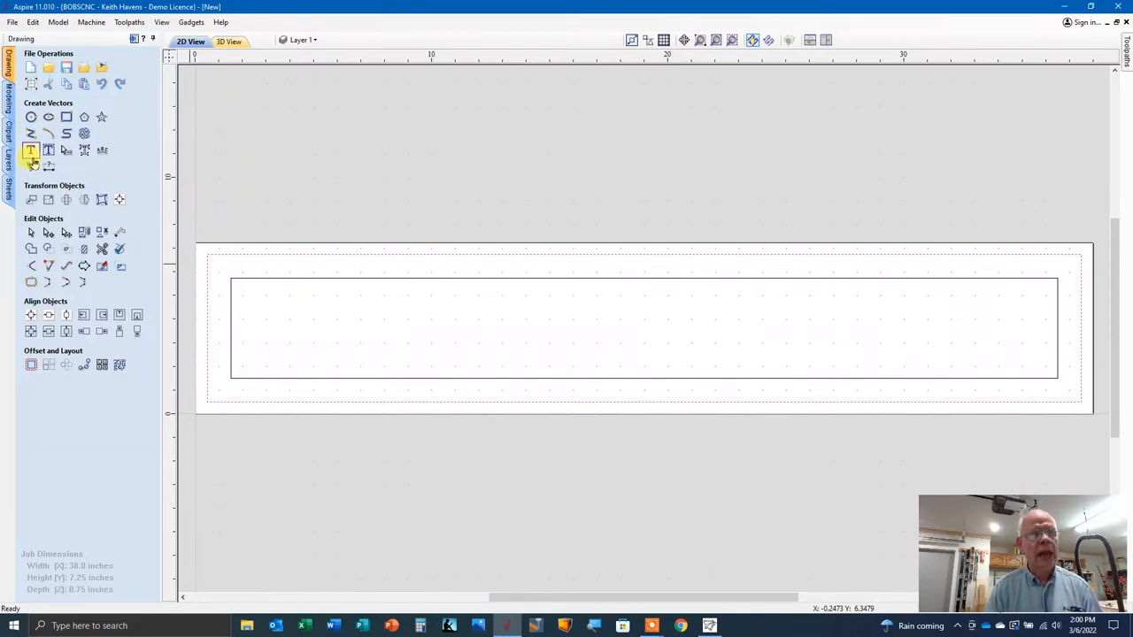
{"action": "mouse_move", "coordinate": [30, 151]}
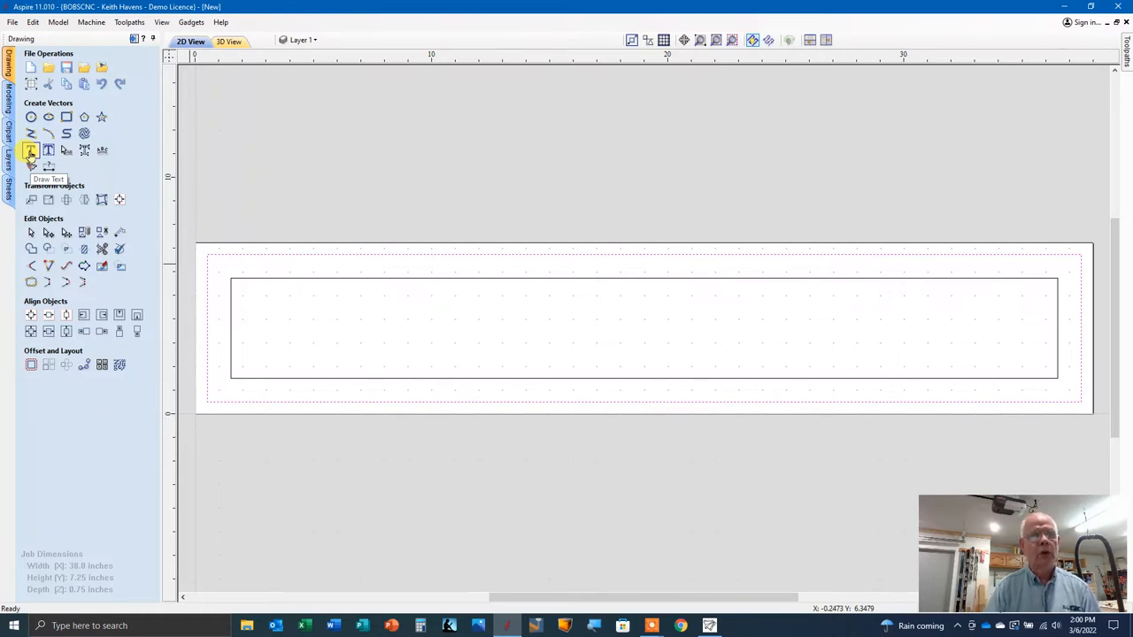
{"action": "left_click", "coordinate": [31, 148]}
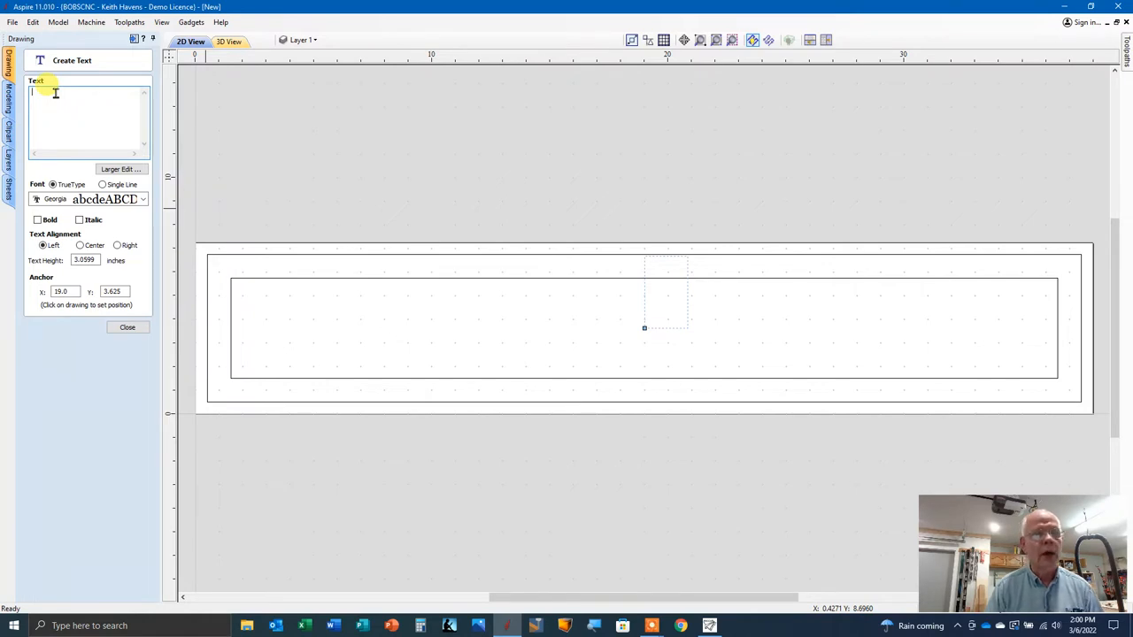
{"action": "mouse_move", "coordinate": [42, 150]}
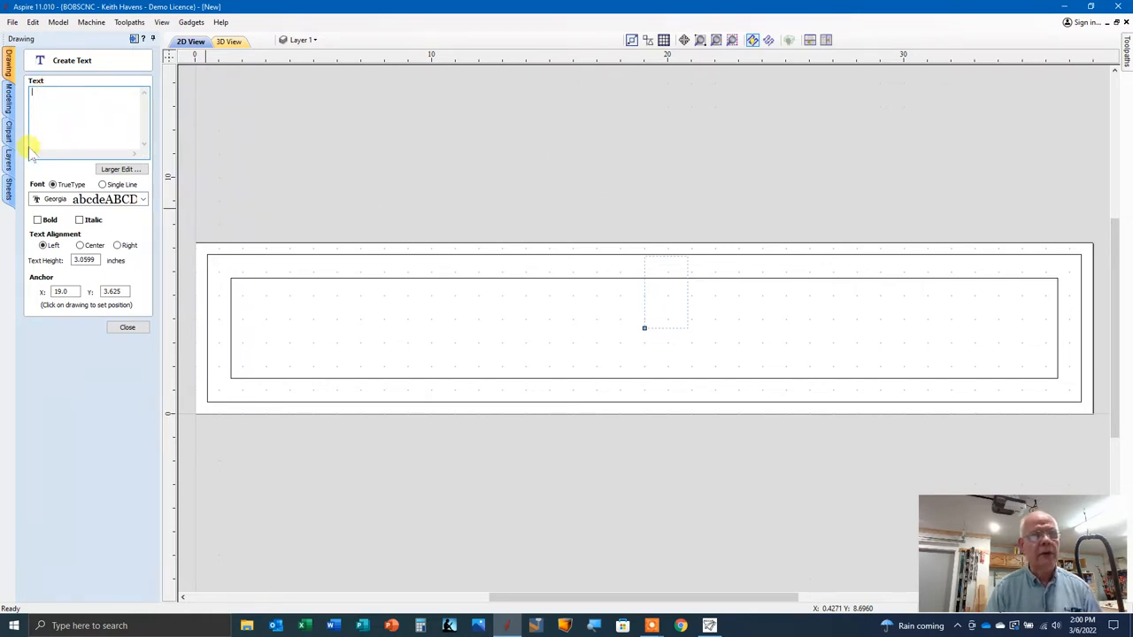
{"action": "left_click", "coordinate": [37, 220]}
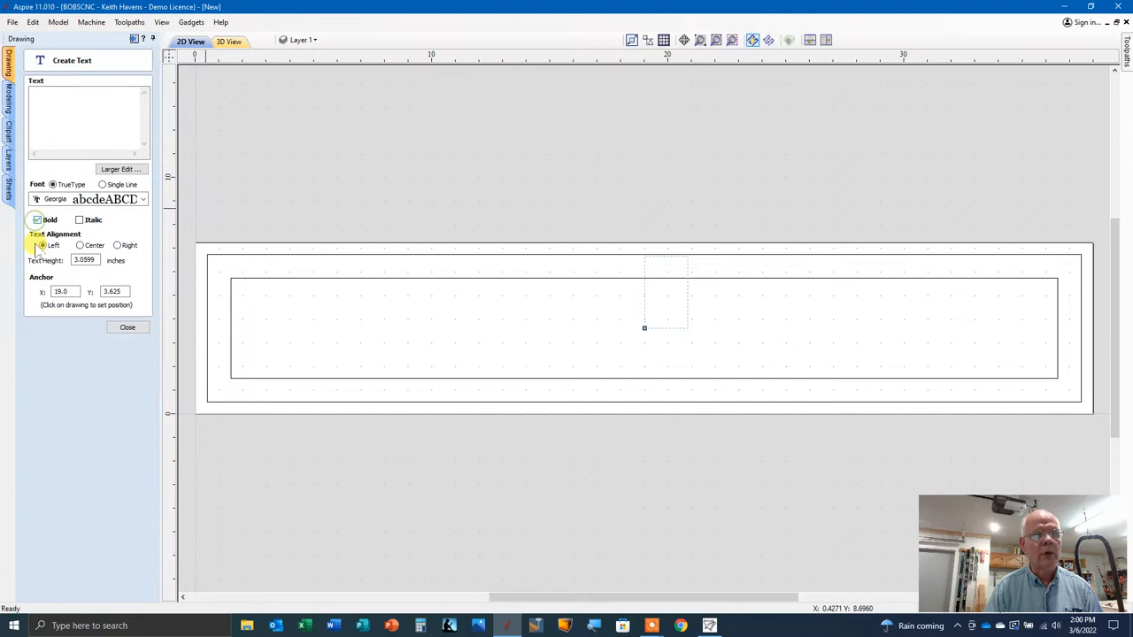
{"action": "left_click", "coordinate": [80, 106]}
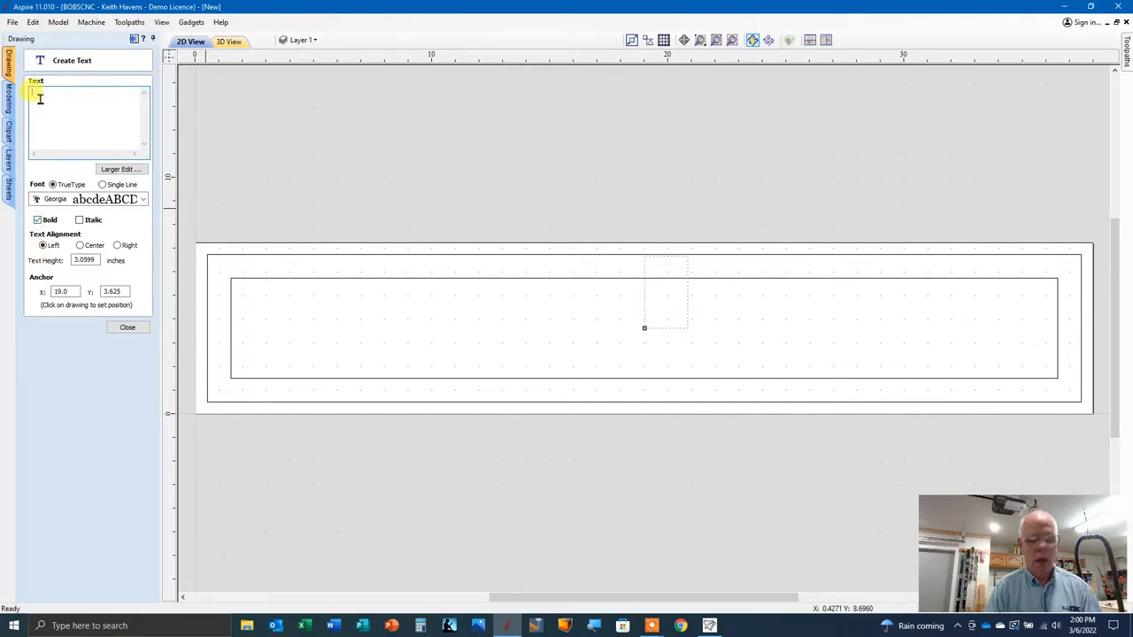
{"action": "type", "text": "W"}
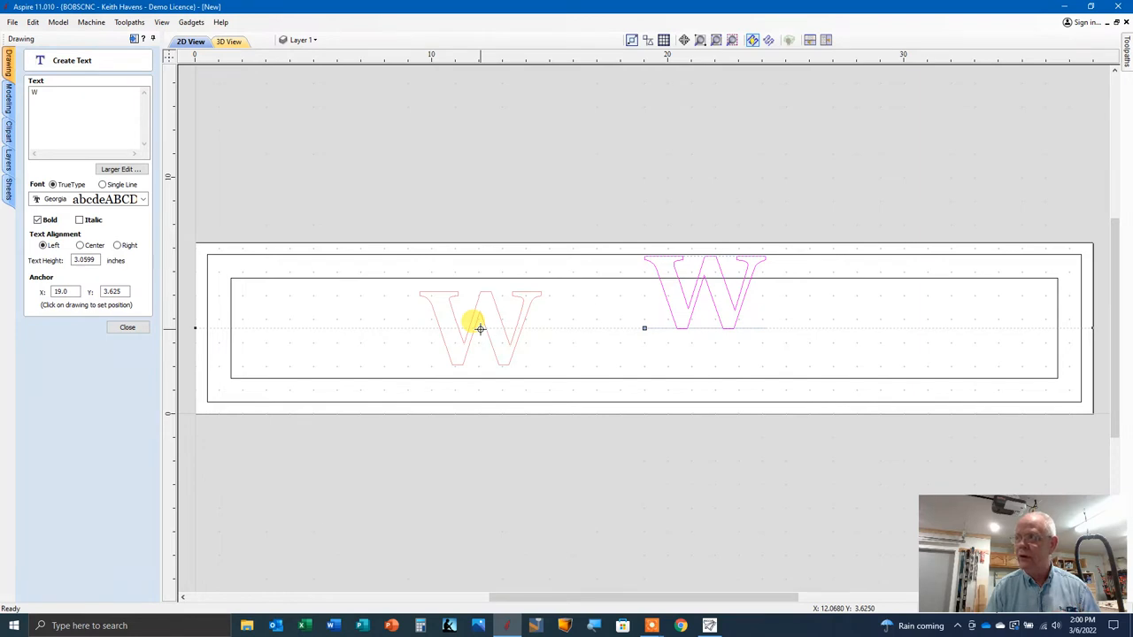
{"action": "left_click", "coordinate": [478, 328]}
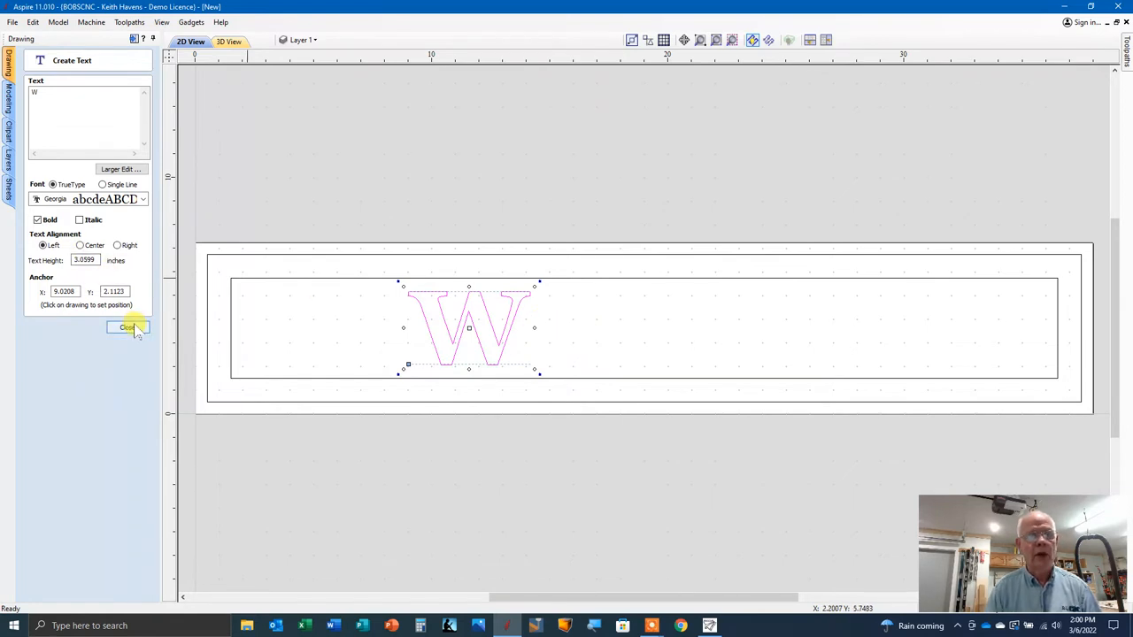
Step: Place the remaining letters E, L, C, O, M, E one by one to spell WELCOME across the panel
{"action": "left_click", "coordinate": [128, 327]}
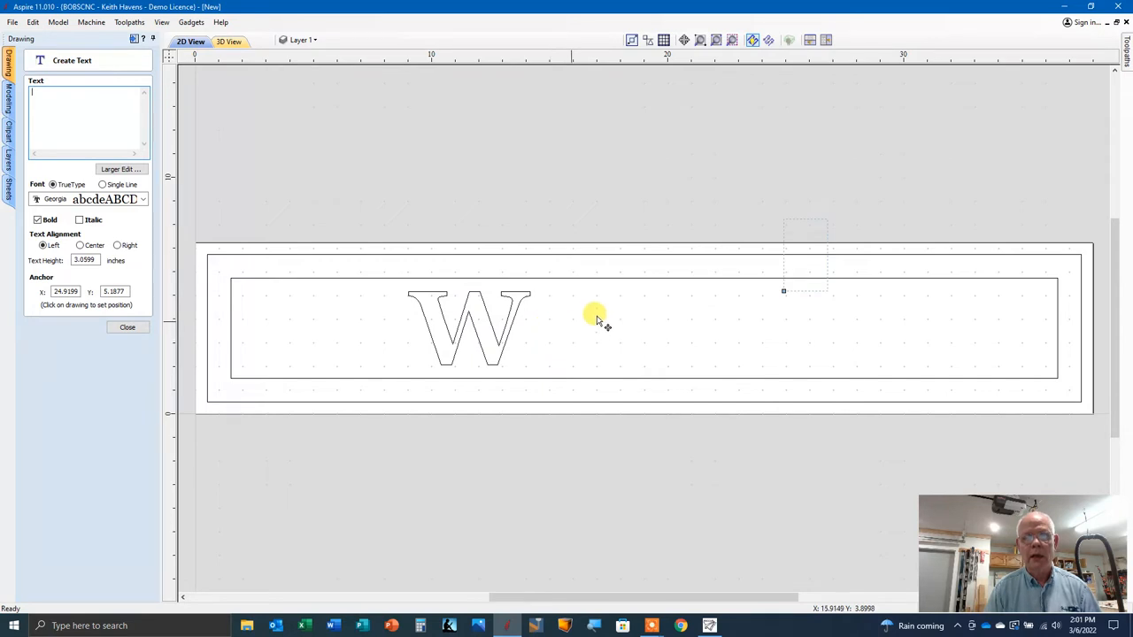
{"action": "mouse_move", "coordinate": [616, 311]}
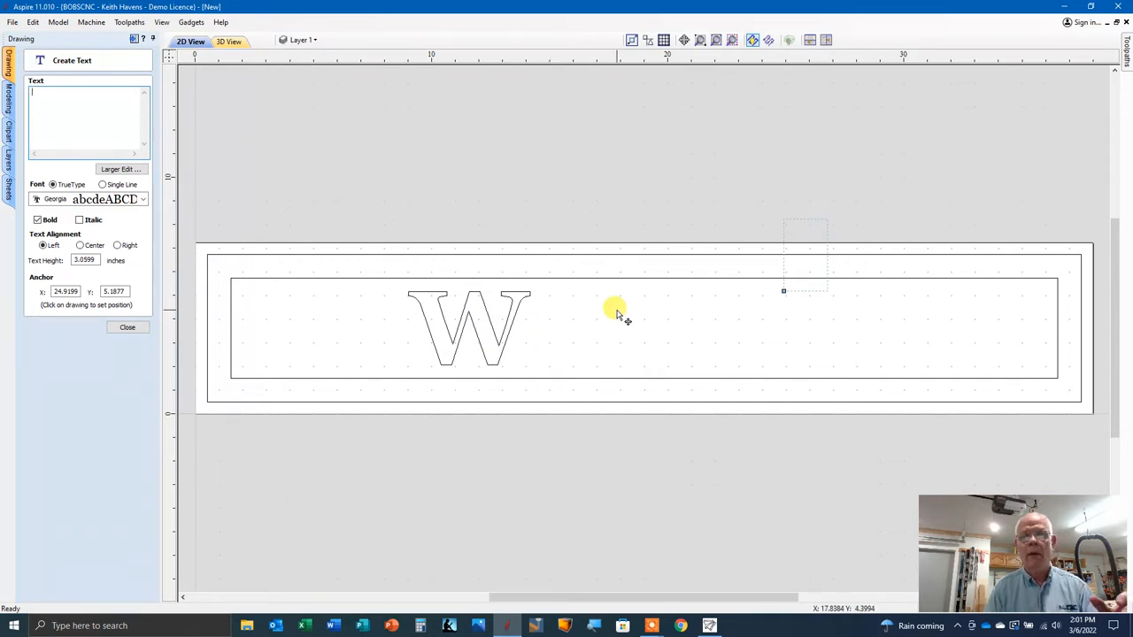
{"action": "type", "text": "E"}
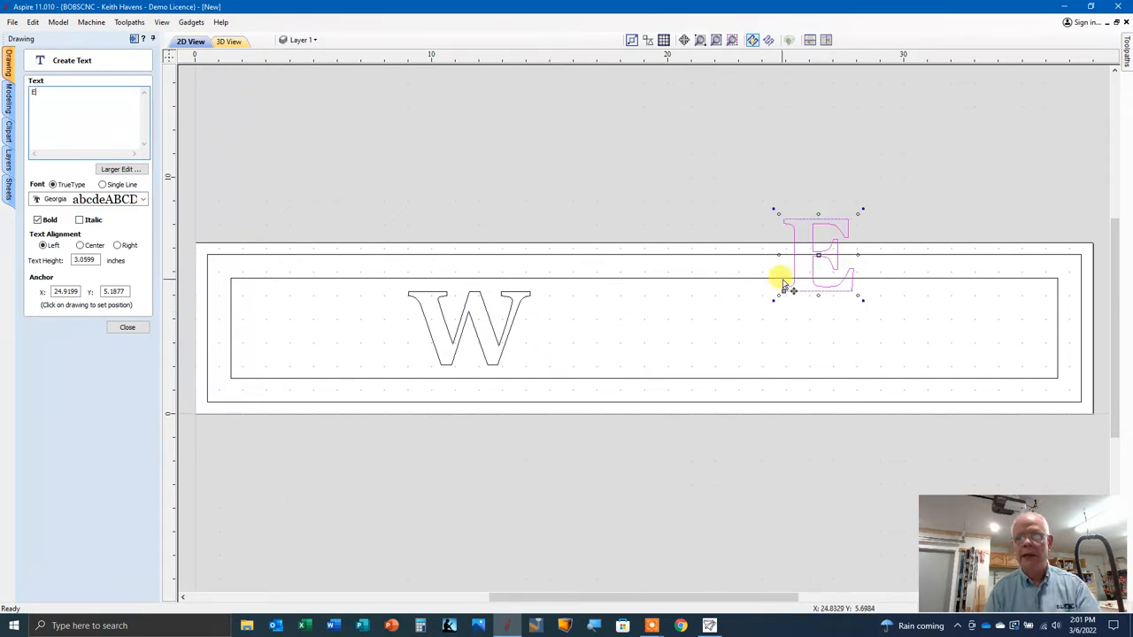
{"action": "left_click_drag", "start_coordinate": [814, 256], "coordinate": [548, 333]}
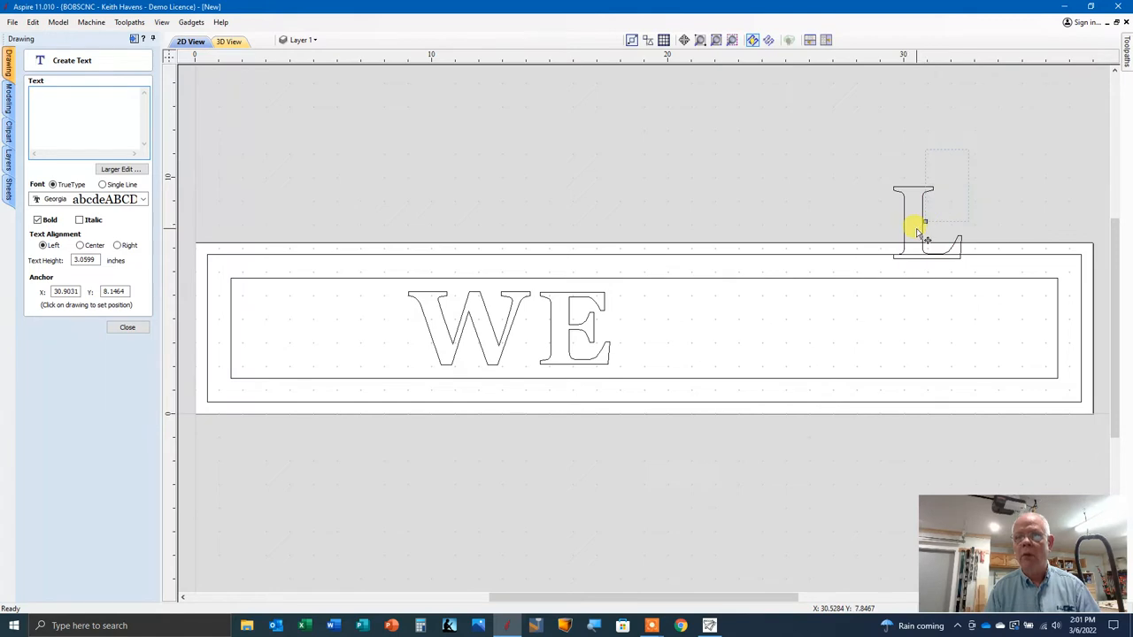
{"action": "left_click", "coordinate": [924, 221]}
{"action": "type", "text": "C"}
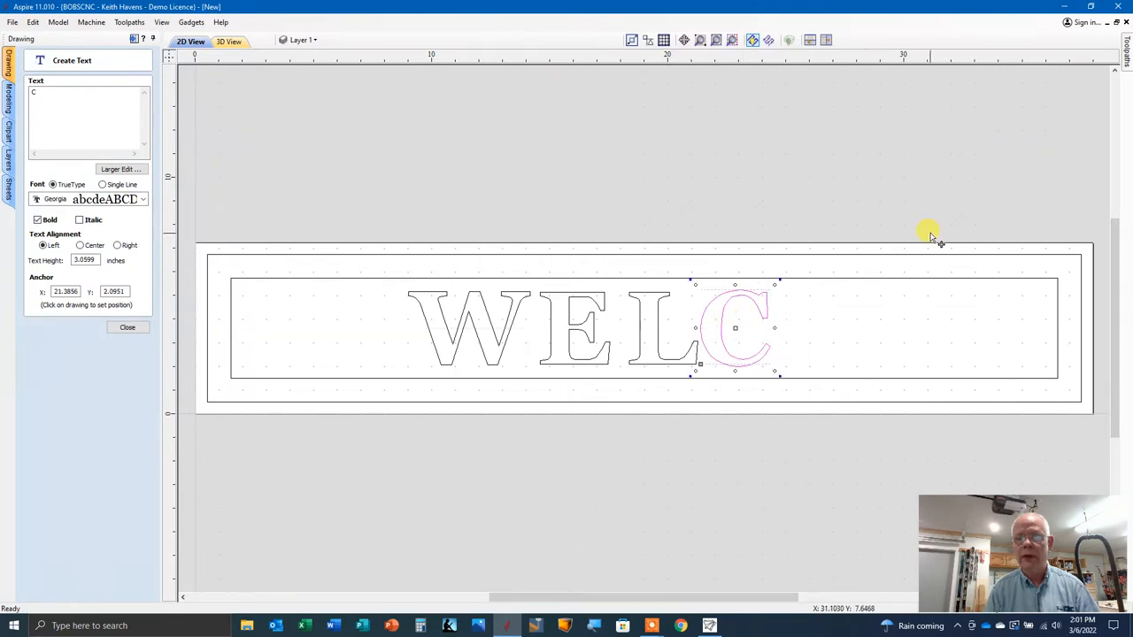
{"action": "mouse_move", "coordinate": [825, 219]}
{"action": "type", "text": "M"}
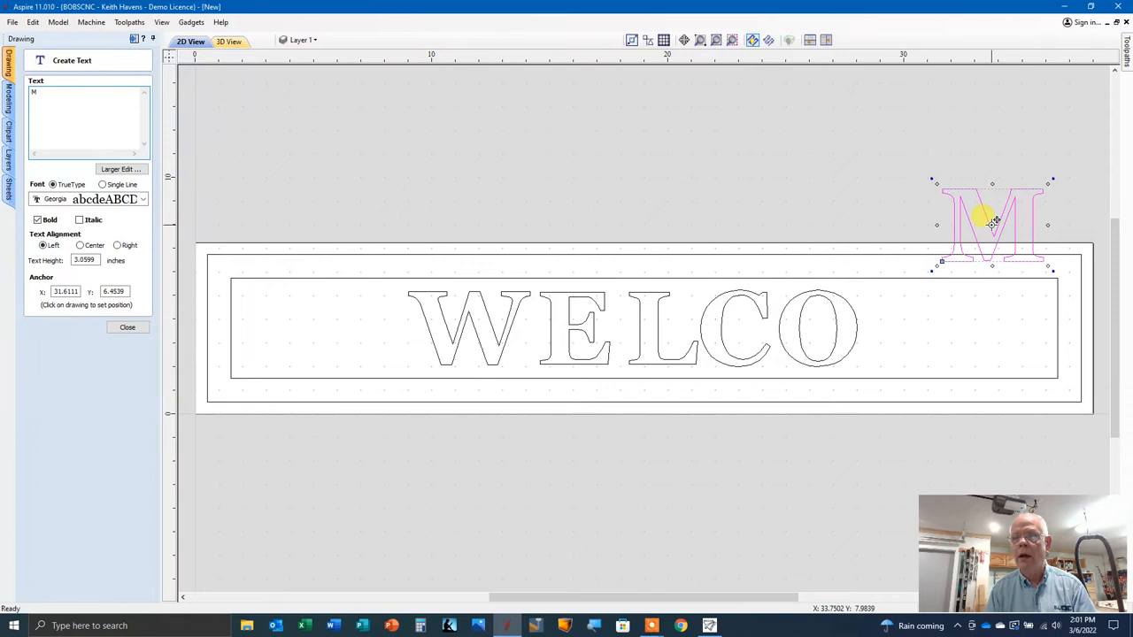
{"action": "left_click_drag", "start_coordinate": [991, 222], "coordinate": [917, 327]}
{"action": "type", "text": "E"}
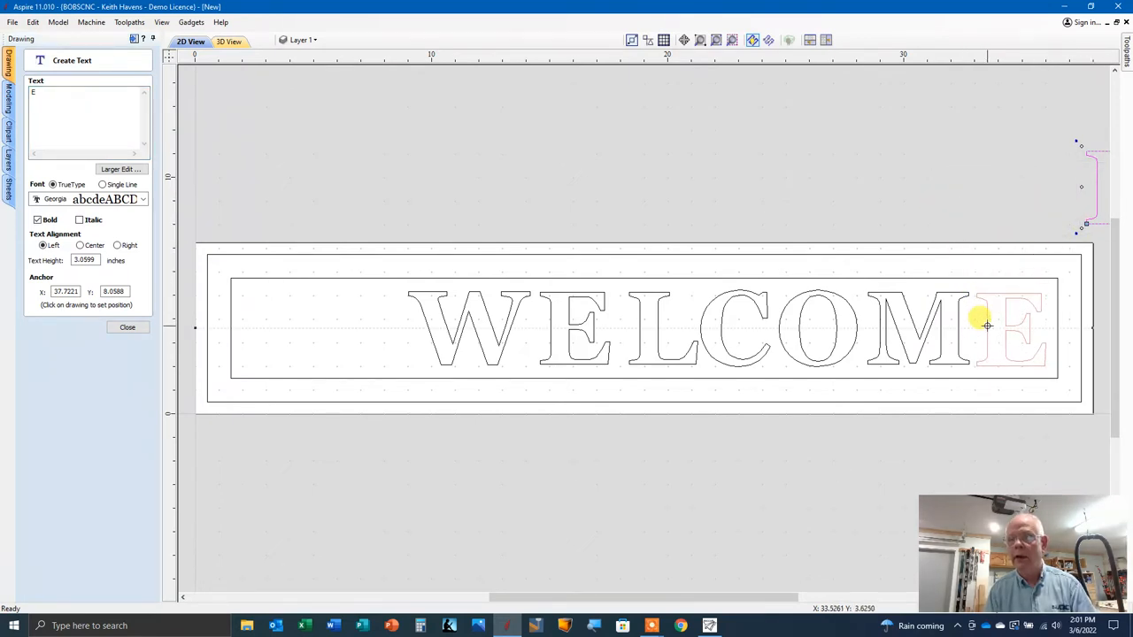
{"action": "left_click", "coordinate": [984, 326]}
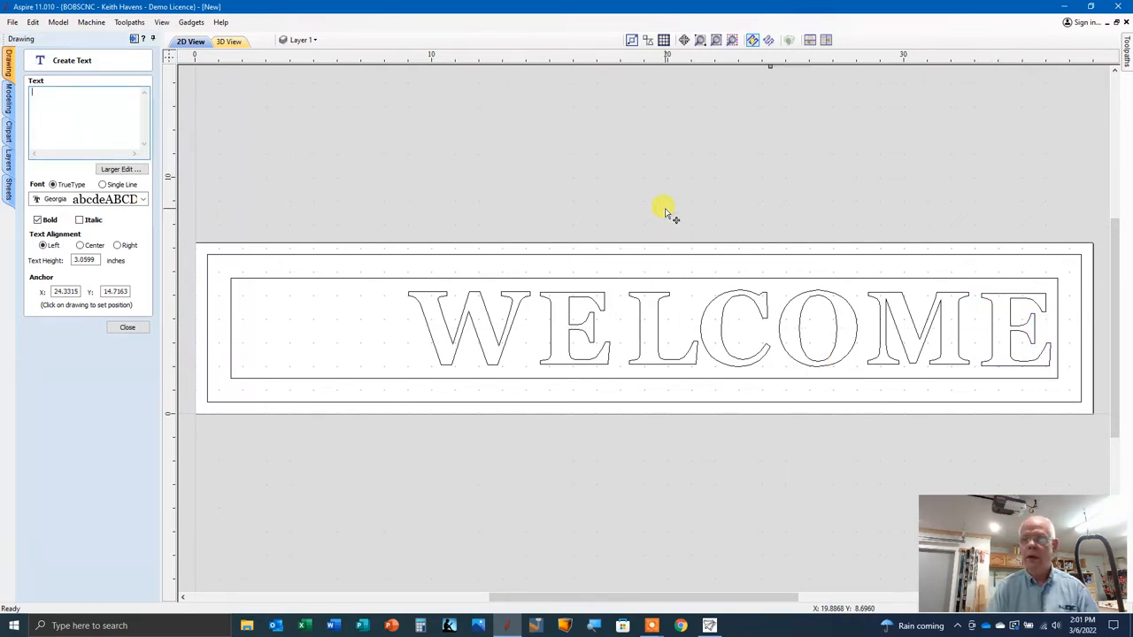
{"action": "mouse_move", "coordinate": [496, 350]}
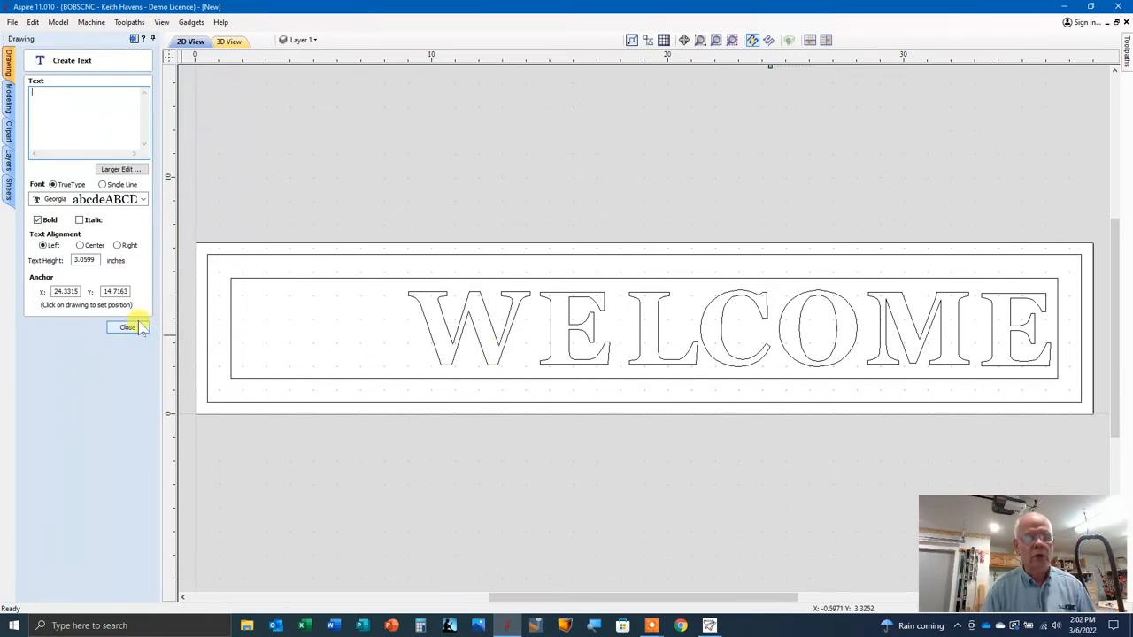
Step: Rotate the WELCOME letters 90 degrees each with the Rotate tool
{"action": "left_click", "coordinate": [127, 327]}
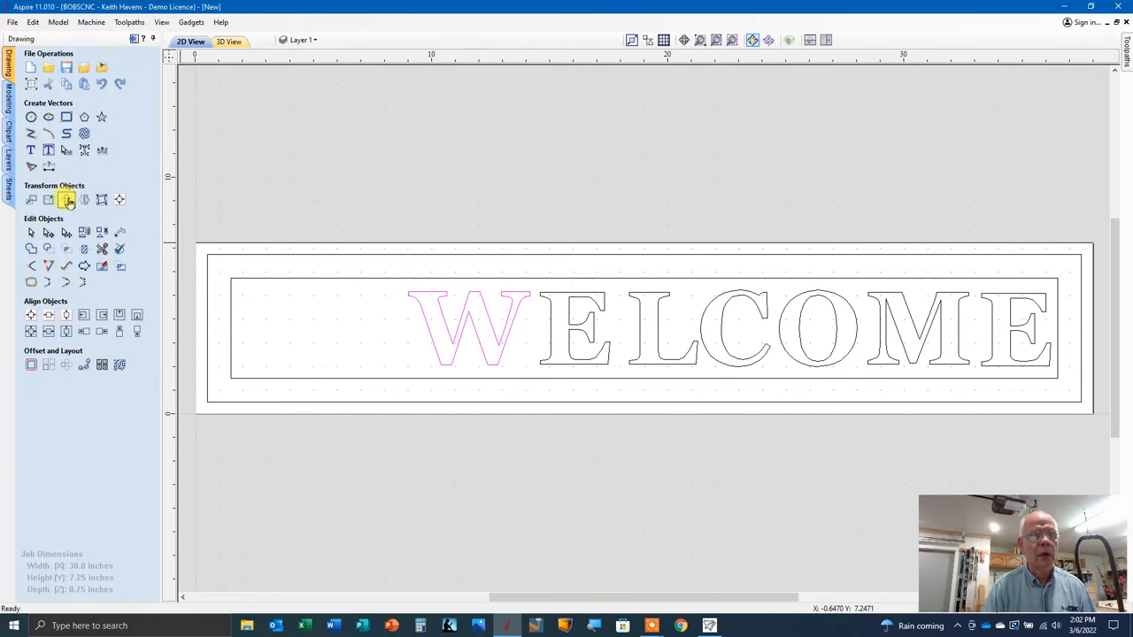
{"action": "mouse_move", "coordinate": [67, 198]}
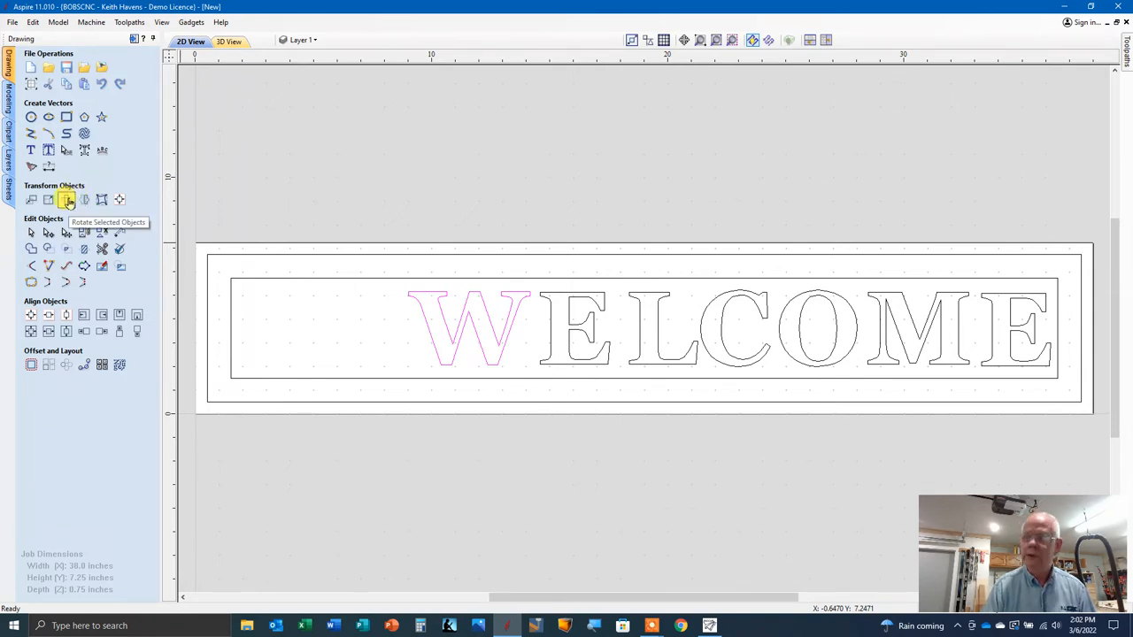
{"action": "left_click", "coordinate": [66, 198]}
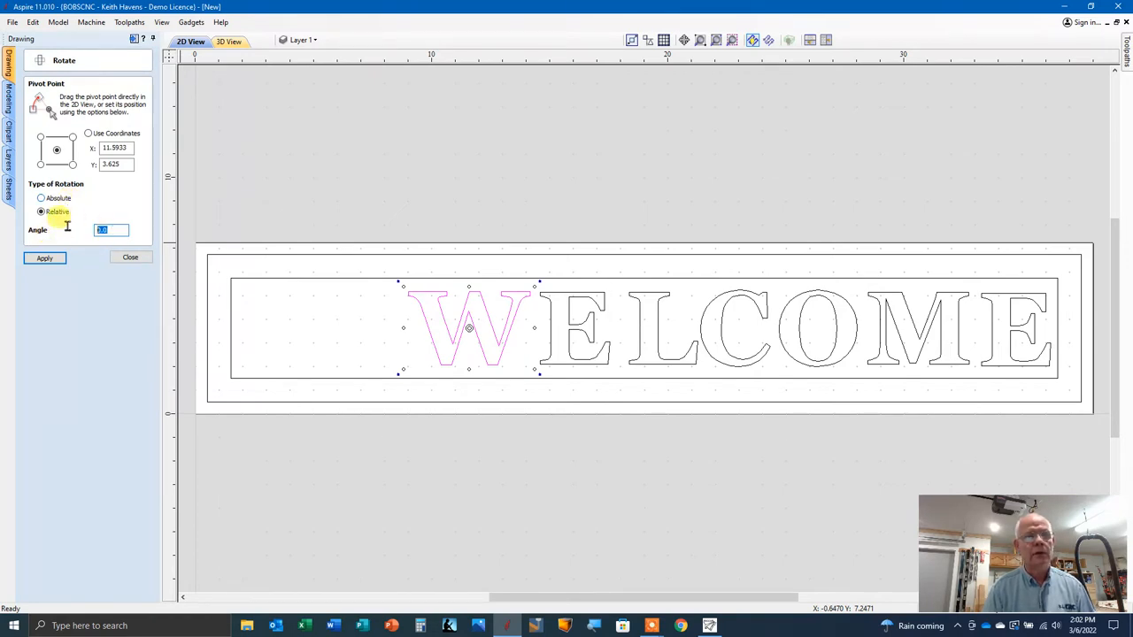
{"action": "type", "text": "90"}
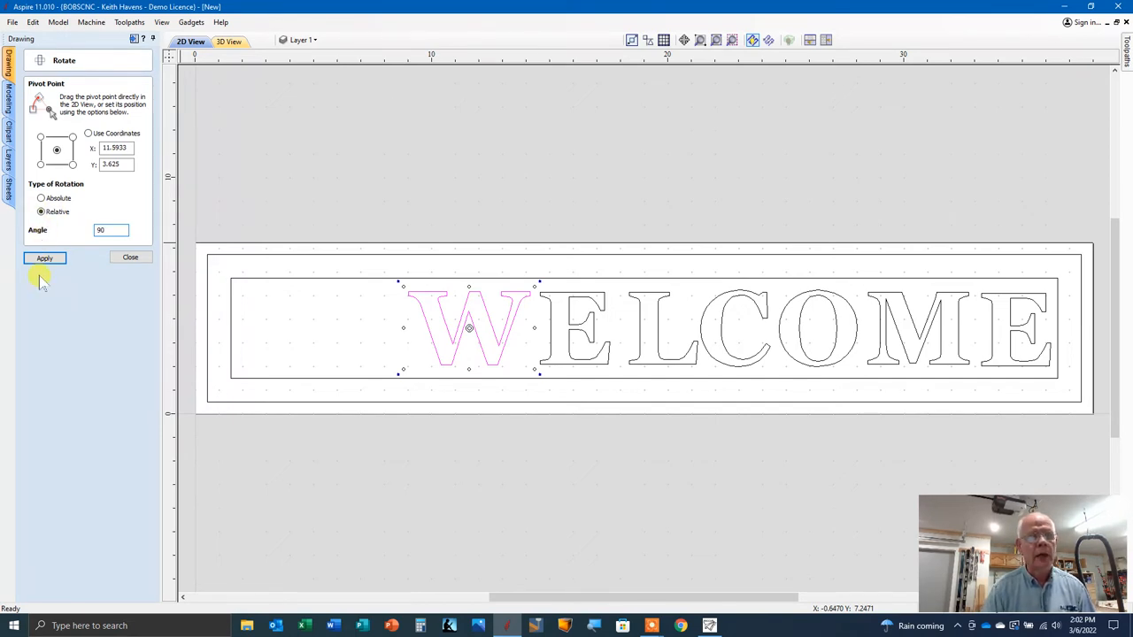
{"action": "left_click", "coordinate": [44, 259]}
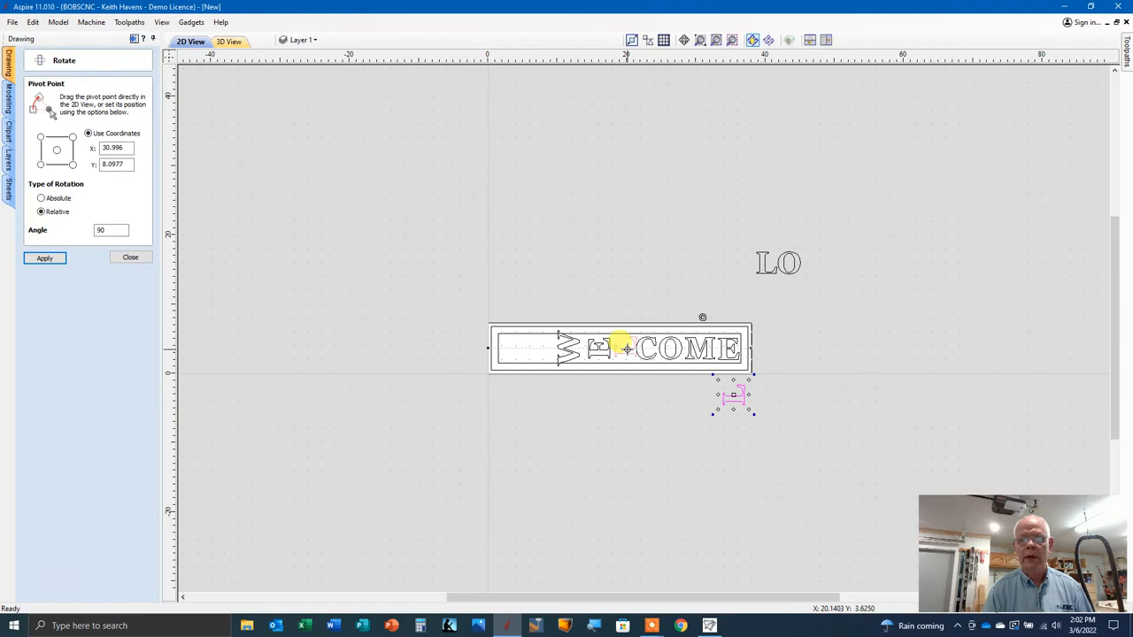
{"action": "left_click", "coordinate": [44, 259]}
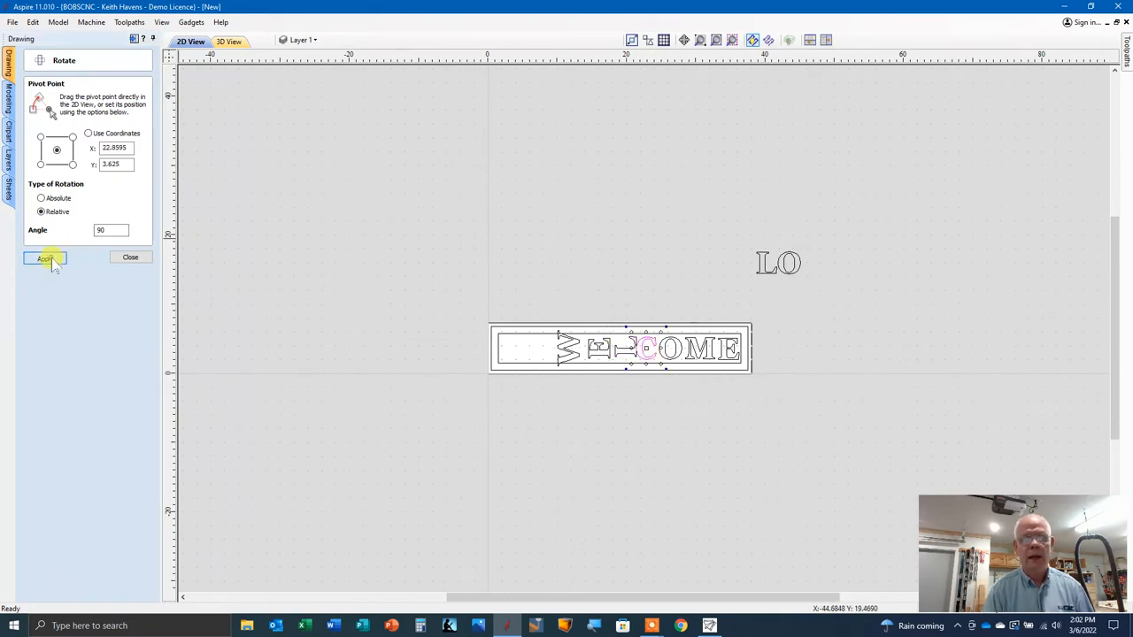
{"action": "left_click", "coordinate": [44, 258]}
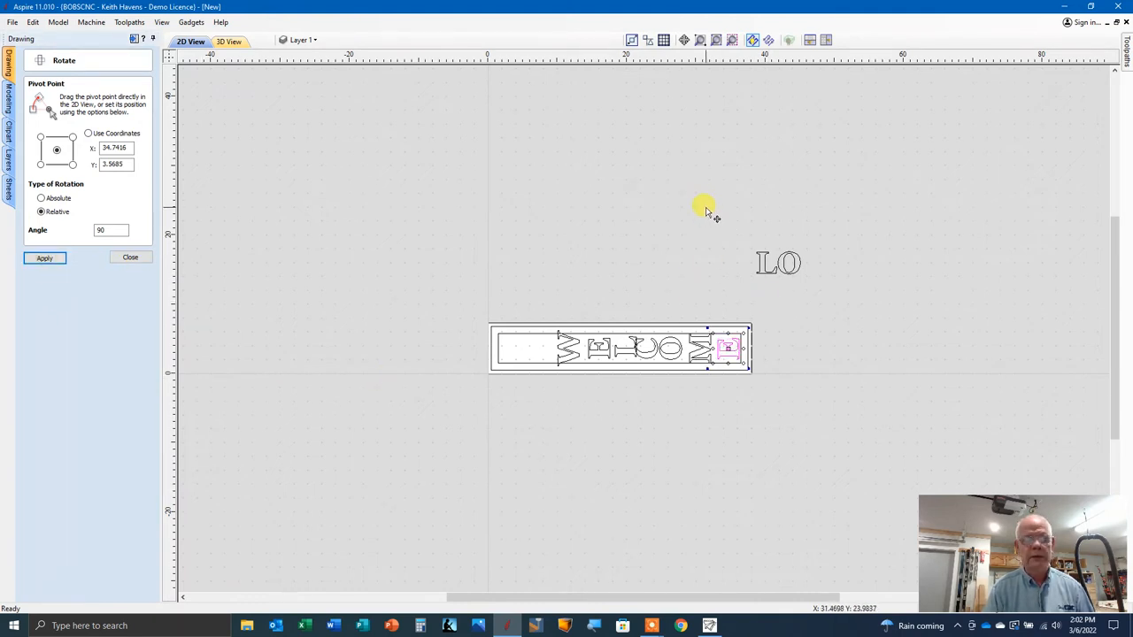
{"action": "left_click_drag", "start_coordinate": [708, 209], "coordinate": [841, 292]}
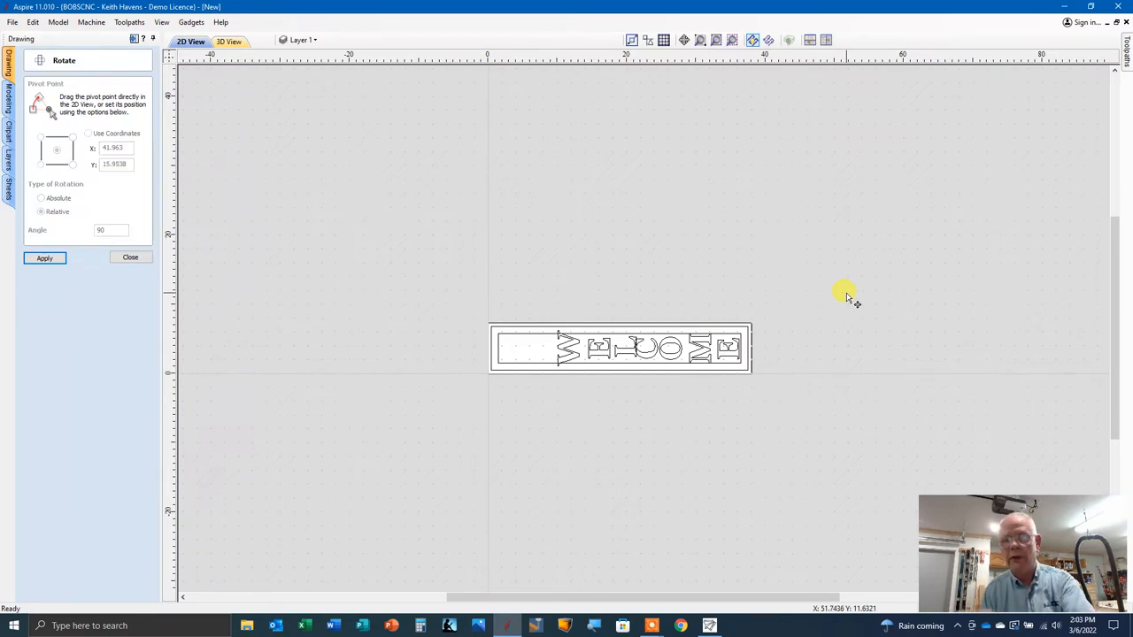
{"action": "mouse_move", "coordinate": [628, 407]}
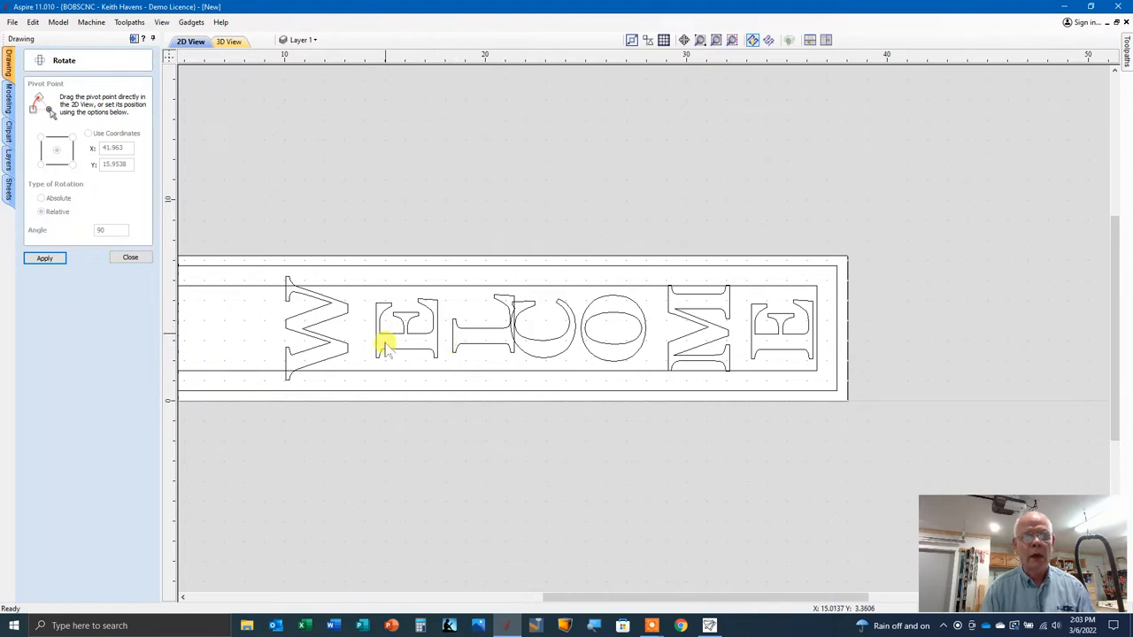
{"action": "mouse_move", "coordinate": [368, 322]}
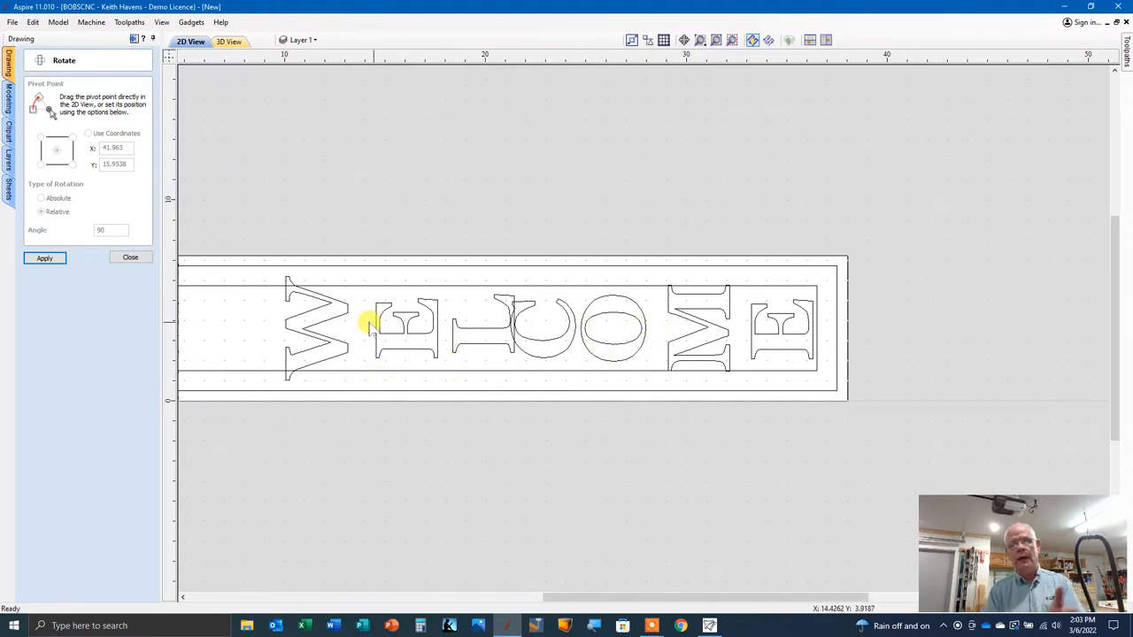
{"action": "mouse_move", "coordinate": [663, 334]}
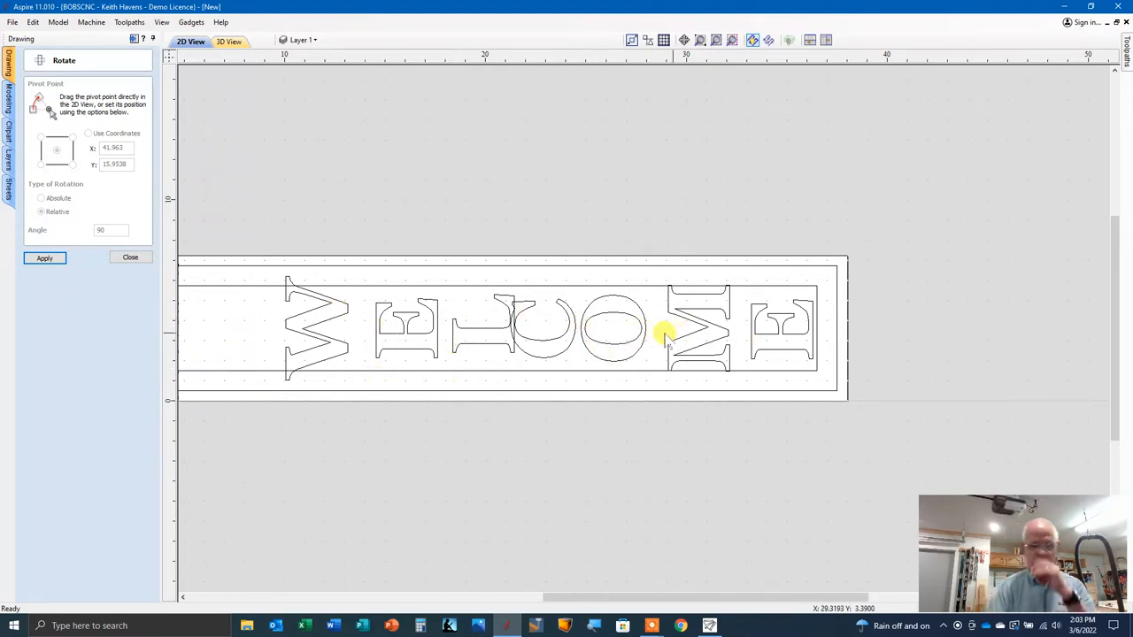
{"action": "mouse_move", "coordinate": [315, 351]}
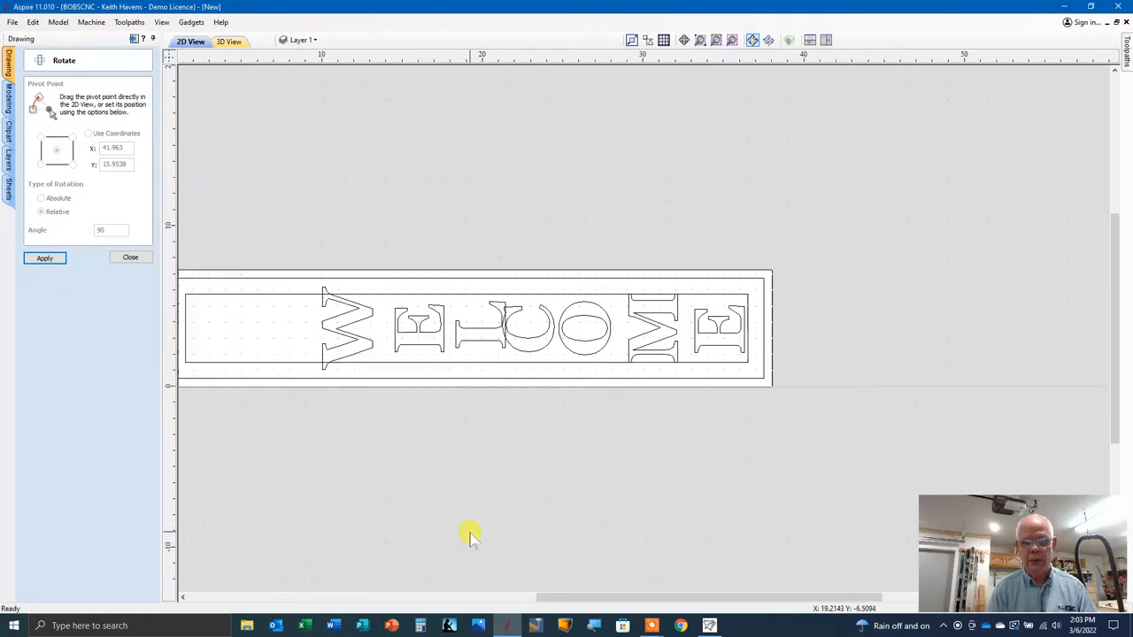
Step: Drag a selected letter along the sign to even out the spacing between letters
{"action": "left_click", "coordinate": [343, 329]}
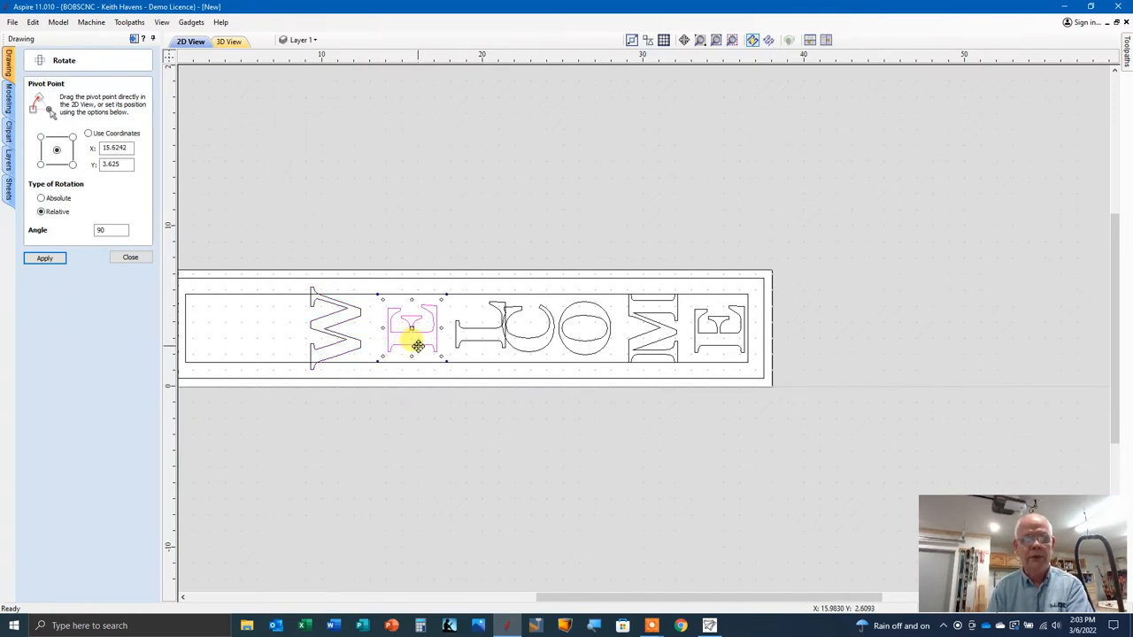
{"action": "left_click_drag", "start_coordinate": [417, 343], "coordinate": [522, 357]}
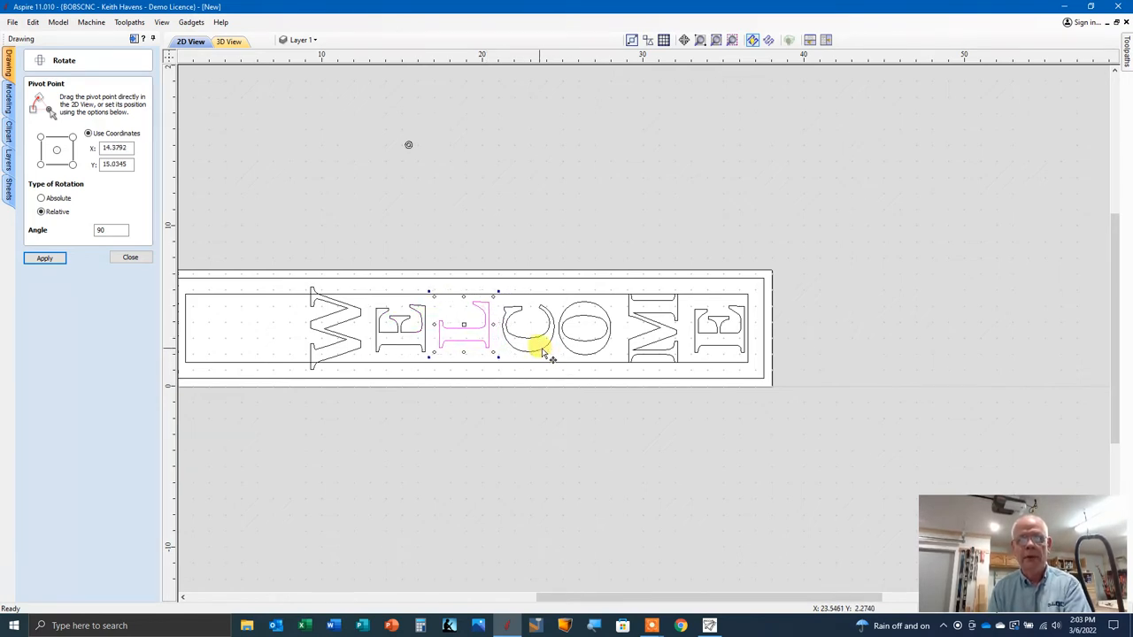
{"action": "mouse_move", "coordinate": [594, 354]}
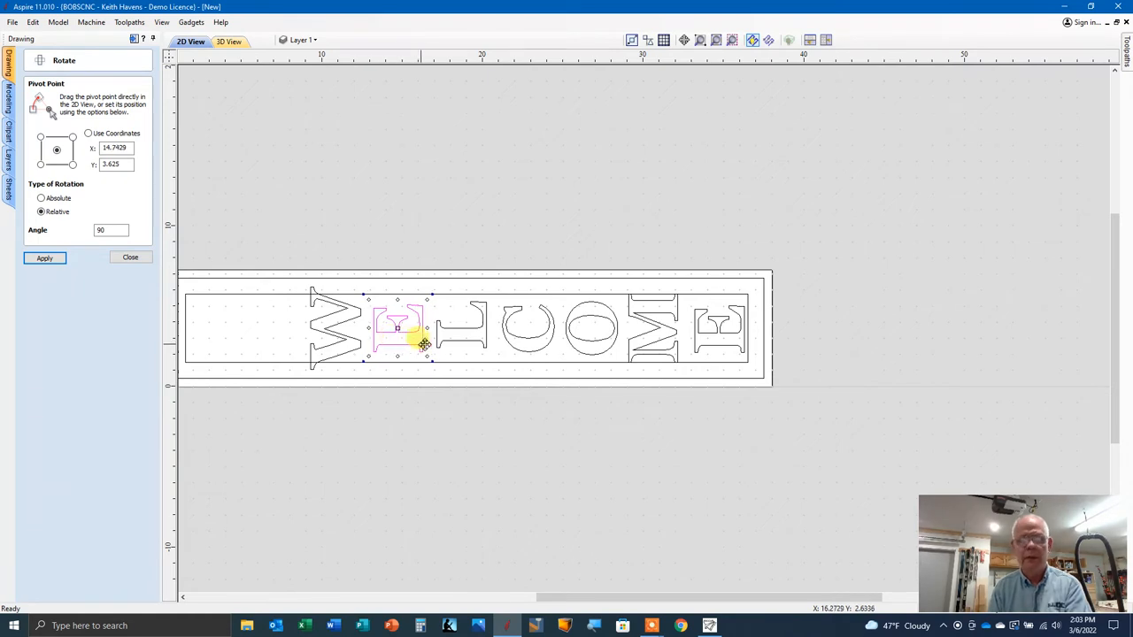
{"action": "mouse_move", "coordinate": [534, 337]}
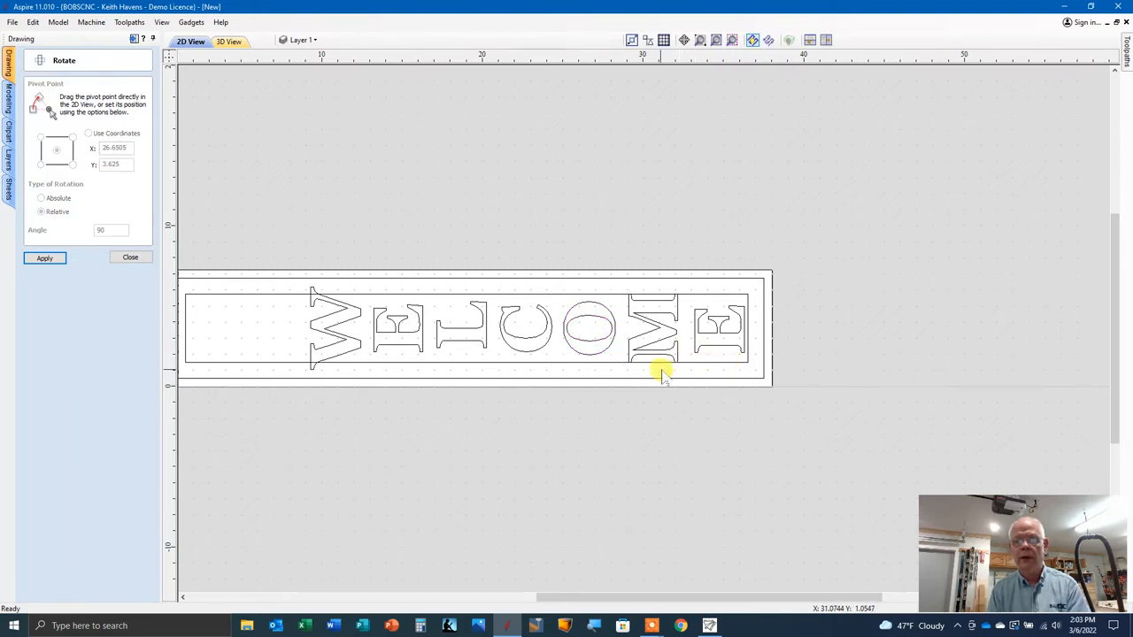
{"action": "mouse_move", "coordinate": [270, 276]}
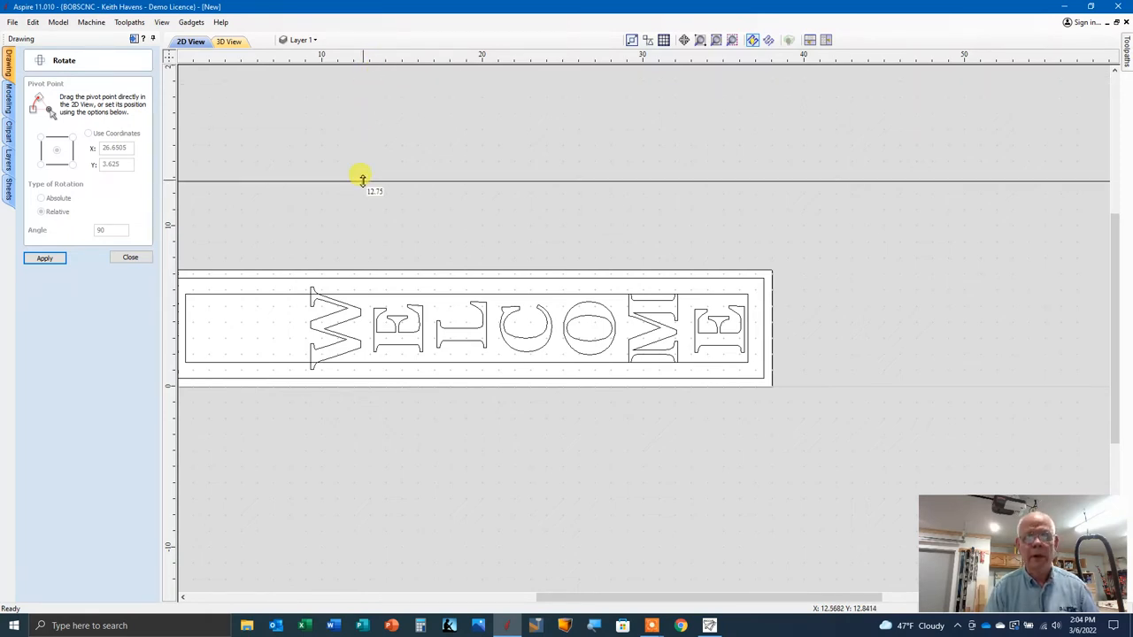
Step: Drop a horizontal guide line from the ruler across the centre of the sign
{"action": "left_click_drag", "start_coordinate": [361, 180], "coordinate": [354, 328]}
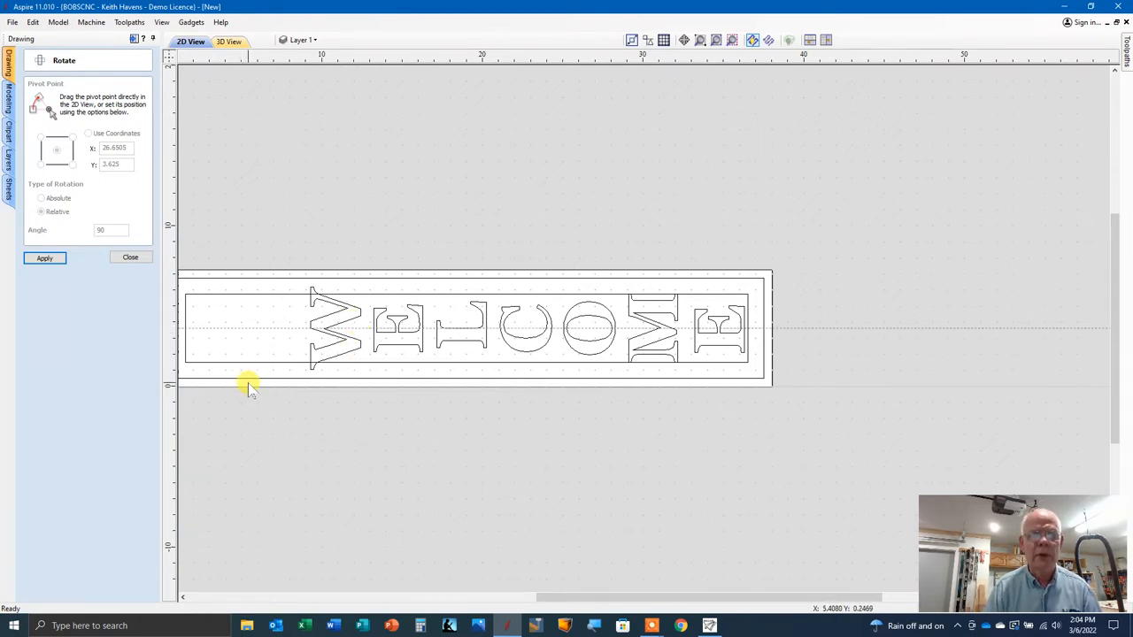
{"action": "mouse_move", "coordinate": [326, 365]}
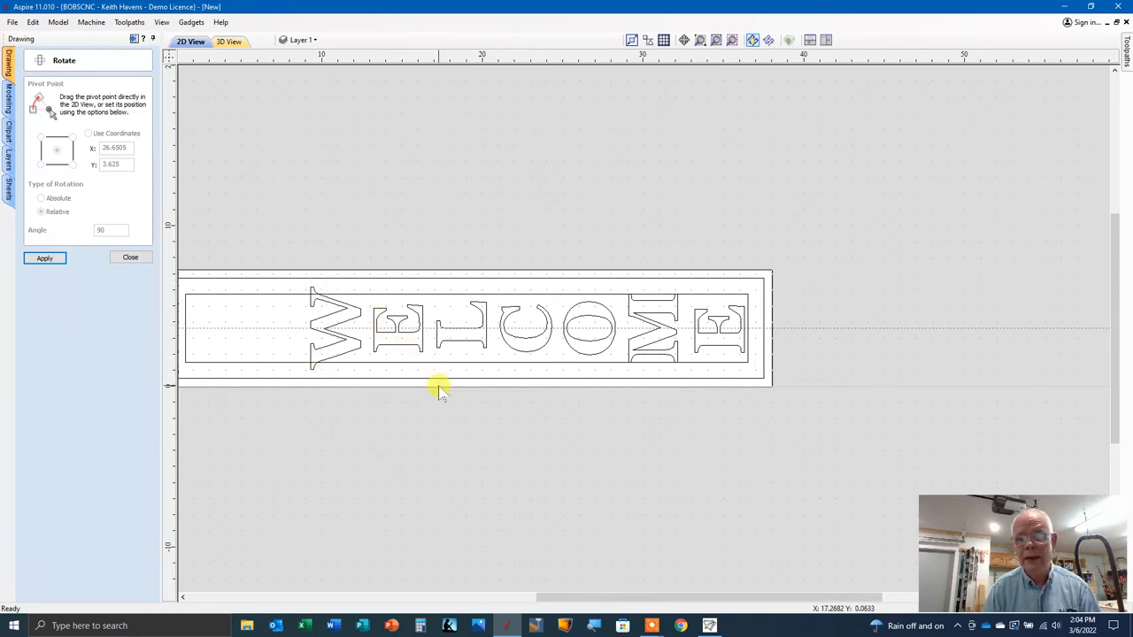
{"action": "mouse_move", "coordinate": [432, 393]}
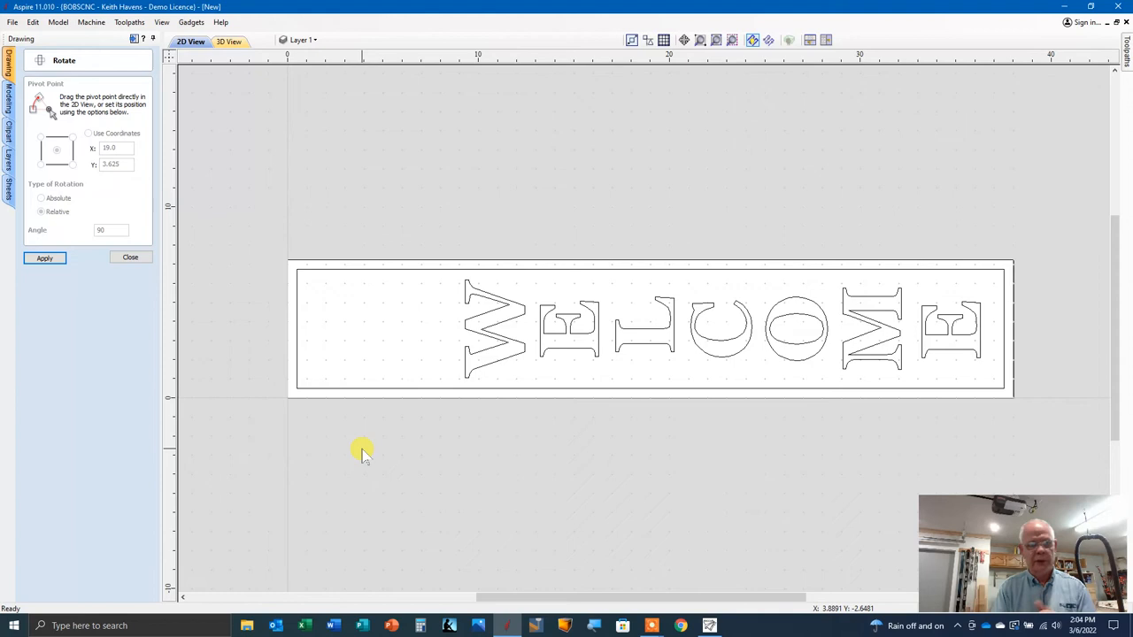
{"action": "mouse_move", "coordinate": [131, 258]}
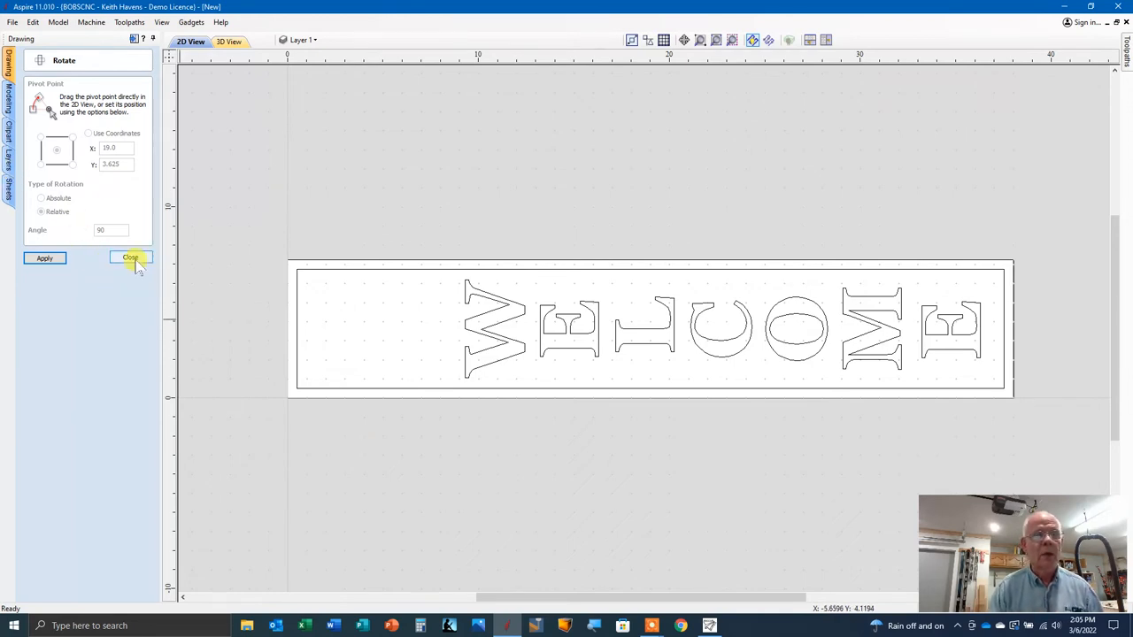
Step: Import the oak tree silhouette bitmap and drag it above the WELCOME sign
{"action": "left_click", "coordinate": [131, 258]}
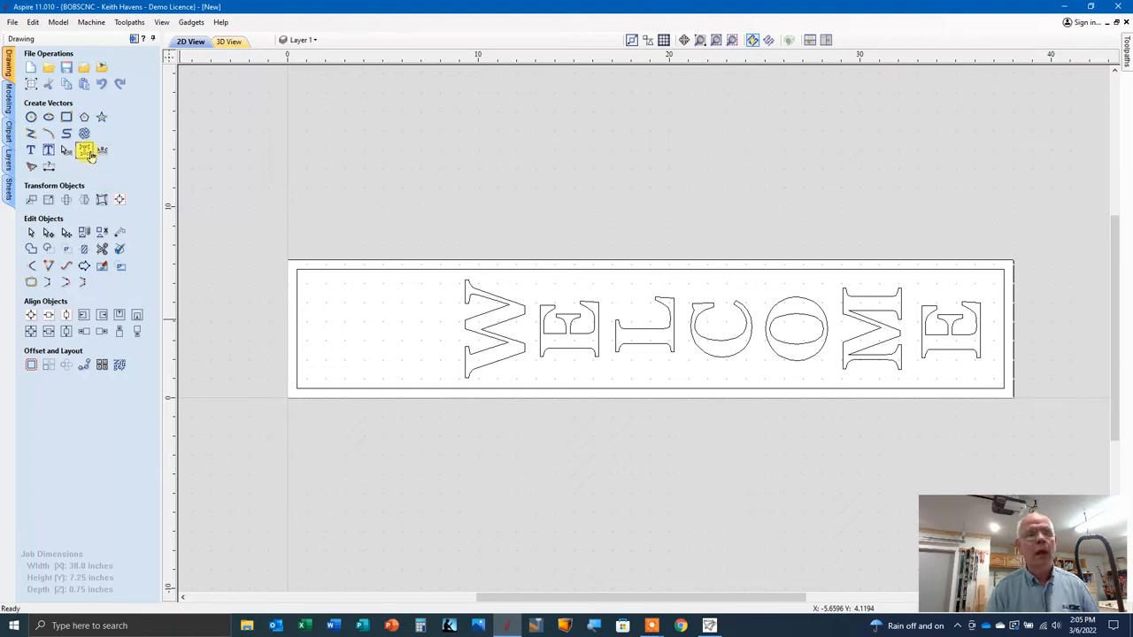
{"action": "mouse_move", "coordinate": [112, 73]}
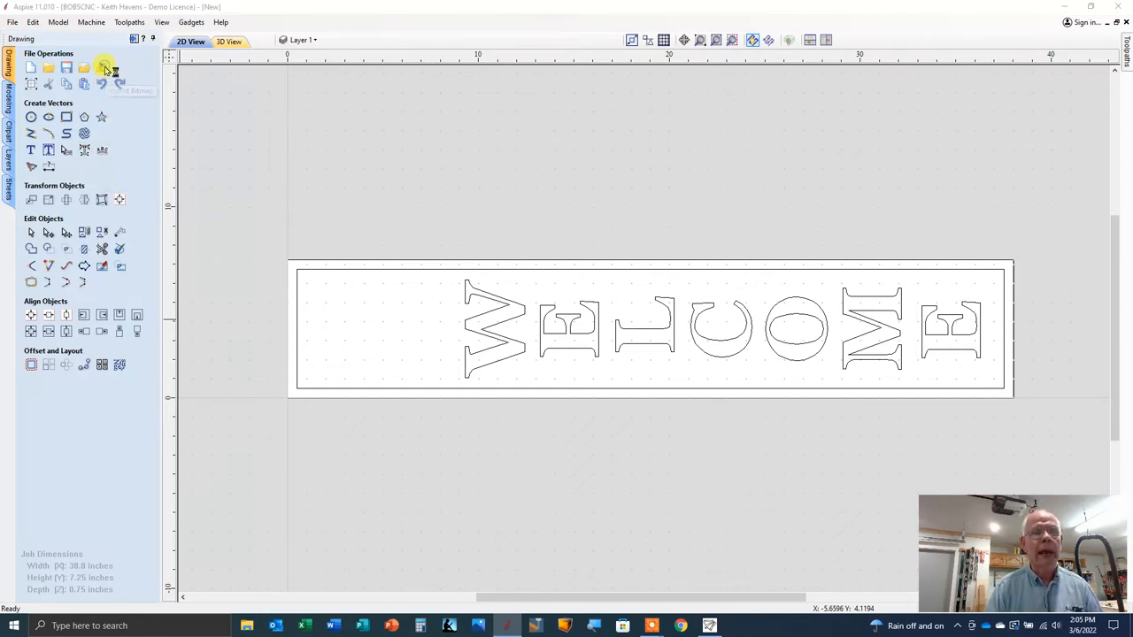
{"action": "left_click", "coordinate": [99, 69]}
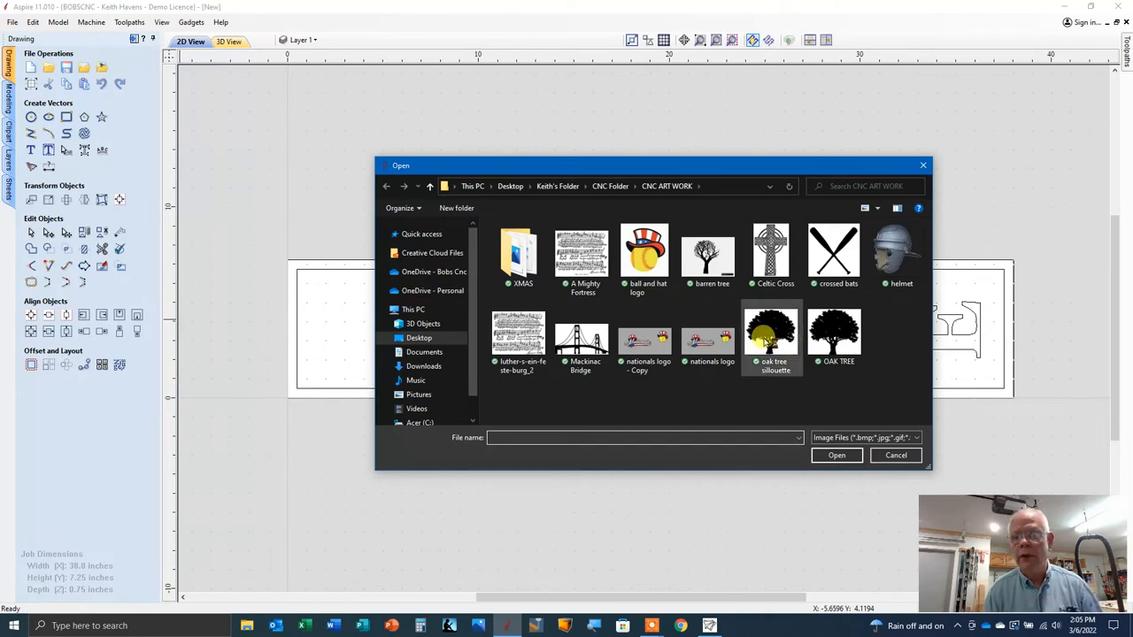
{"action": "left_click", "coordinate": [772, 334]}
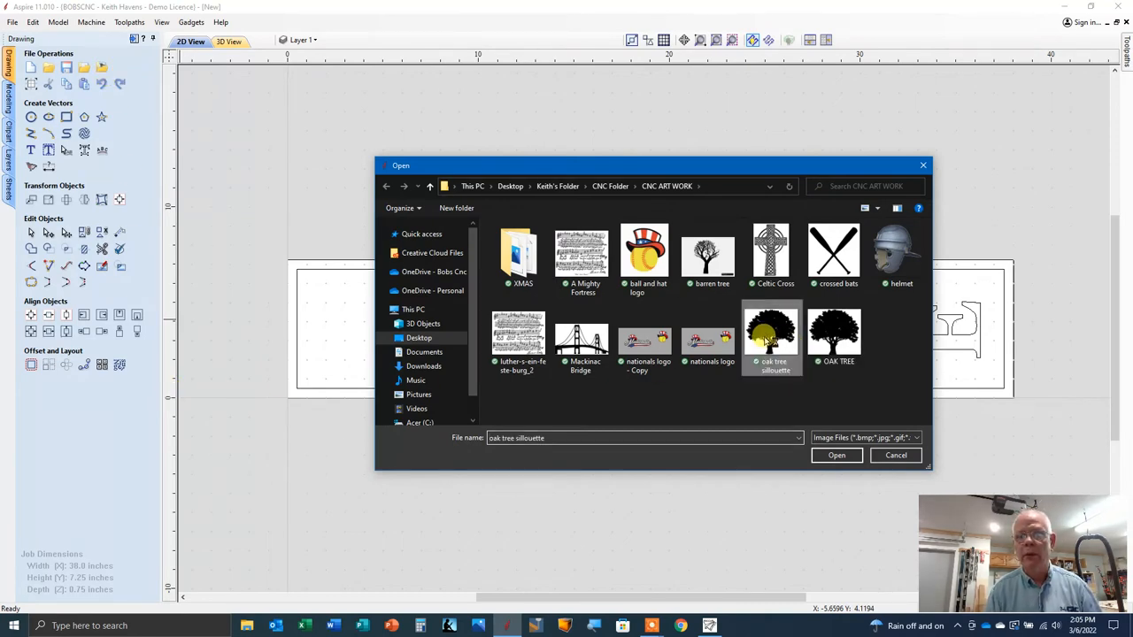
{"action": "left_click", "coordinate": [835, 455]}
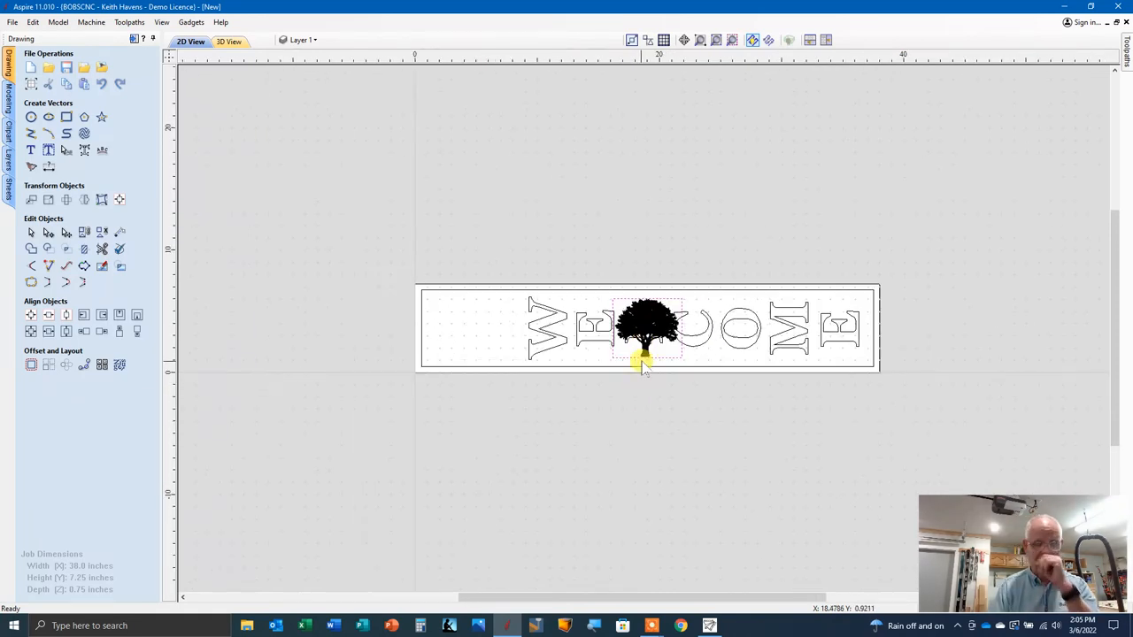
{"action": "left_click", "coordinate": [646, 333]}
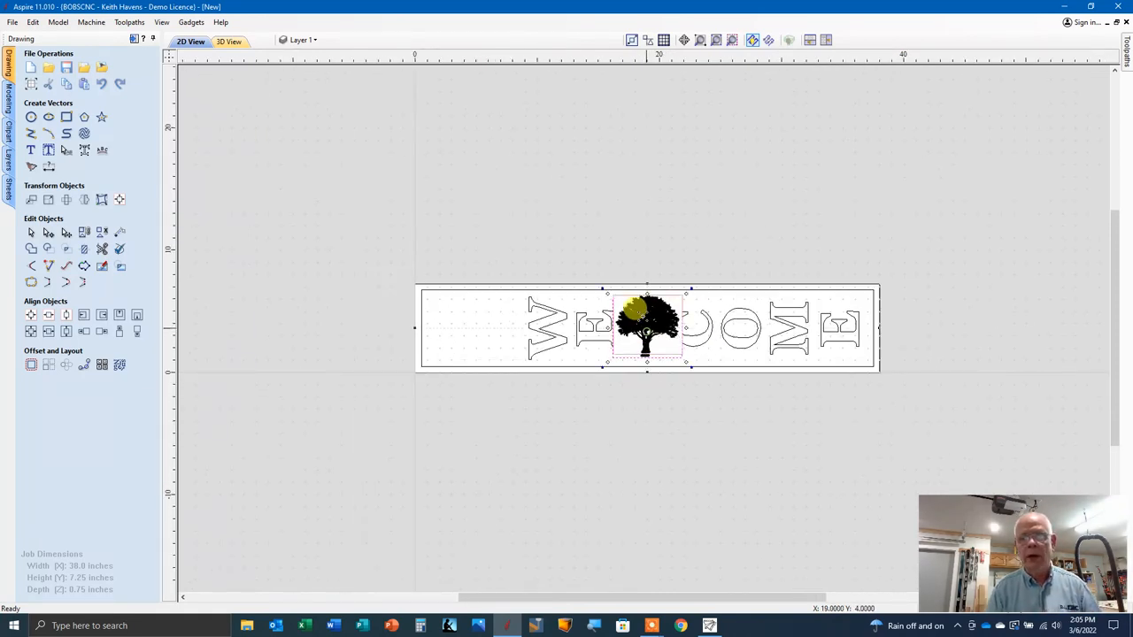
{"action": "left_click_drag", "start_coordinate": [646, 328], "coordinate": [558, 168]}
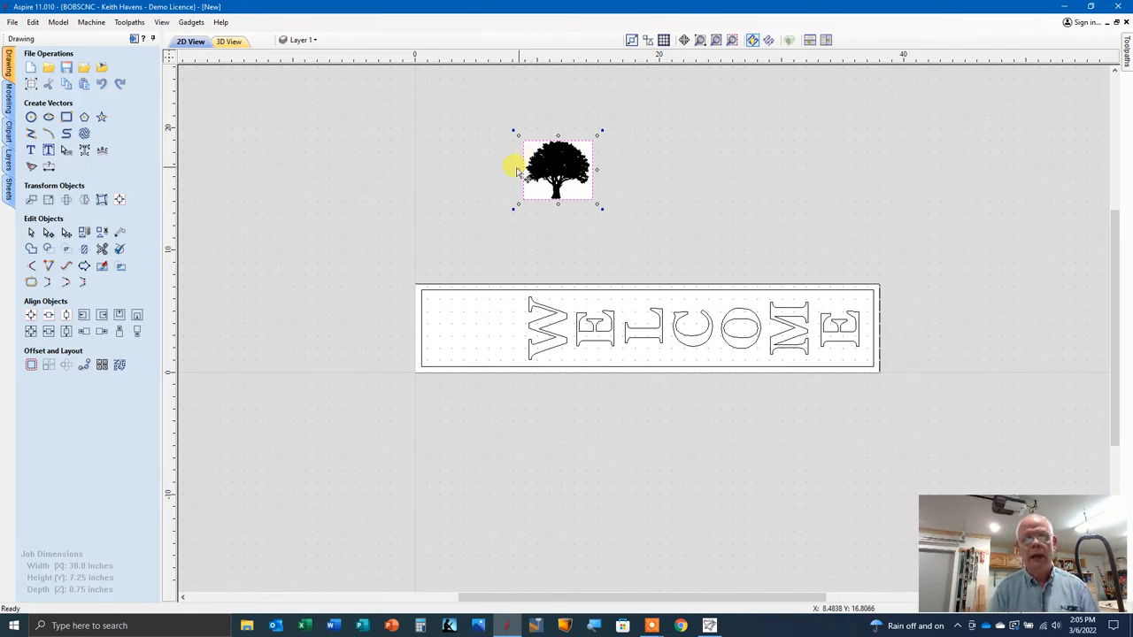
{"action": "mouse_move", "coordinate": [358, 213]}
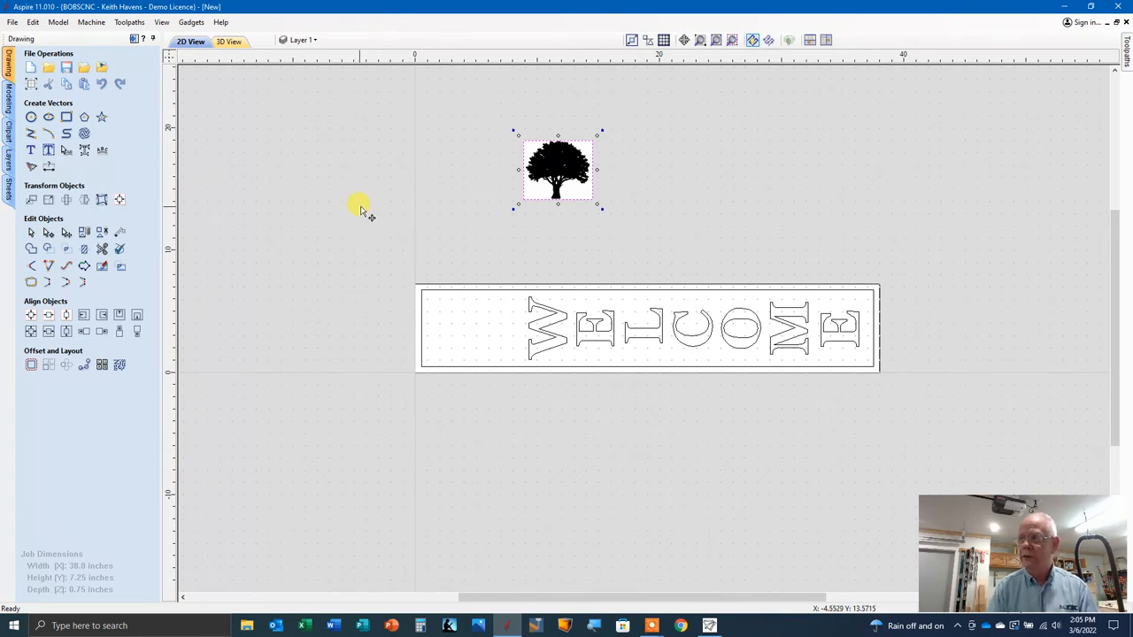
{"action": "mouse_move", "coordinate": [330, 213]}
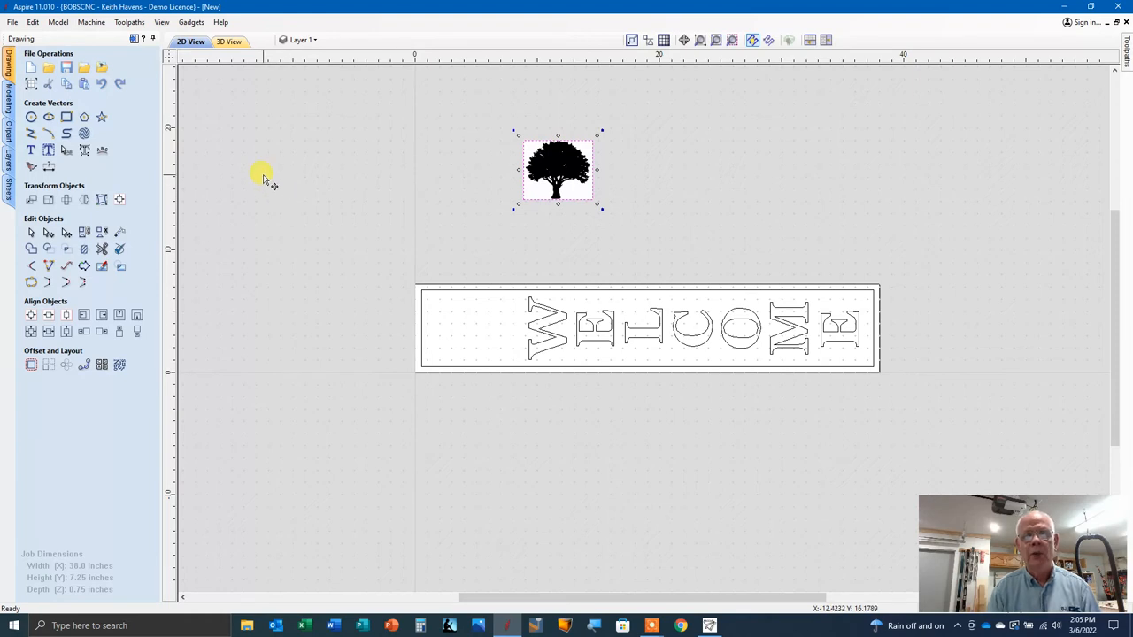
{"action": "mouse_move", "coordinate": [606, 159]}
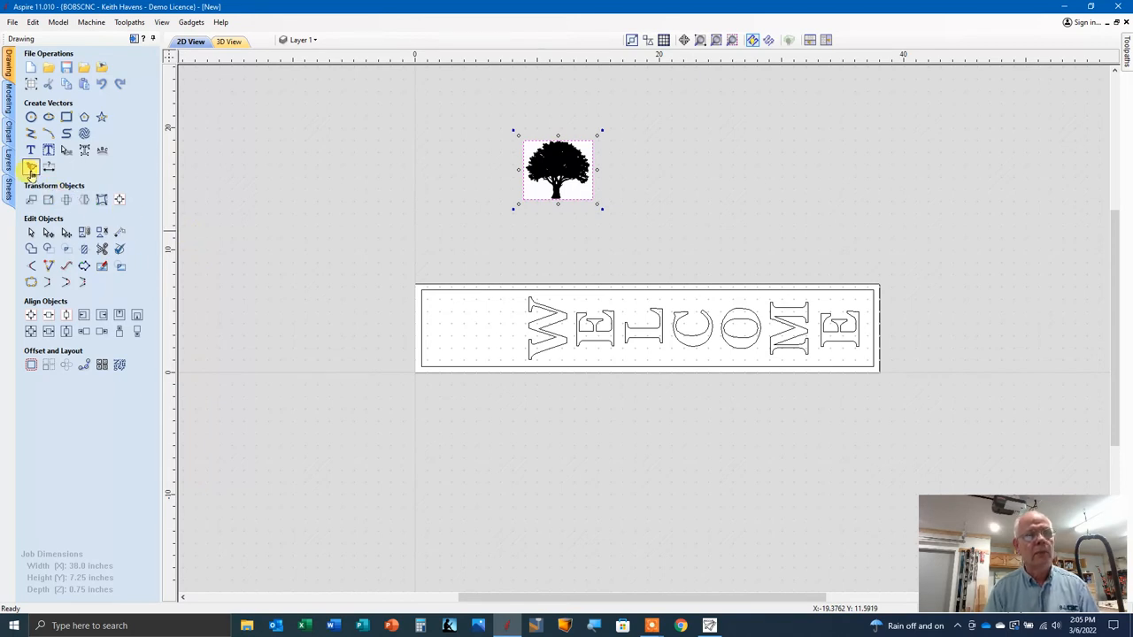
{"action": "mouse_move", "coordinate": [31, 168]}
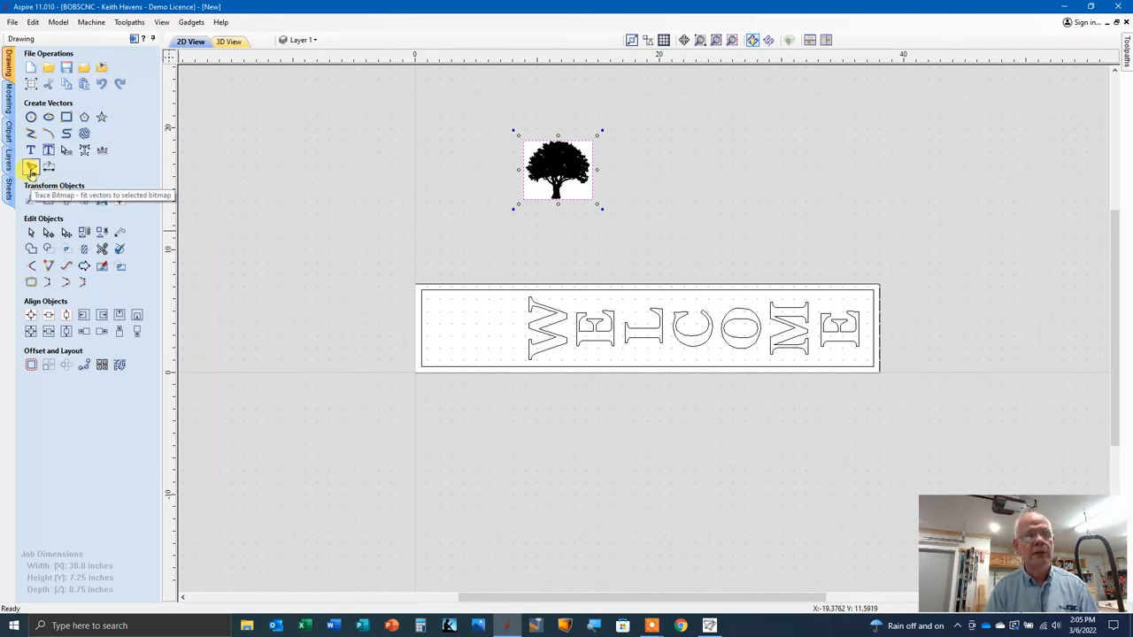
Step: Trace the oak tree bitmap and preview its vector outline
{"action": "left_click", "coordinate": [32, 166]}
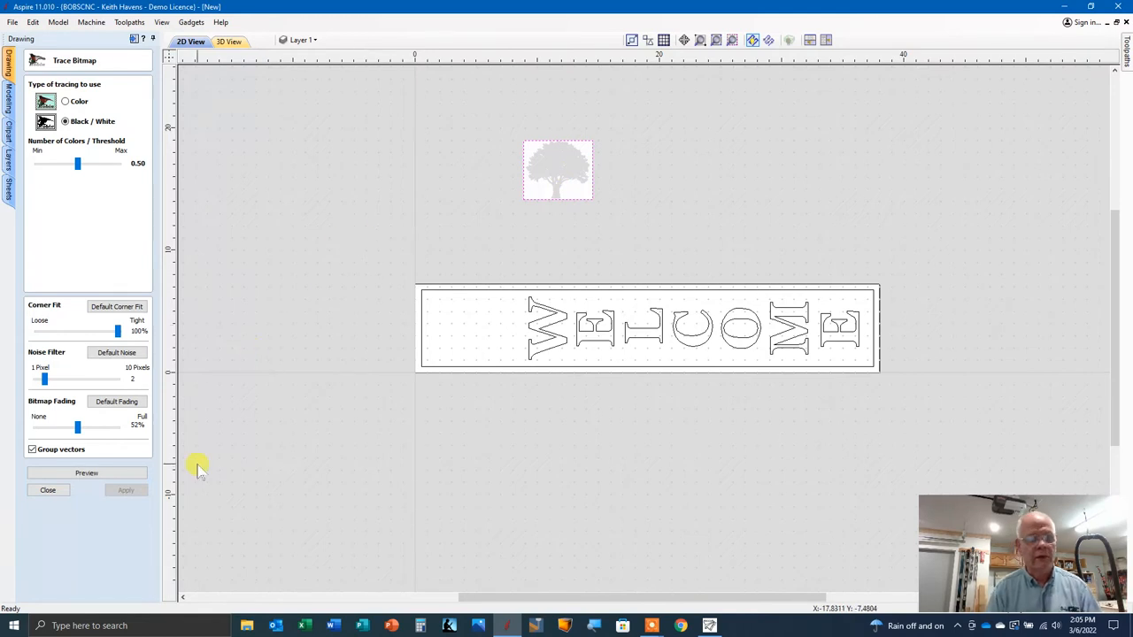
{"action": "mouse_move", "coordinate": [330, 565]}
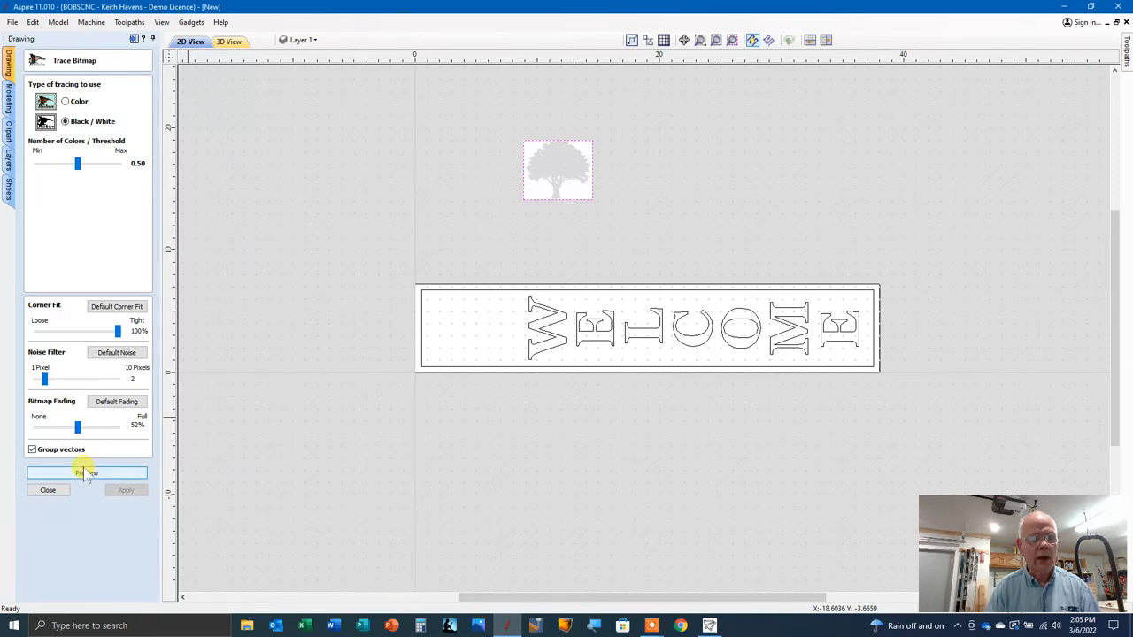
{"action": "left_click", "coordinate": [85, 473]}
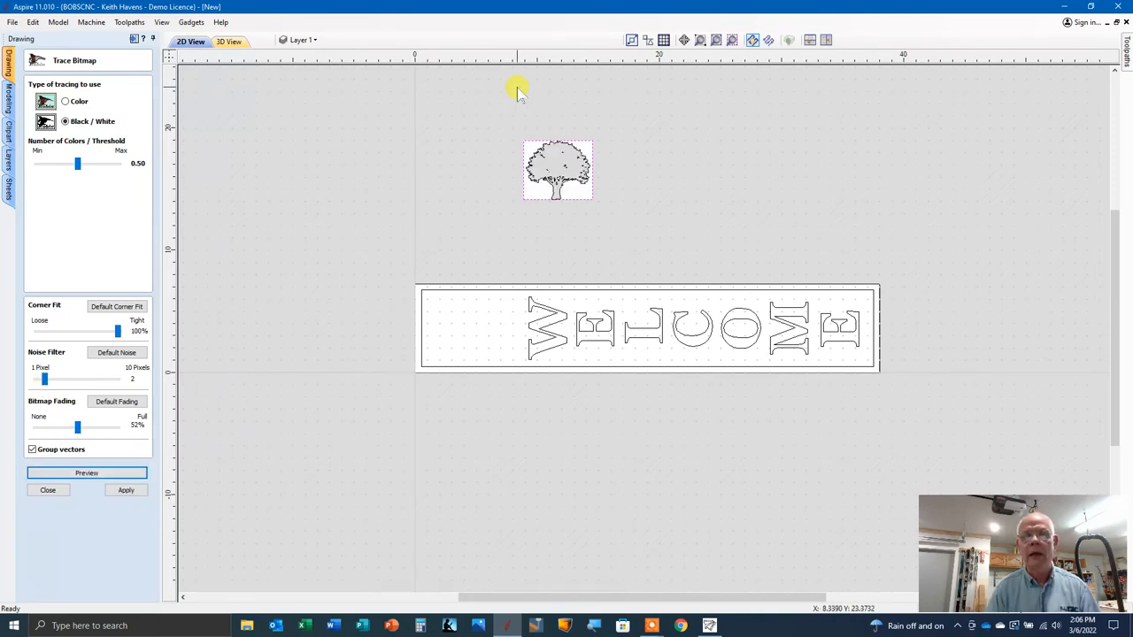
{"action": "mouse_move", "coordinate": [559, 142]}
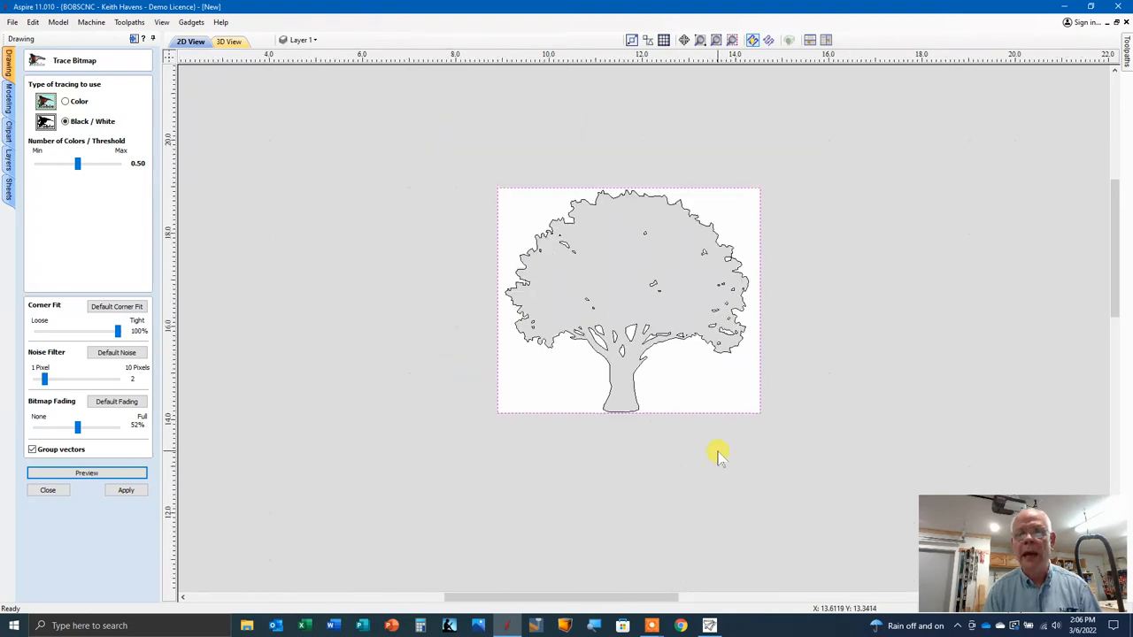
{"action": "mouse_move", "coordinate": [322, 370]}
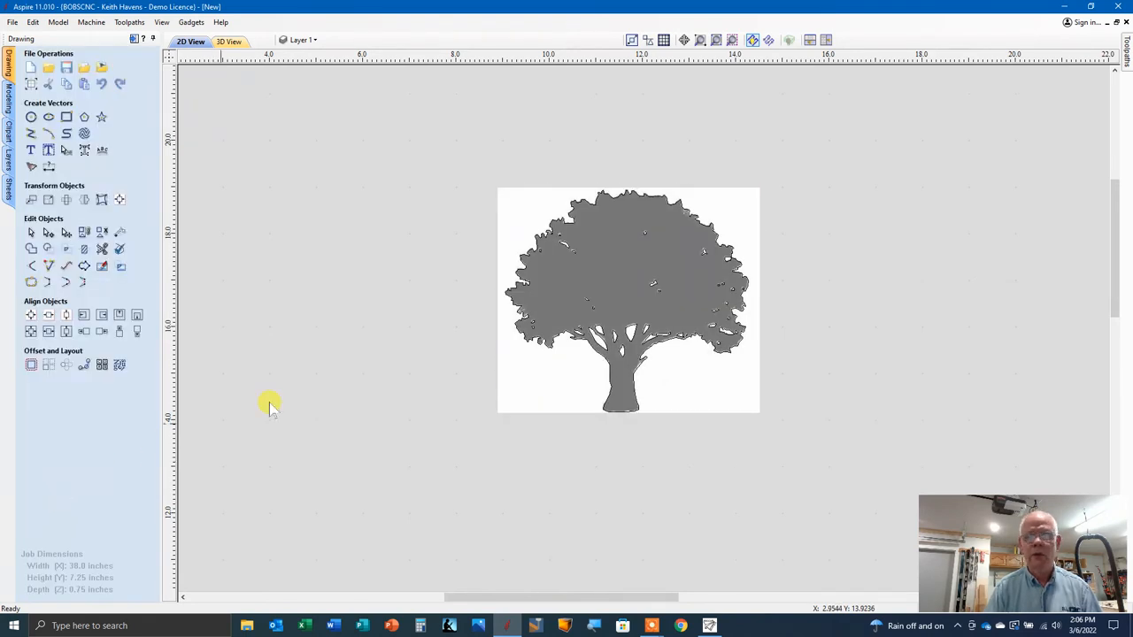
{"action": "mouse_move", "coordinate": [502, 414]}
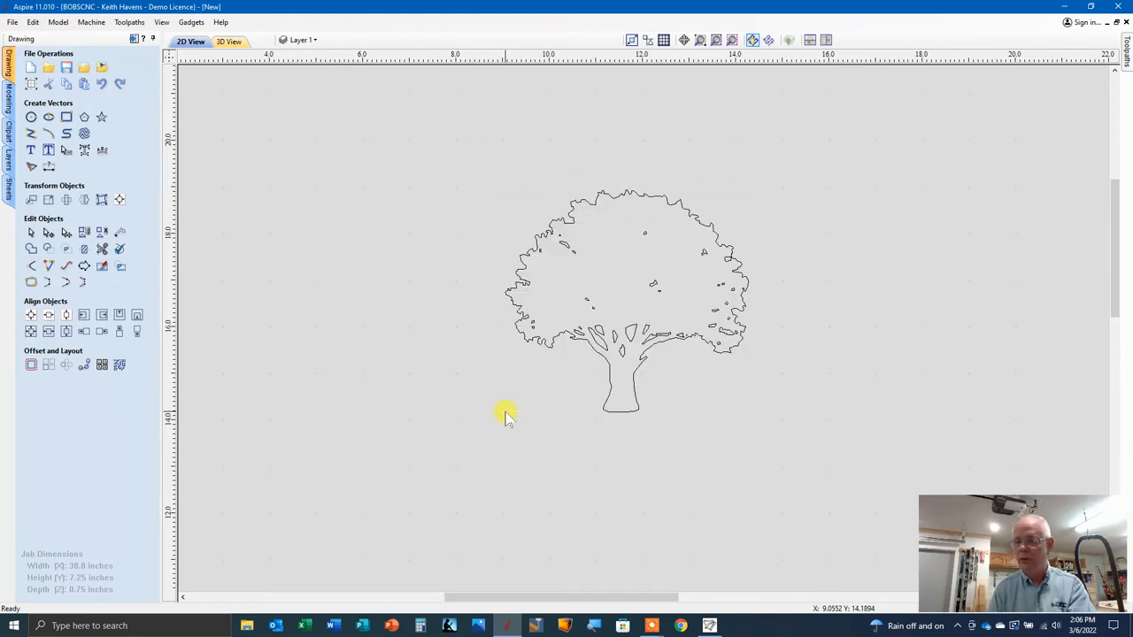
{"action": "mouse_move", "coordinate": [612, 374]}
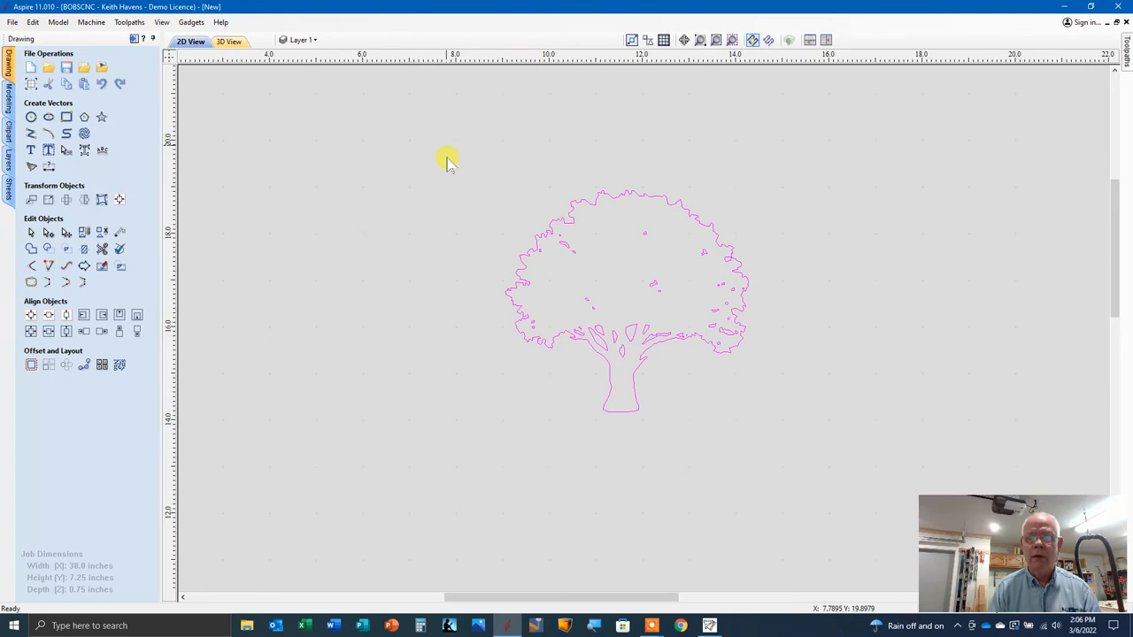
{"action": "mouse_move", "coordinate": [457, 161]}
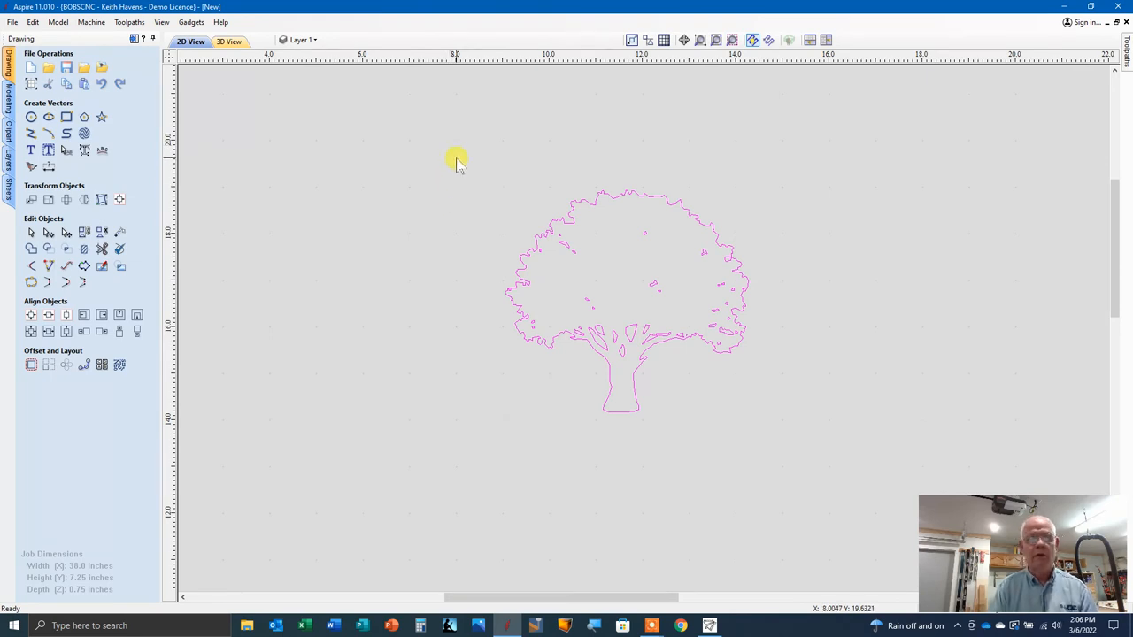
{"action": "mouse_move", "coordinate": [648, 290]}
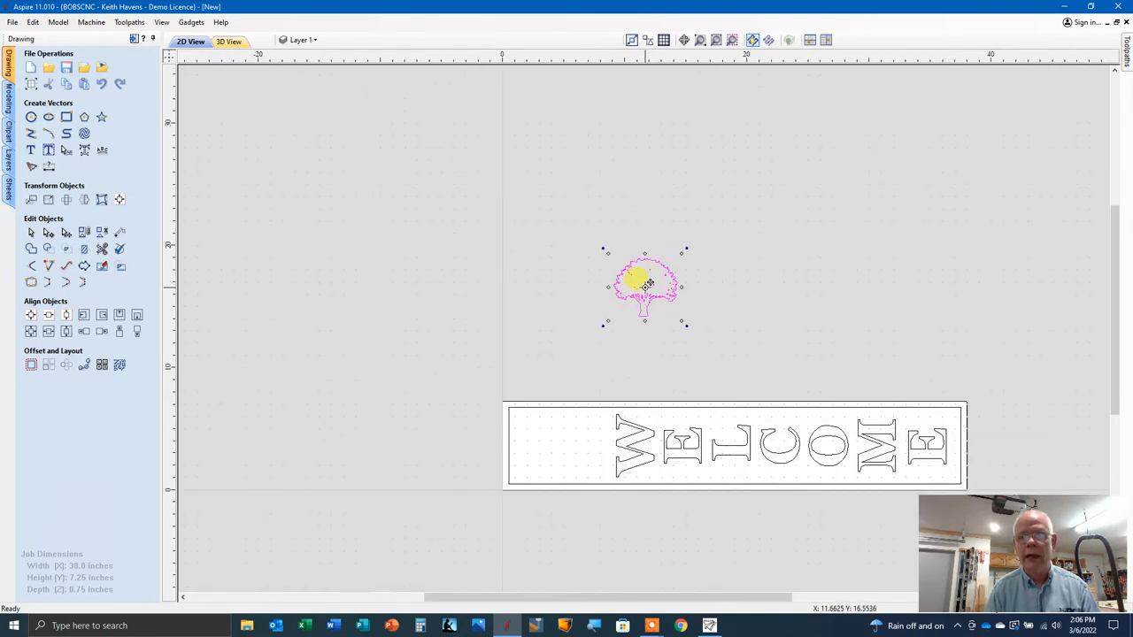
Step: Drag the traced tree outline onto the sign's left end beside WELCOME
{"action": "left_click_drag", "start_coordinate": [645, 282], "coordinate": [560, 446]}
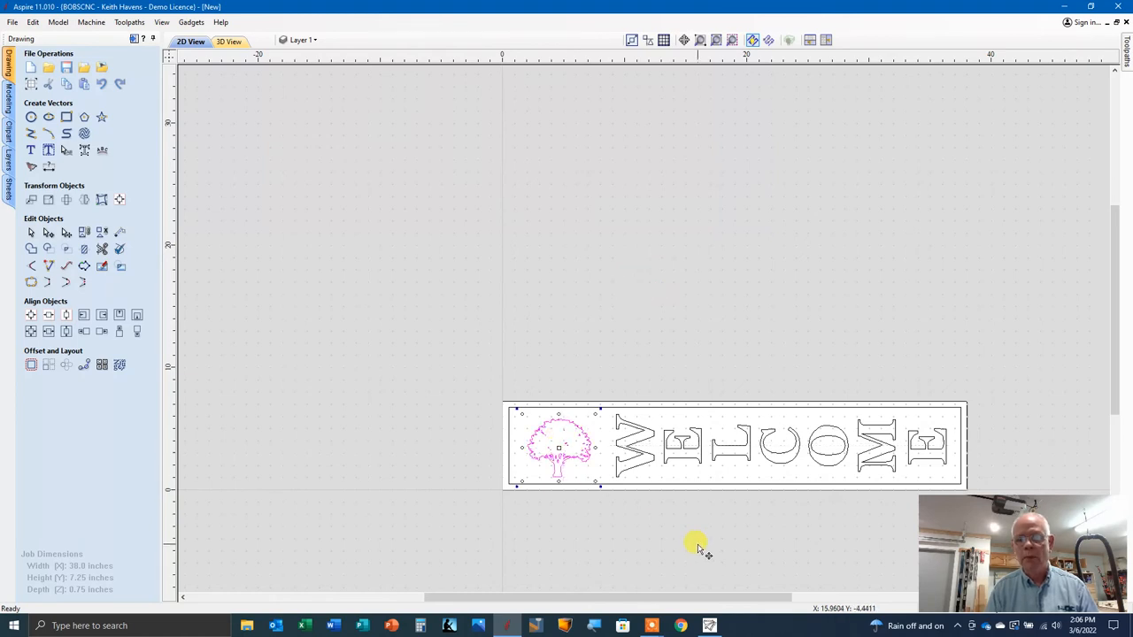
{"action": "mouse_move", "coordinate": [131, 266]}
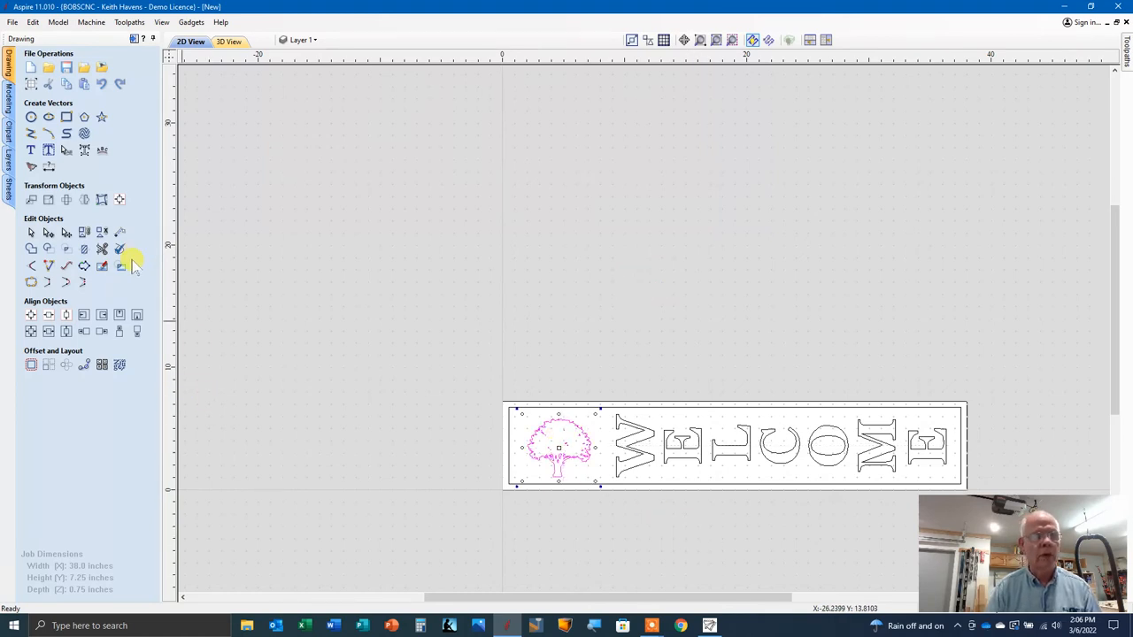
{"action": "mouse_move", "coordinate": [35, 232]}
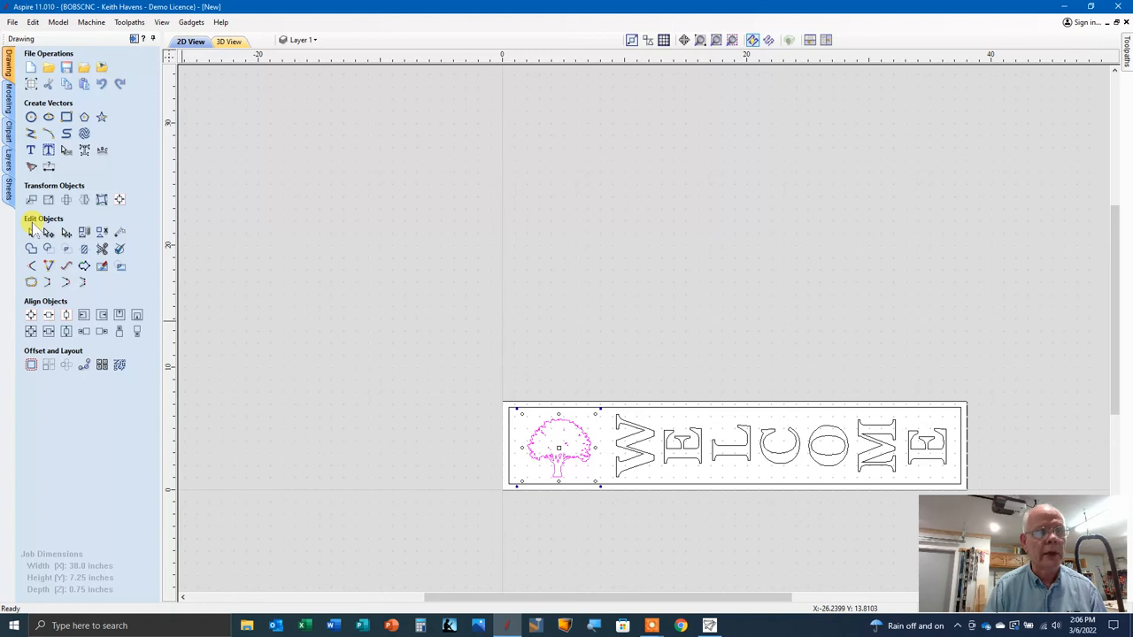
{"action": "mouse_move", "coordinate": [68, 198]}
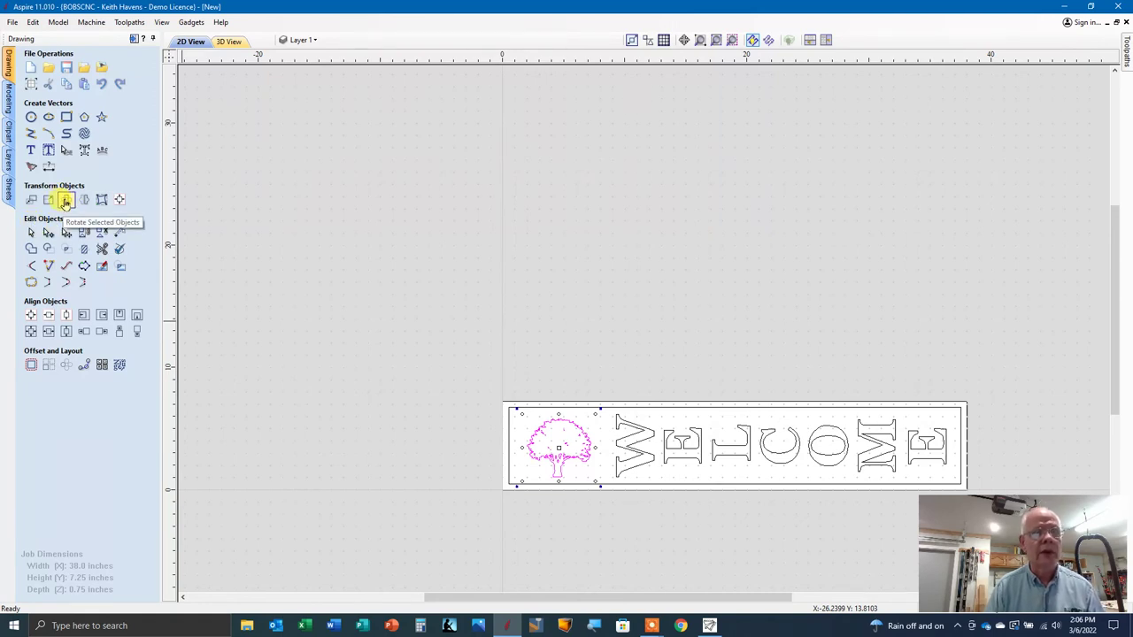
Step: Rotate the traced tree 90 degrees relative so it lies sideways at the left end
{"action": "left_click", "coordinate": [63, 198]}
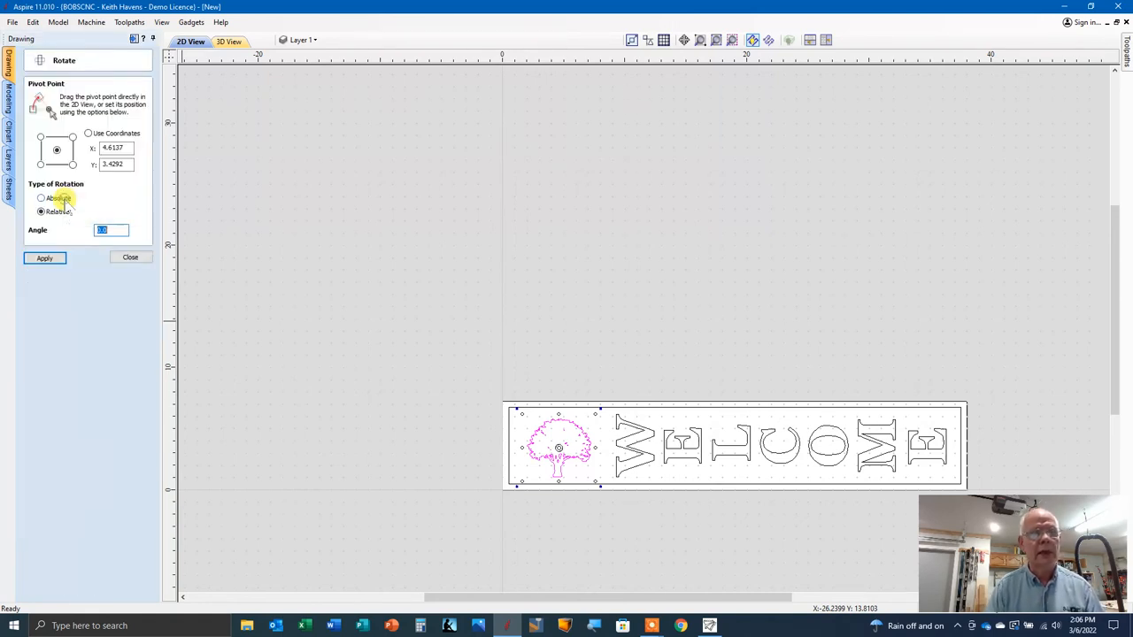
{"action": "left_click", "coordinate": [40, 212]}
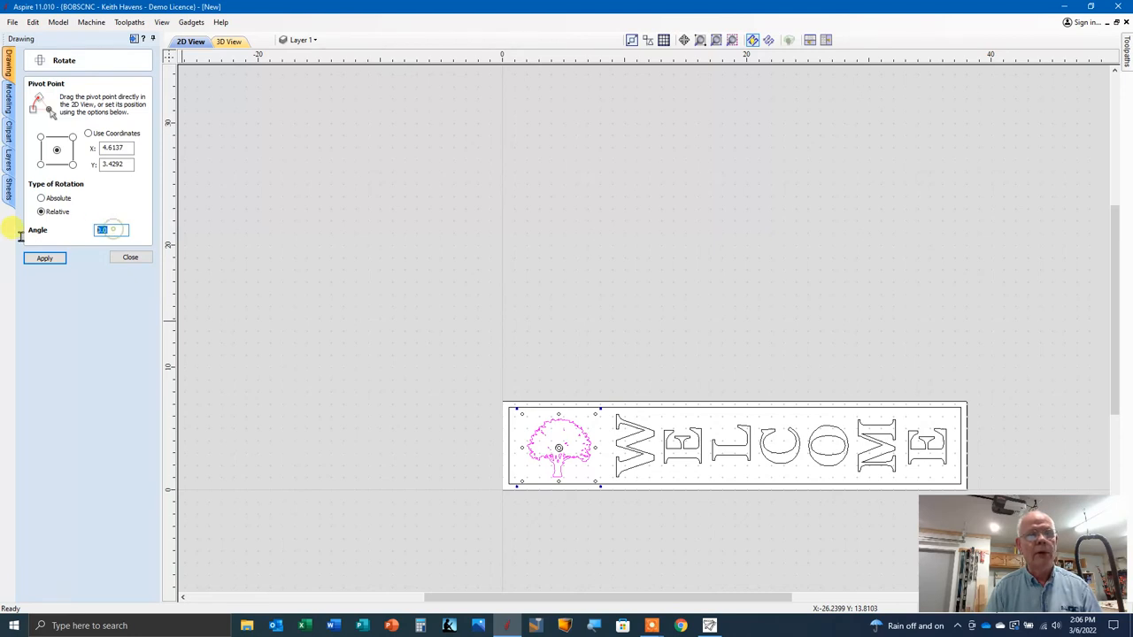
{"action": "type", "text": "90"}
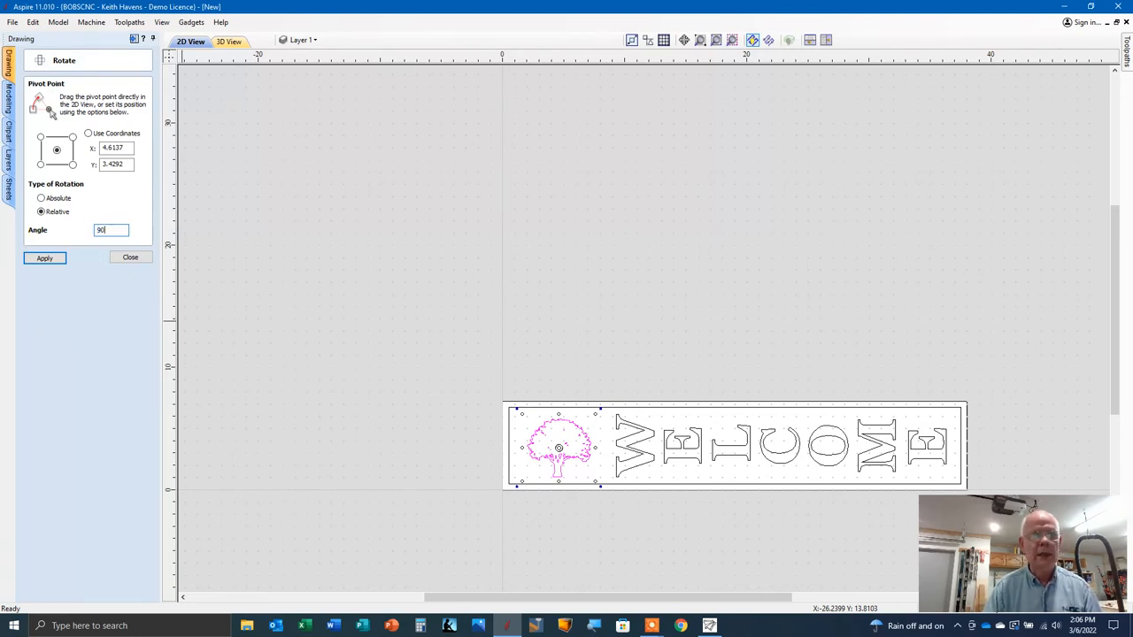
{"action": "left_click", "coordinate": [44, 256]}
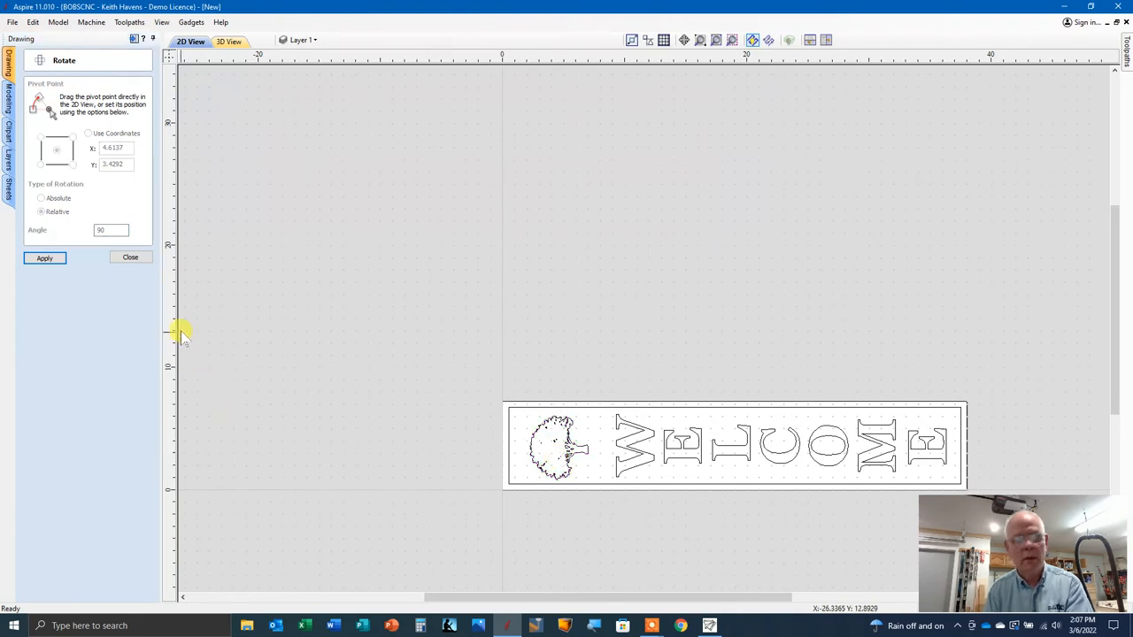
{"action": "left_click", "coordinate": [131, 256]}
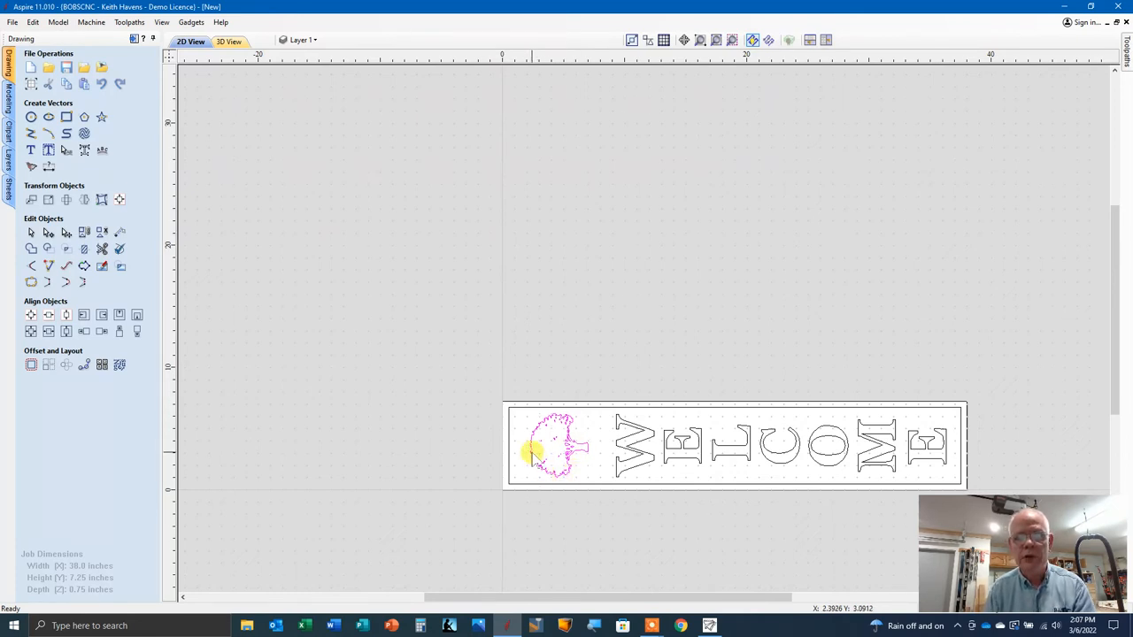
{"action": "left_click", "coordinate": [552, 452]}
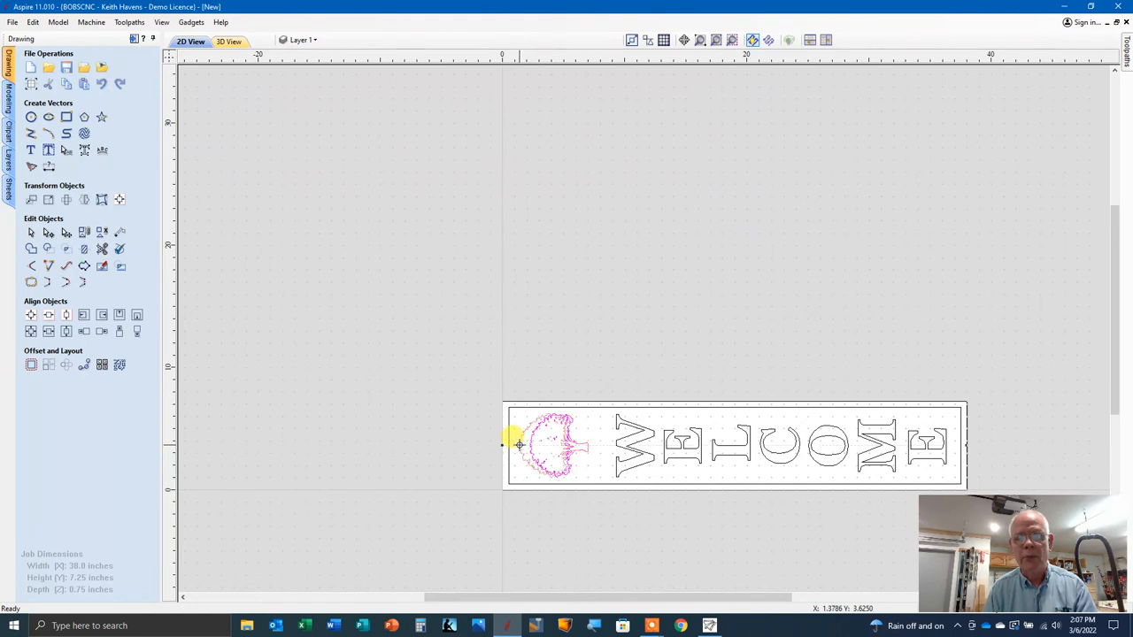
{"action": "left_click", "coordinate": [552, 444]}
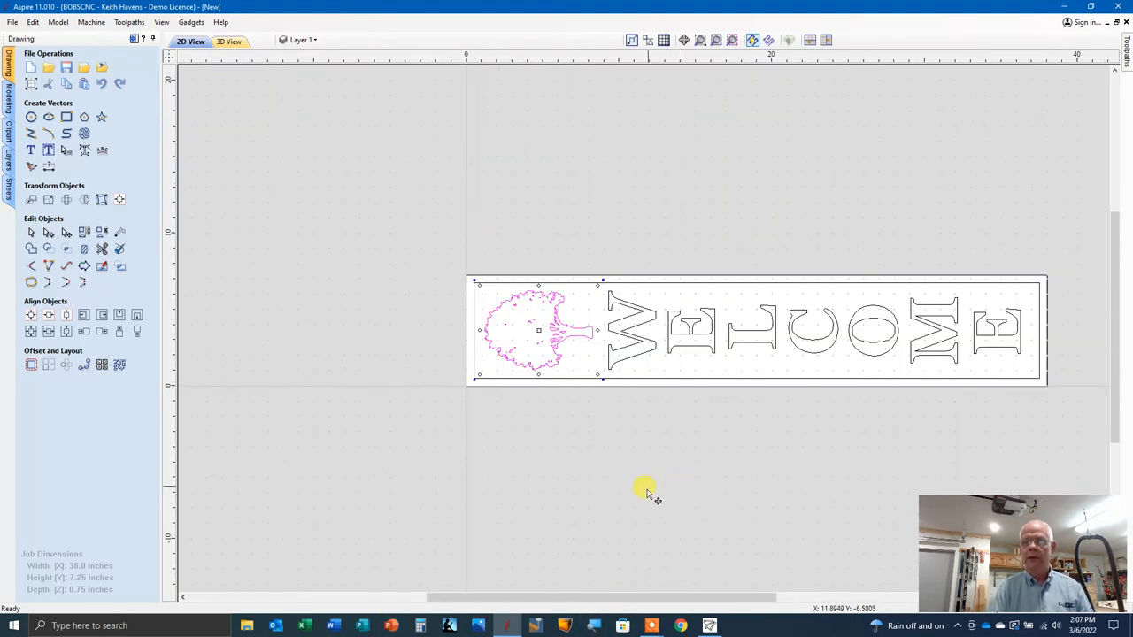
{"action": "mouse_move", "coordinate": [630, 446]}
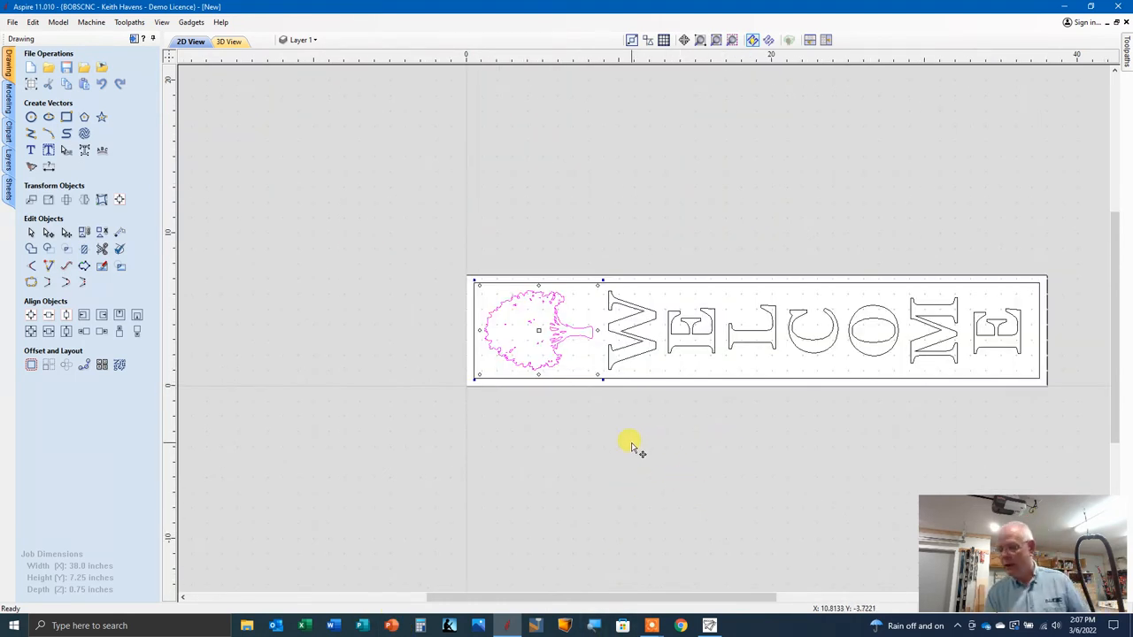
{"action": "mouse_move", "coordinate": [593, 449]}
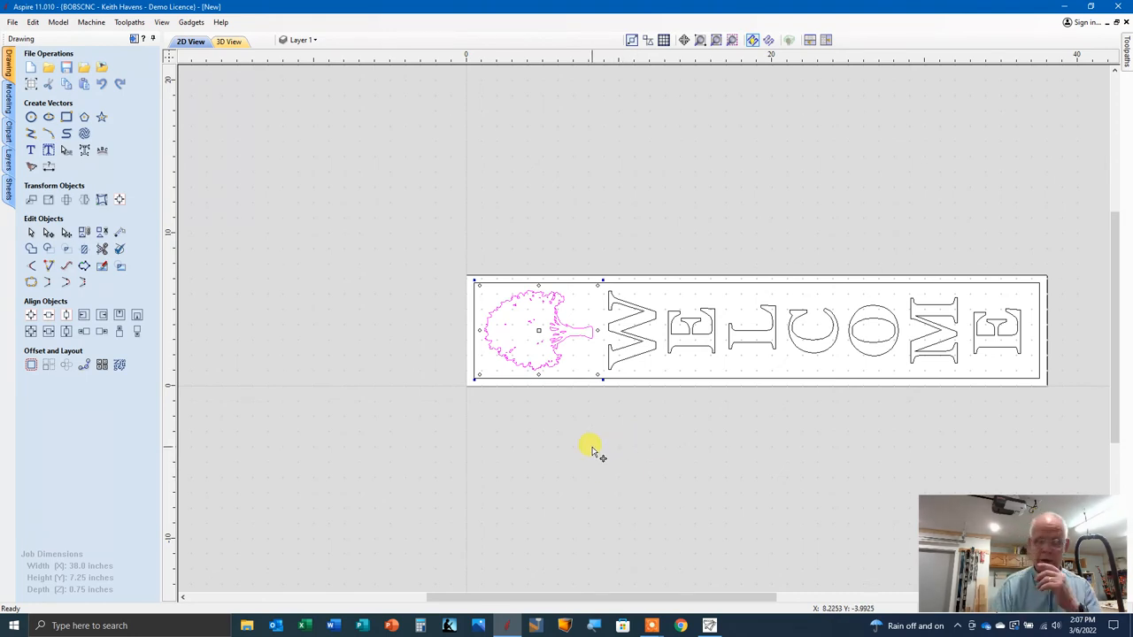
{"action": "mouse_move", "coordinate": [239, 239]}
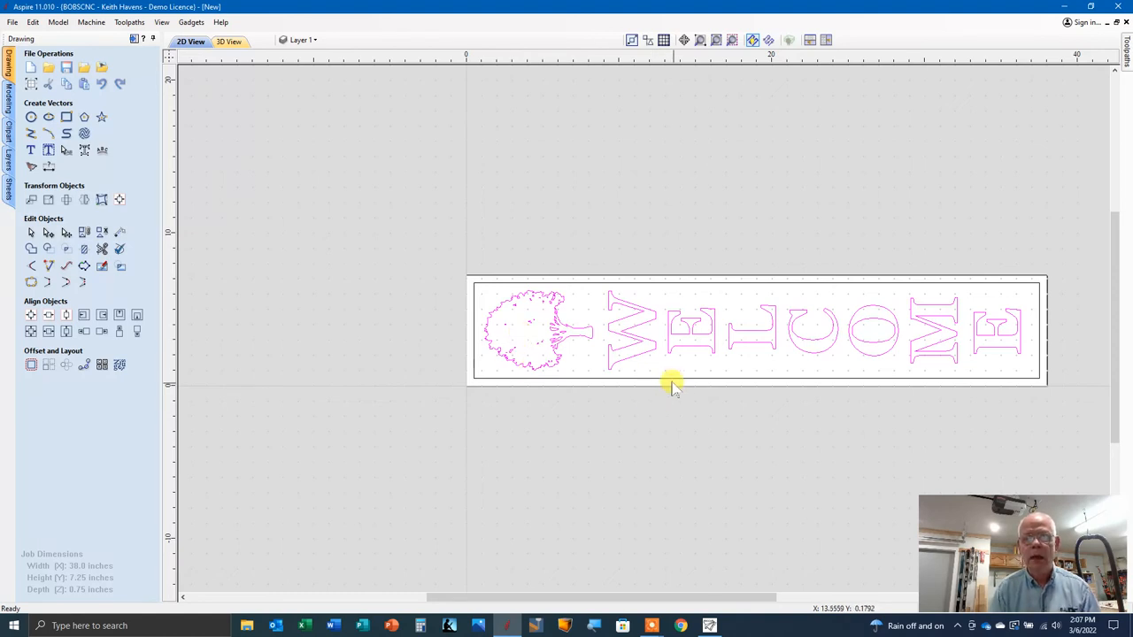
{"action": "mouse_move", "coordinate": [677, 382]}
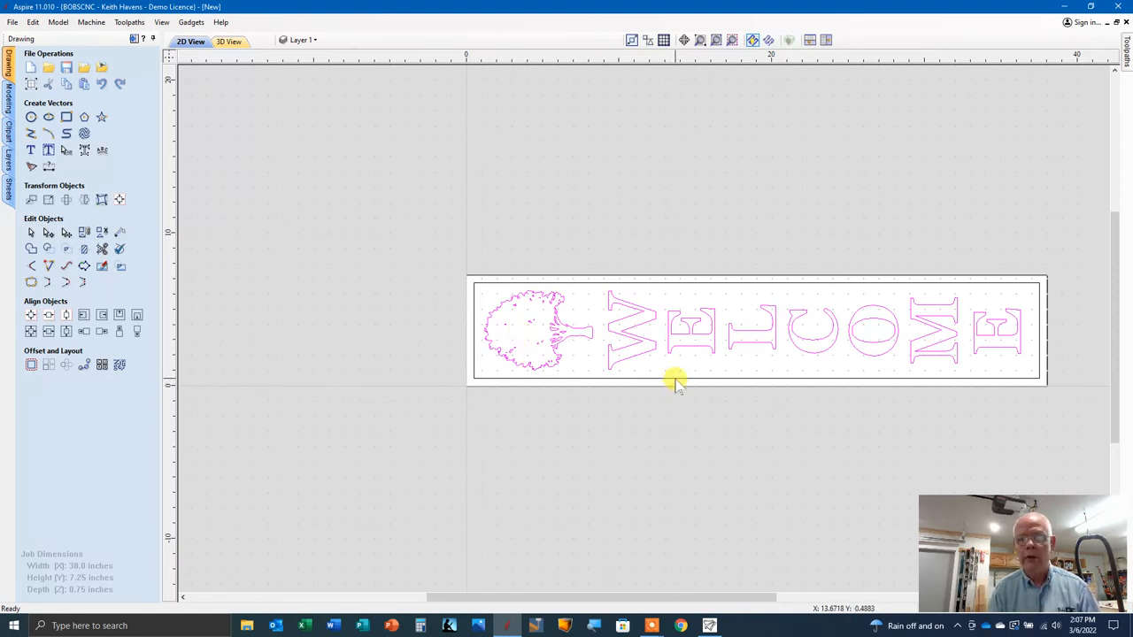
{"action": "mouse_move", "coordinate": [680, 382]}
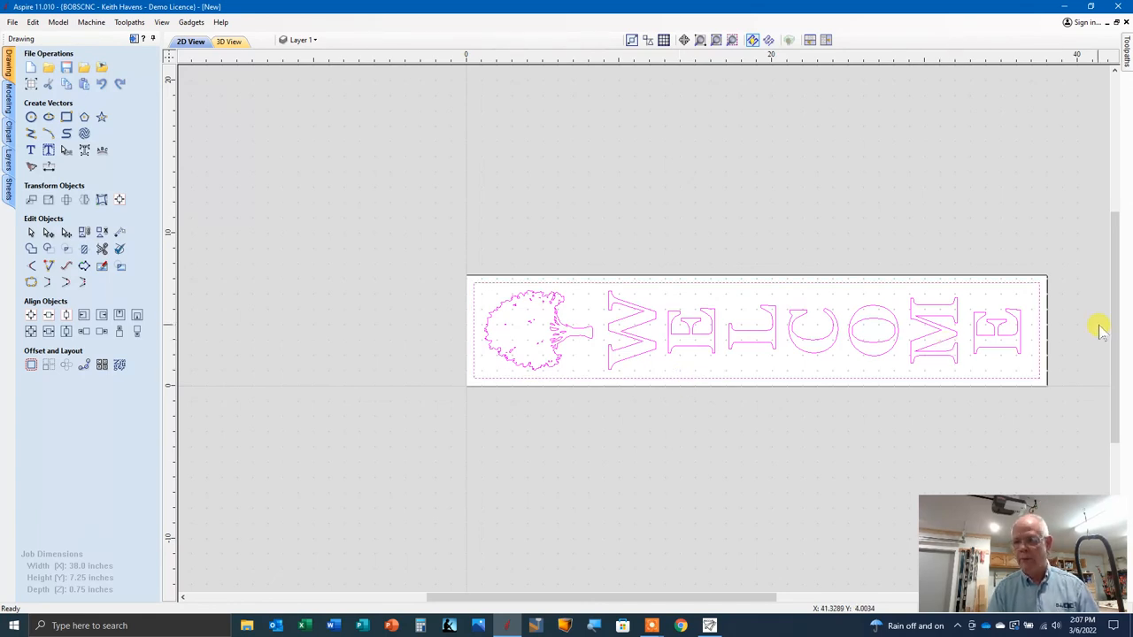
{"action": "mouse_move", "coordinate": [9, 237]}
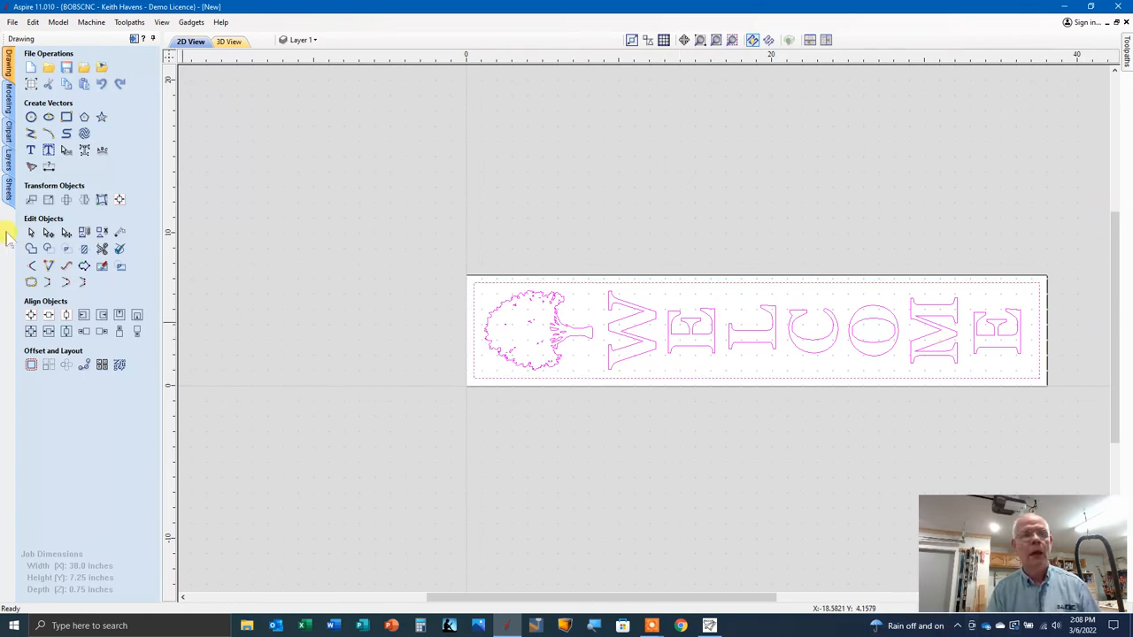
Step: Create and calculate a pocket toolpath around the tree and WELCOME letters
{"action": "left_click", "coordinate": [138, 21]}
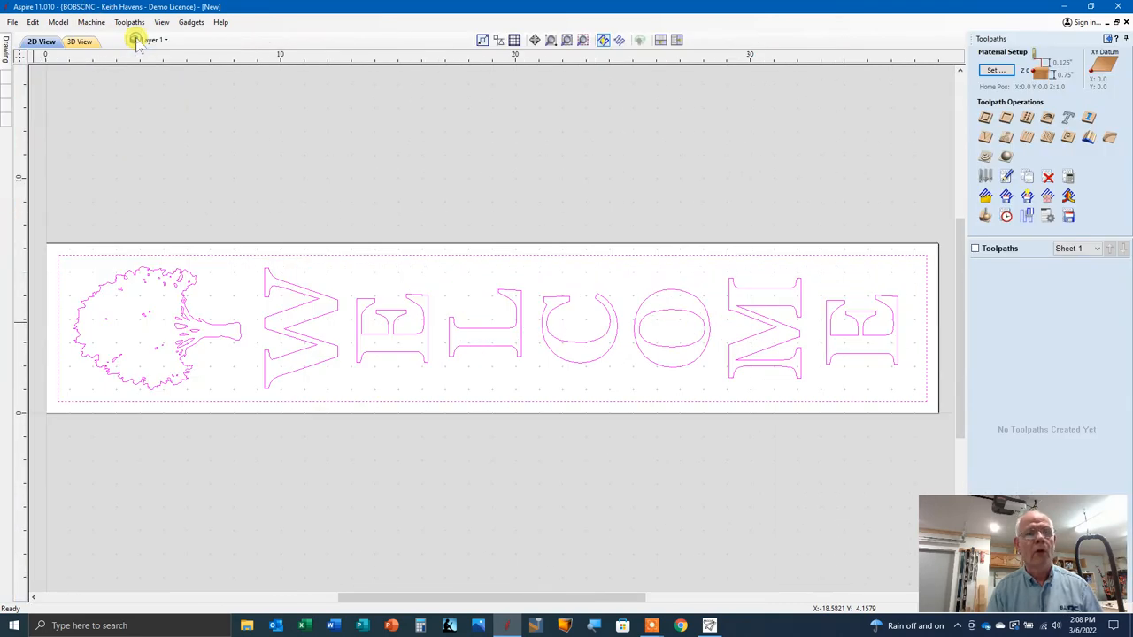
{"action": "mouse_move", "coordinate": [1076, 46]}
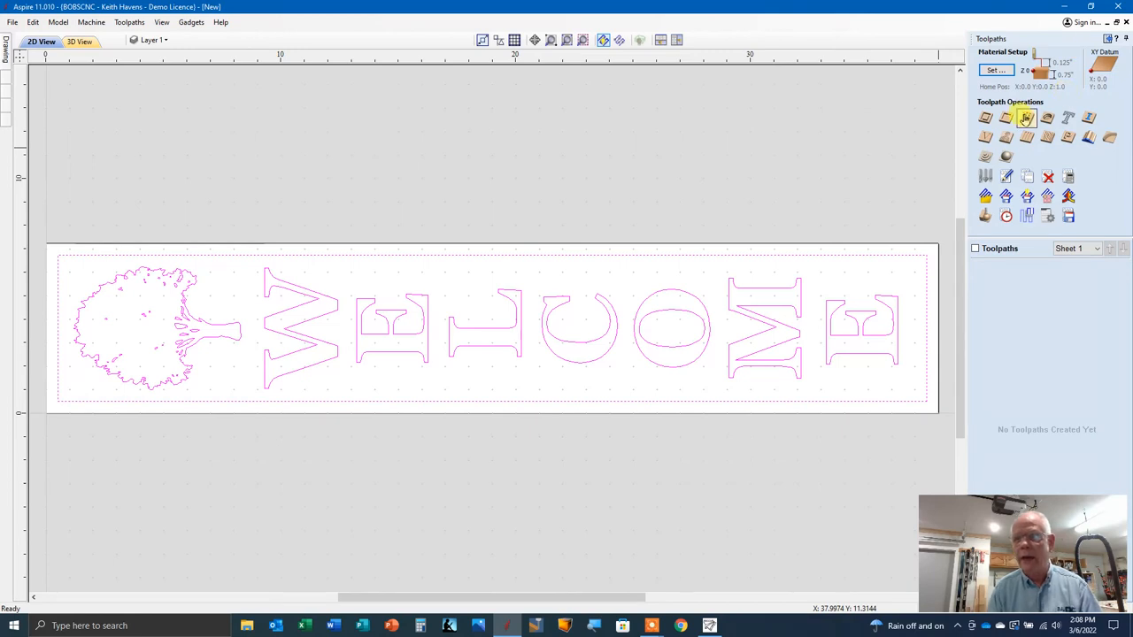
{"action": "mouse_move", "coordinate": [1002, 121]}
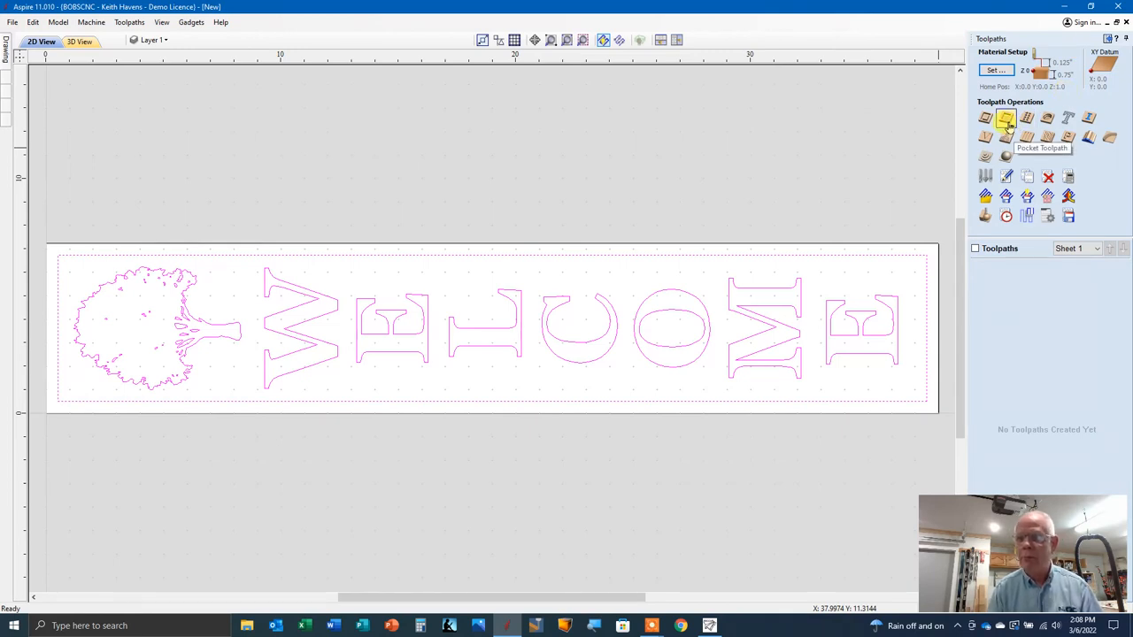
{"action": "left_click", "coordinate": [995, 117]}
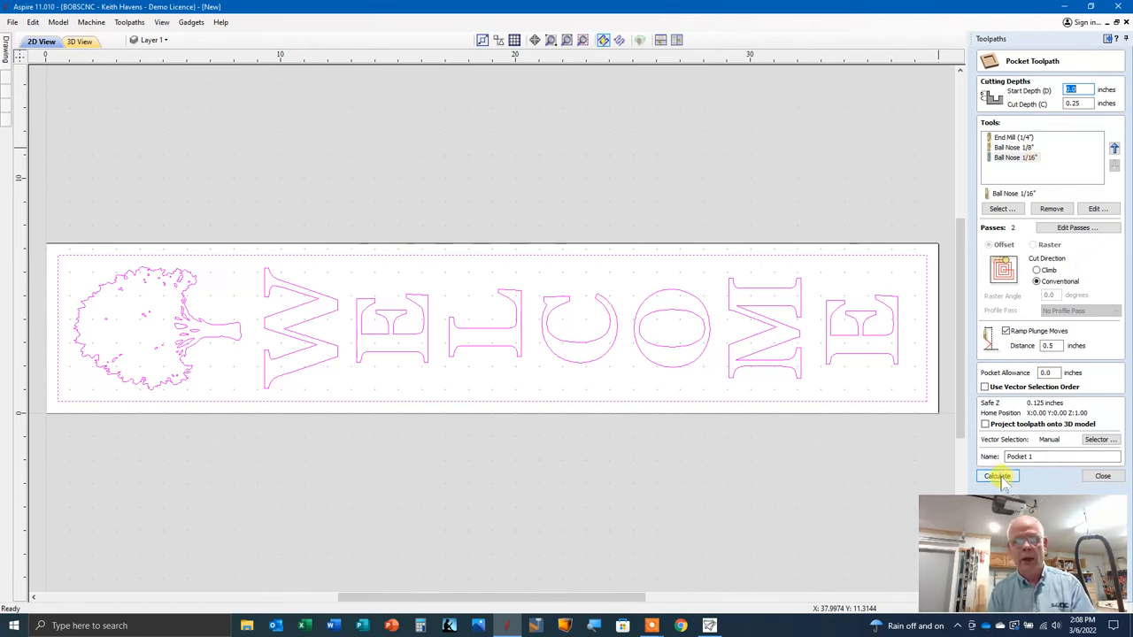
{"action": "left_click", "coordinate": [997, 476]}
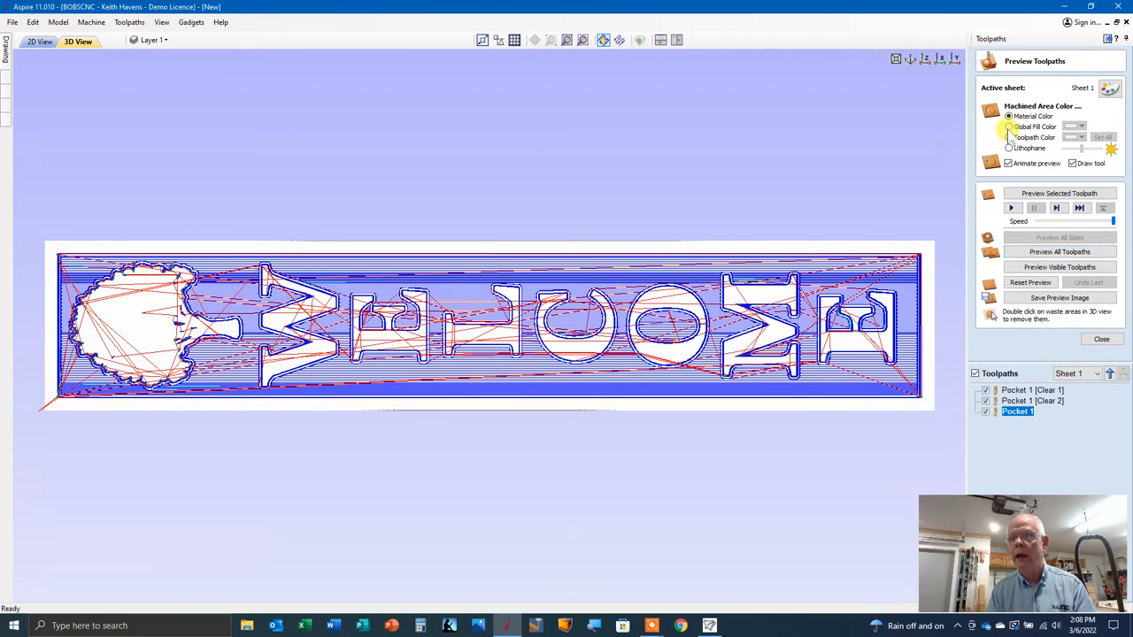
Step: Preview all toolpaths with an olive global fill colour, leaving tree and letters raised
{"action": "left_click", "coordinate": [1084, 137]}
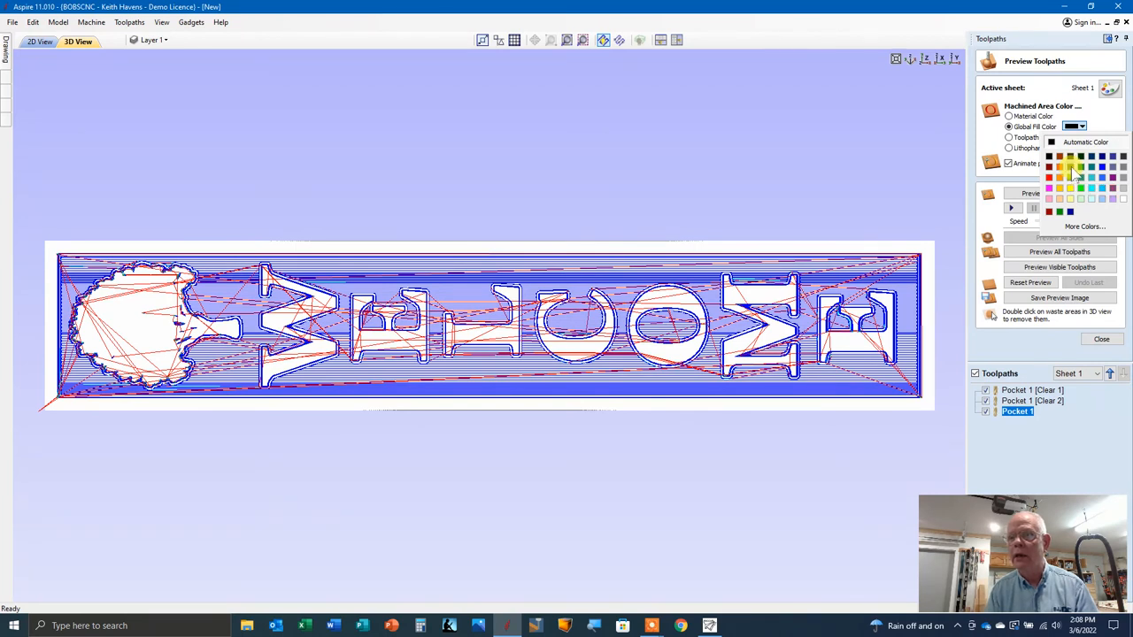
{"action": "left_click", "coordinate": [1074, 168]}
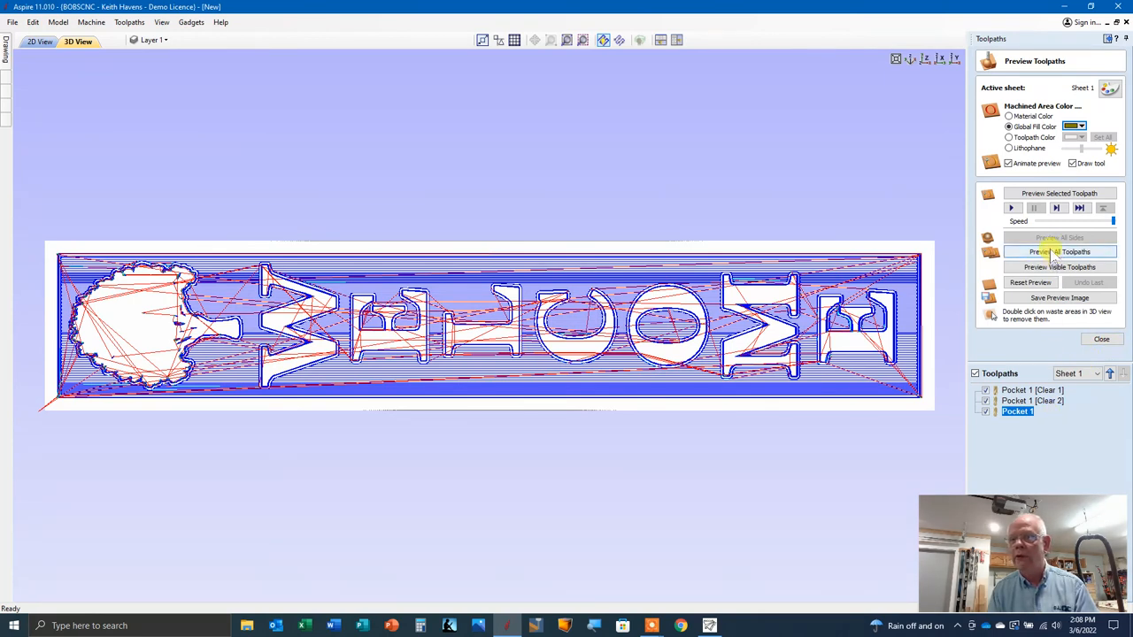
{"action": "left_click", "coordinate": [1058, 251]}
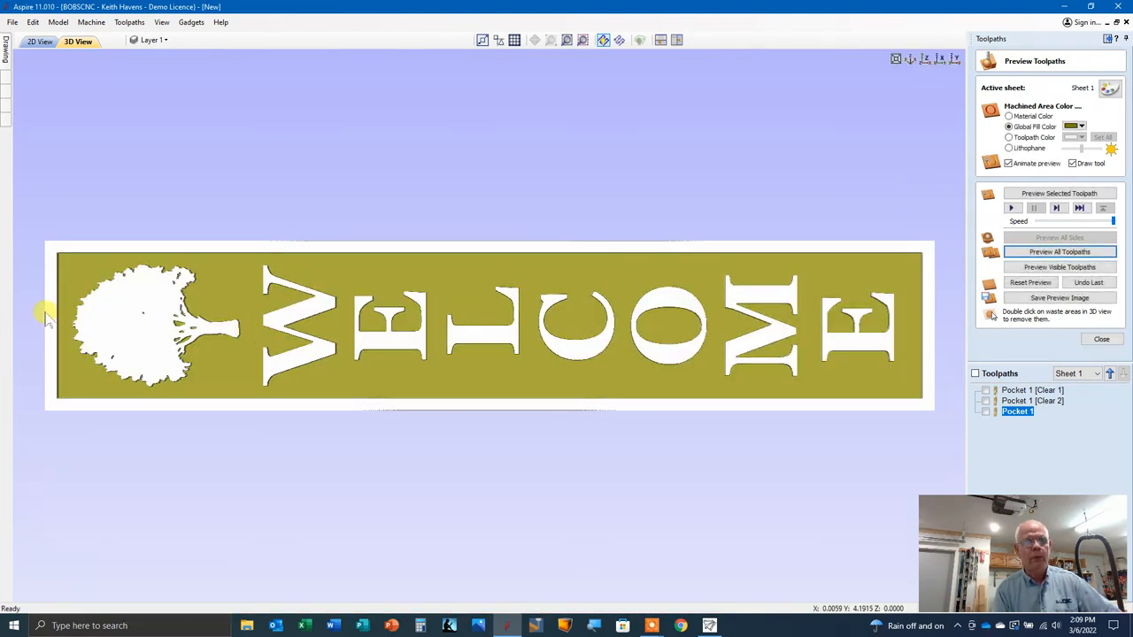
{"action": "mouse_move", "coordinate": [92, 232]}
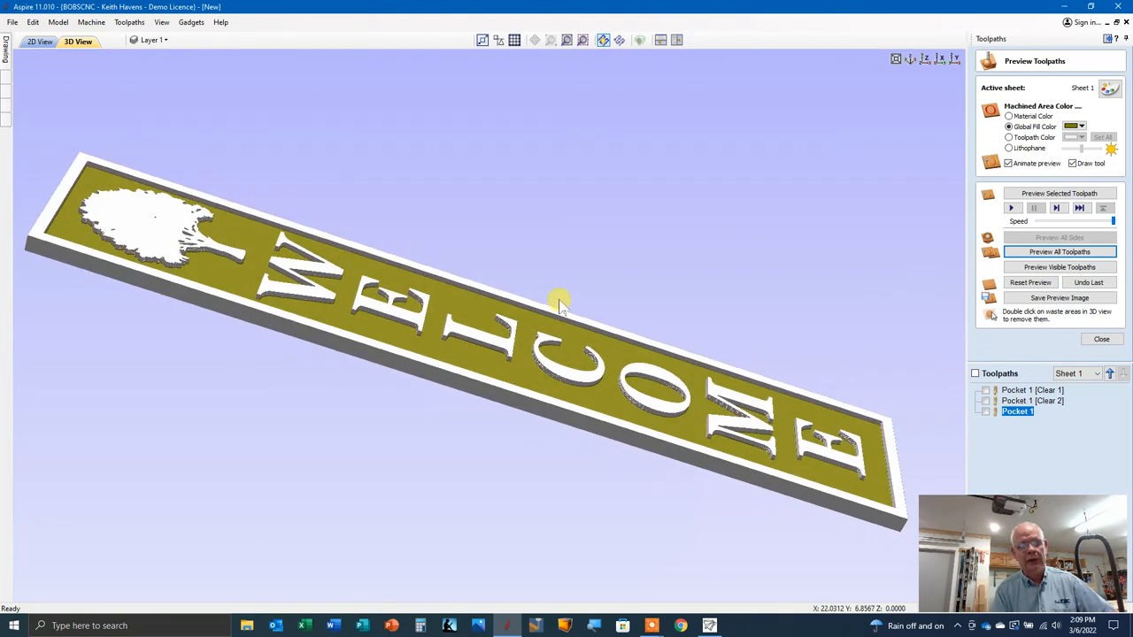
Step: Orbit the 3D preview to view the finished sign from a tilted angle
{"action": "left_click_drag", "start_coordinate": [557, 301], "coordinate": [549, 381]}
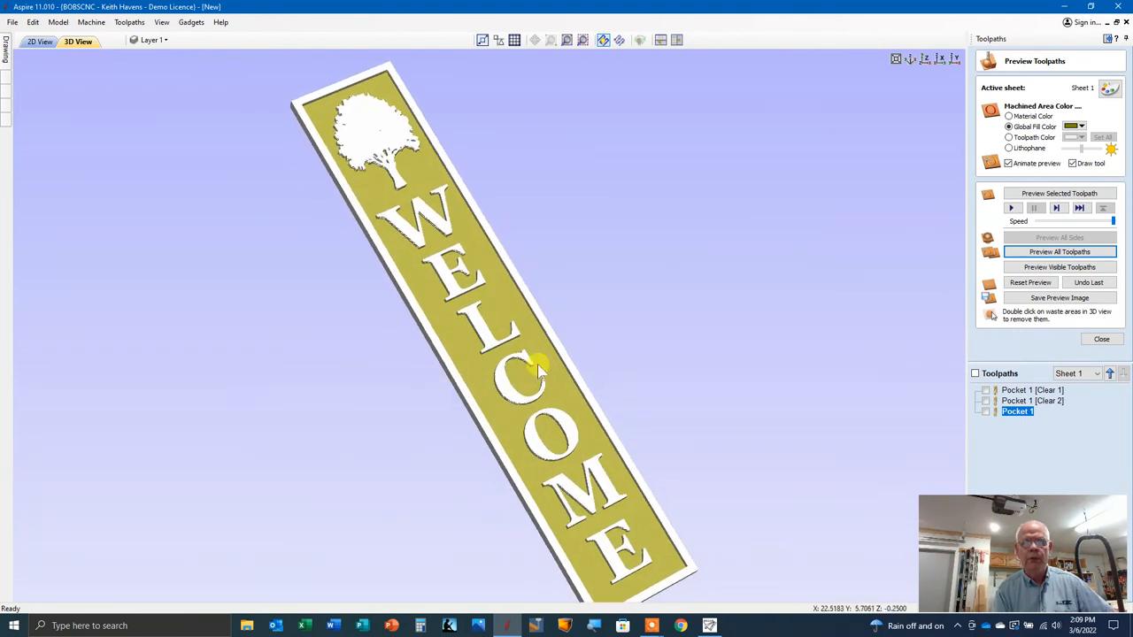
{"action": "mouse_move", "coordinate": [687, 293]}
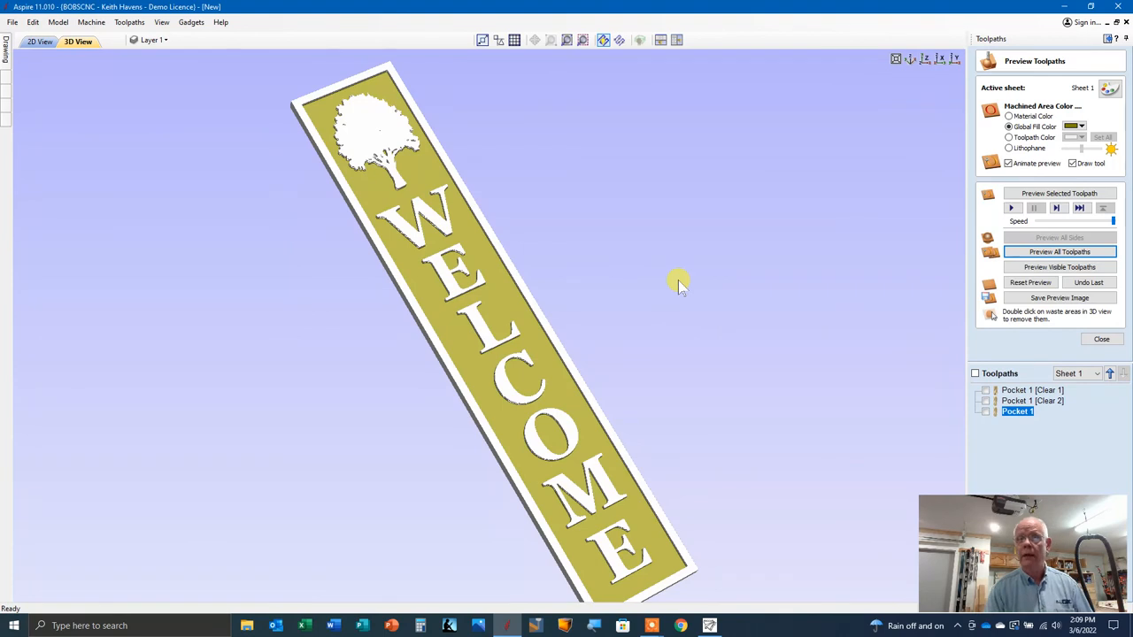
{"action": "mouse_move", "coordinate": [660, 255]}
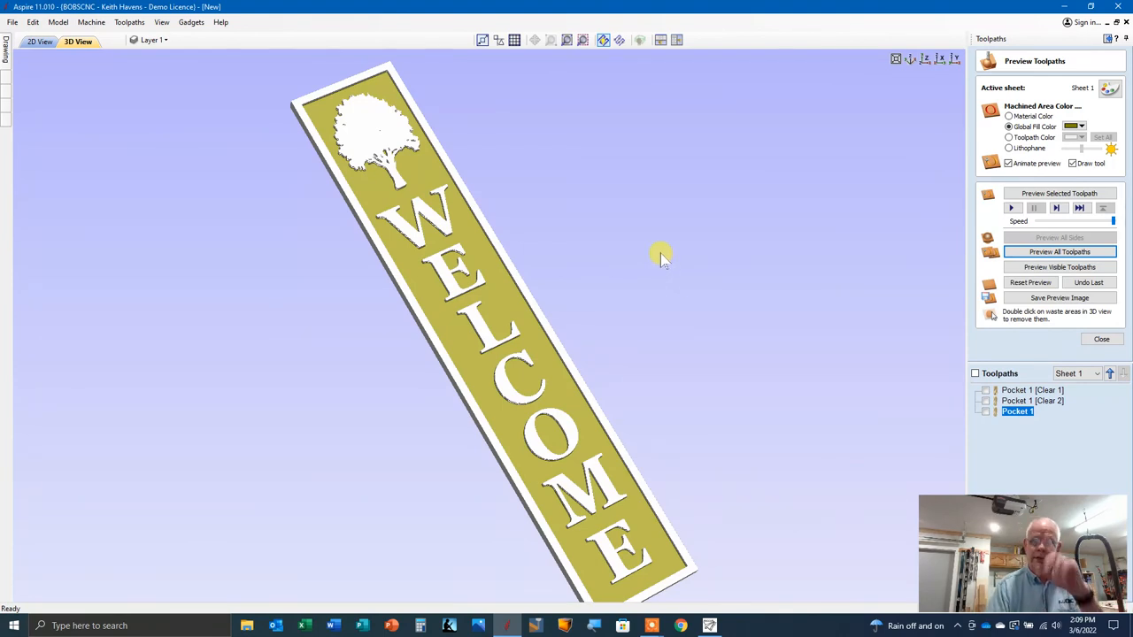
{"action": "mouse_move", "coordinate": [658, 251]}
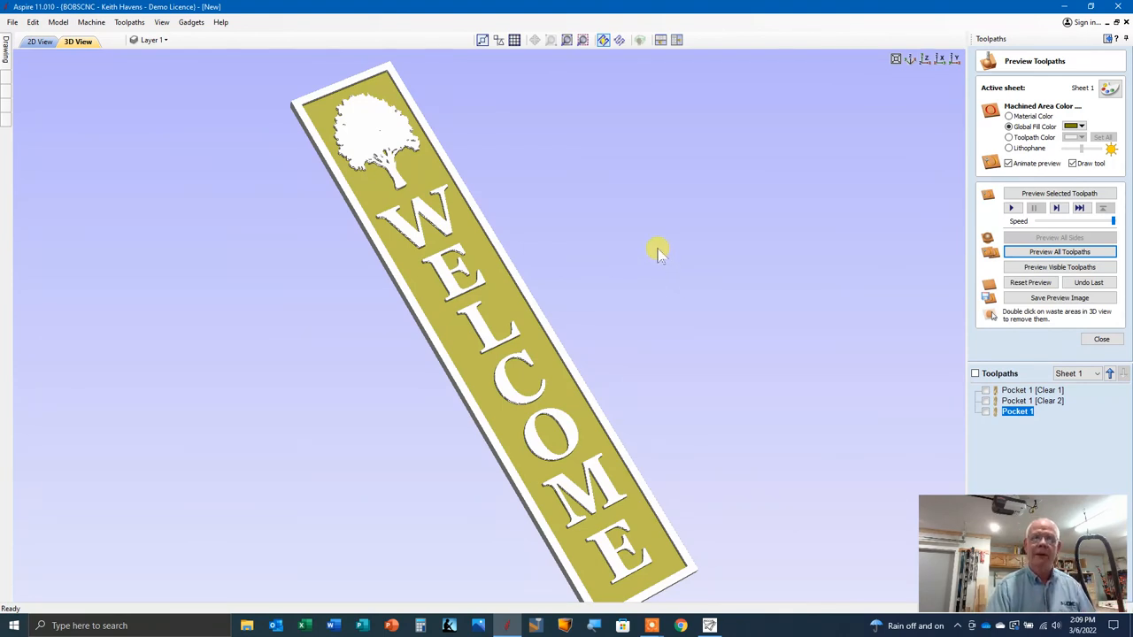